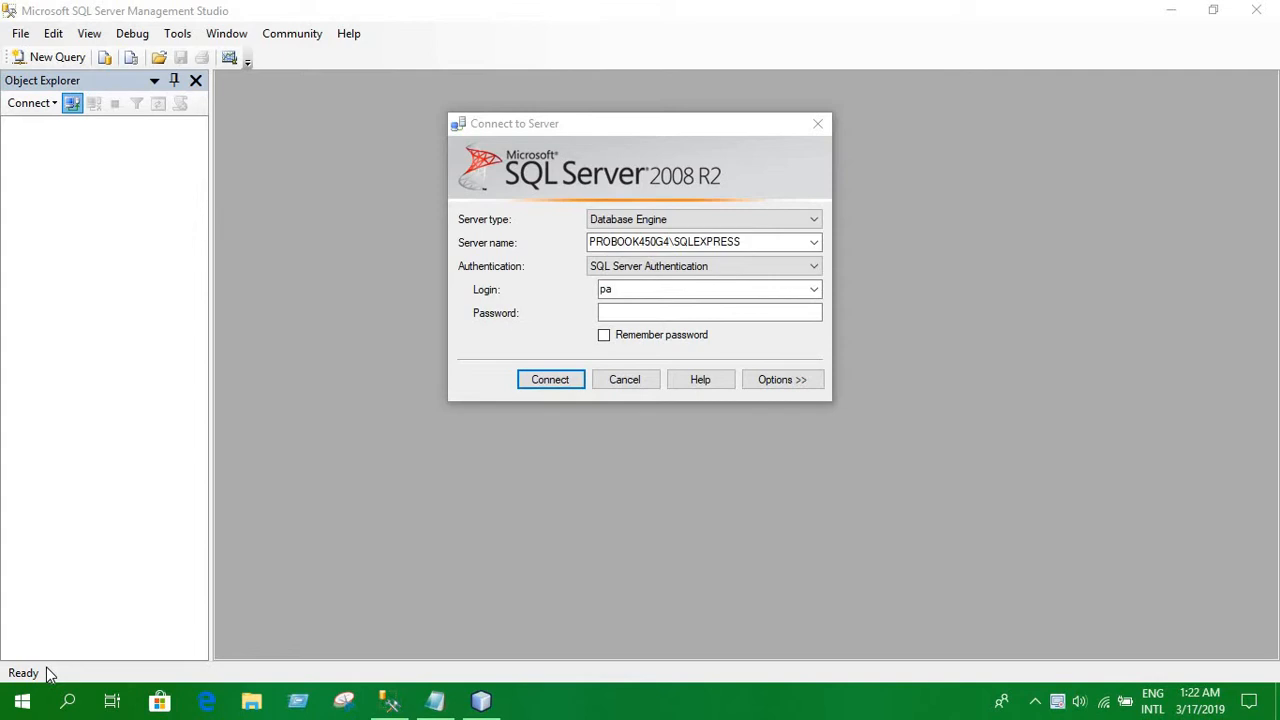
Step: Enter the SQL login password and connect to the local SQLEXPRESS server
click(708, 312)
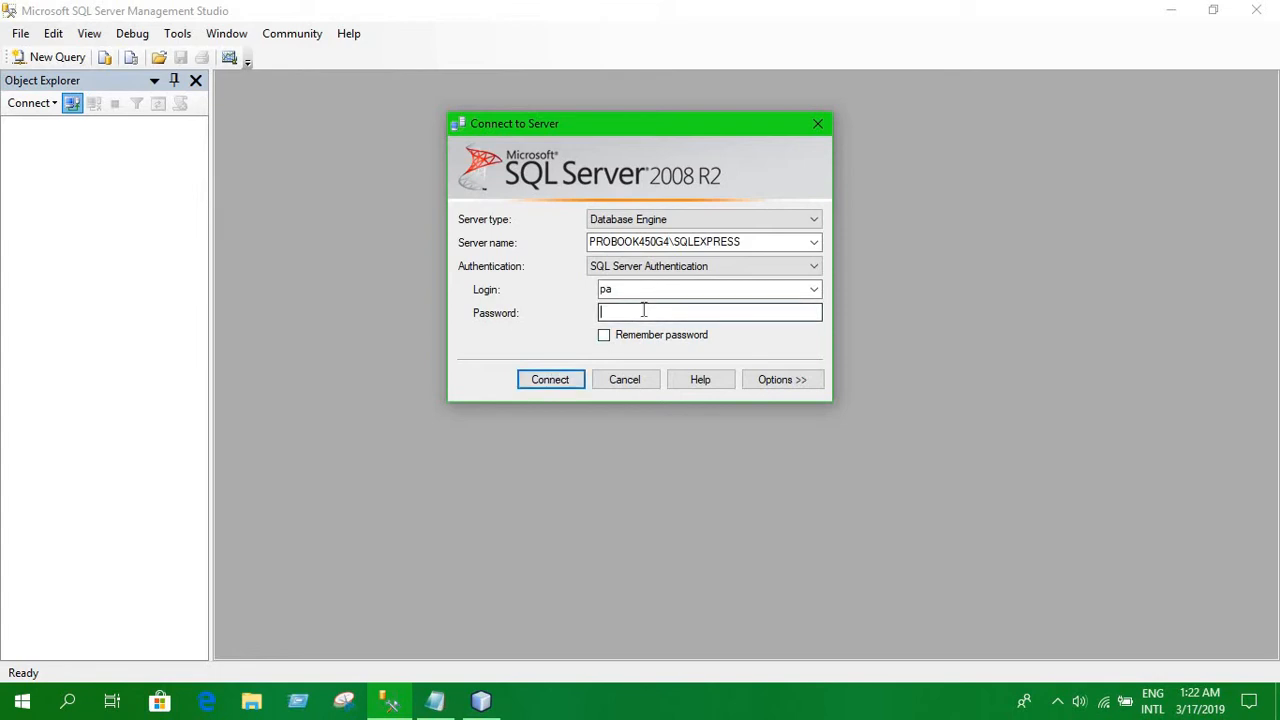
text(***)
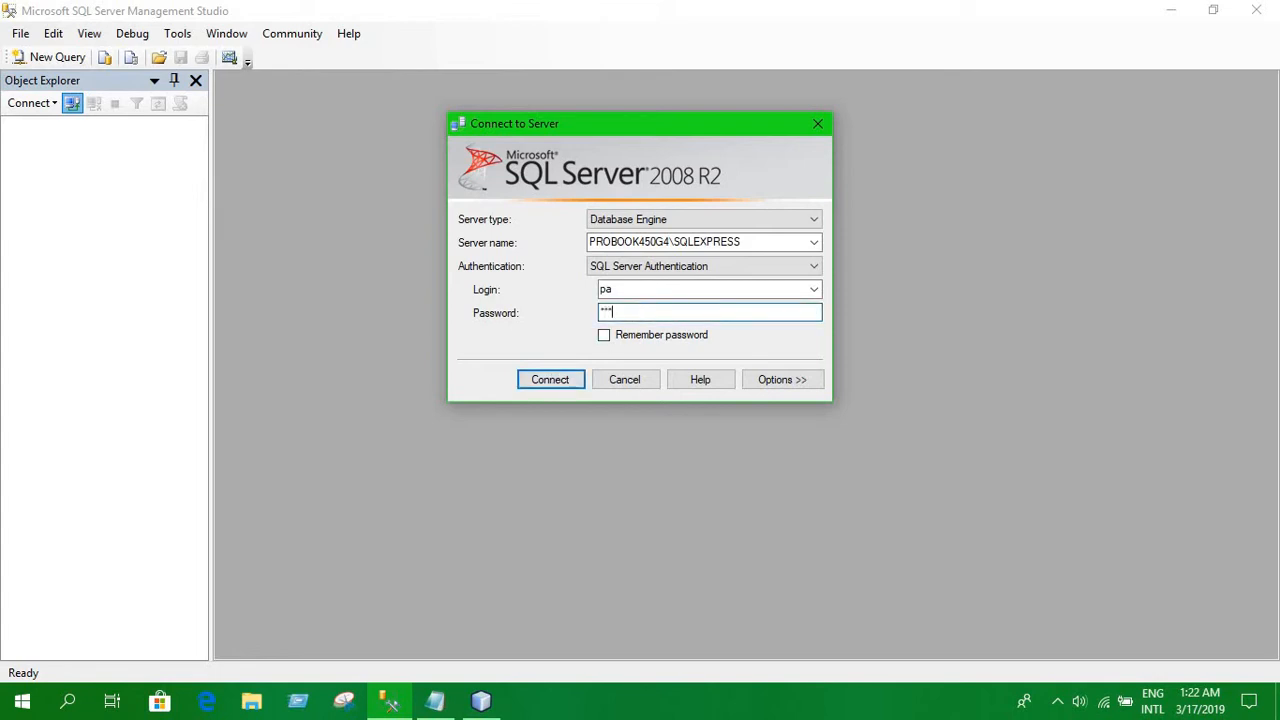
text(*)
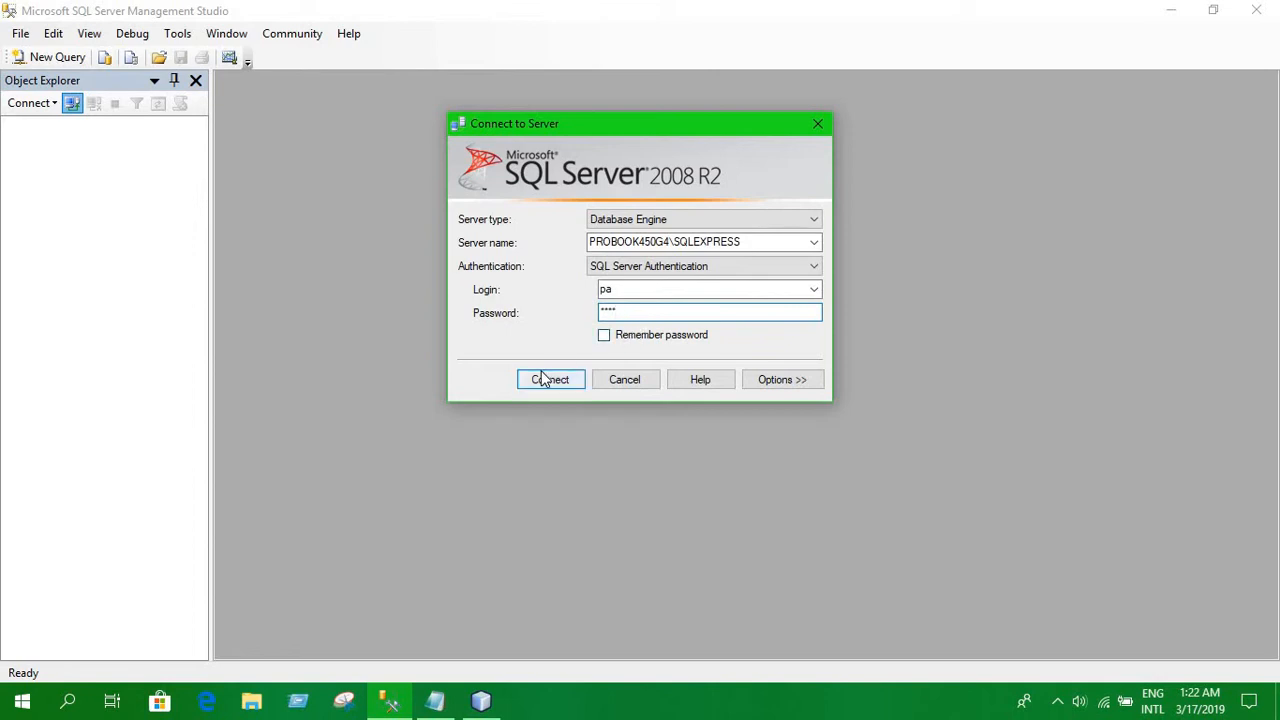
click(550, 380)
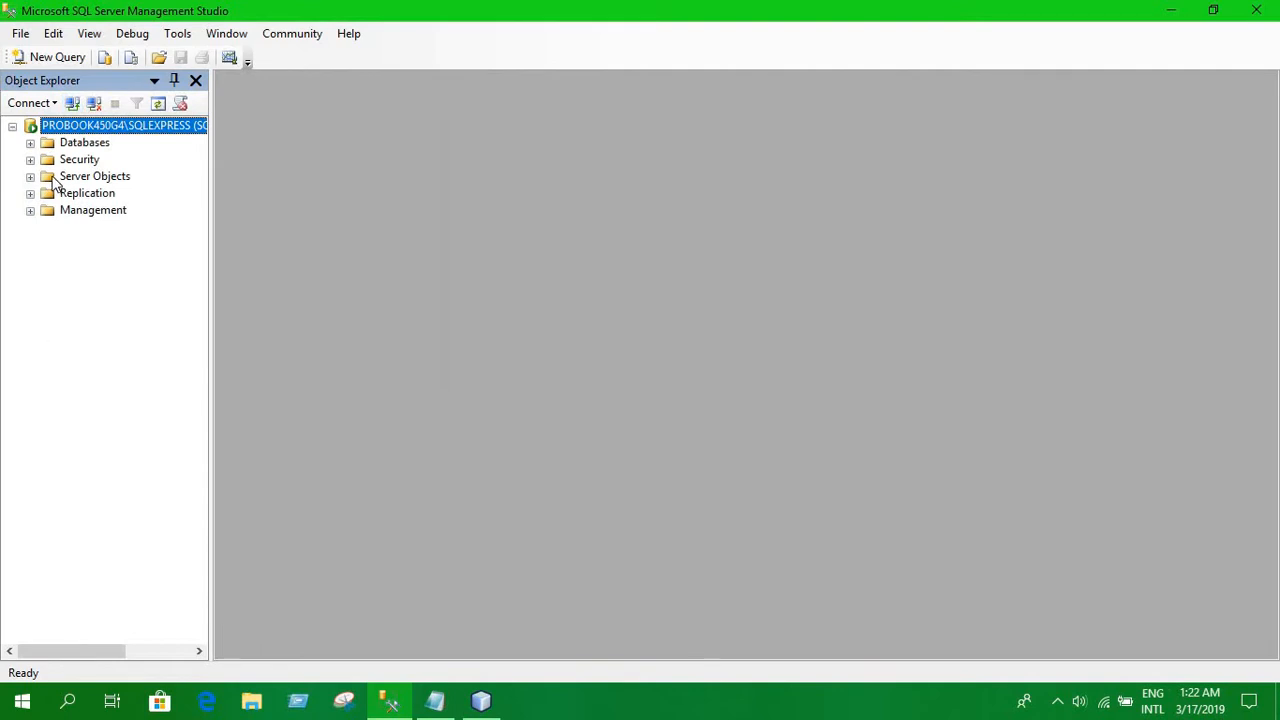
Step: Create a new database named Sample and list the server's databases
click(84, 142)
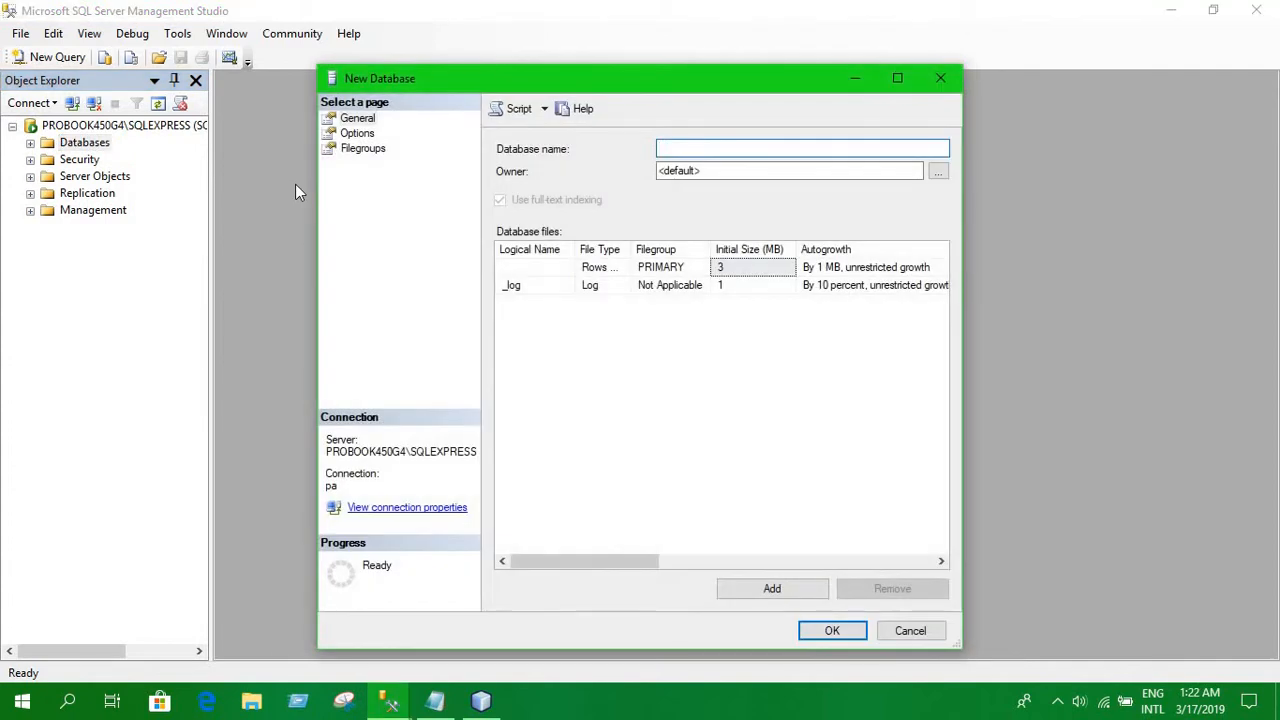
text(Sample)
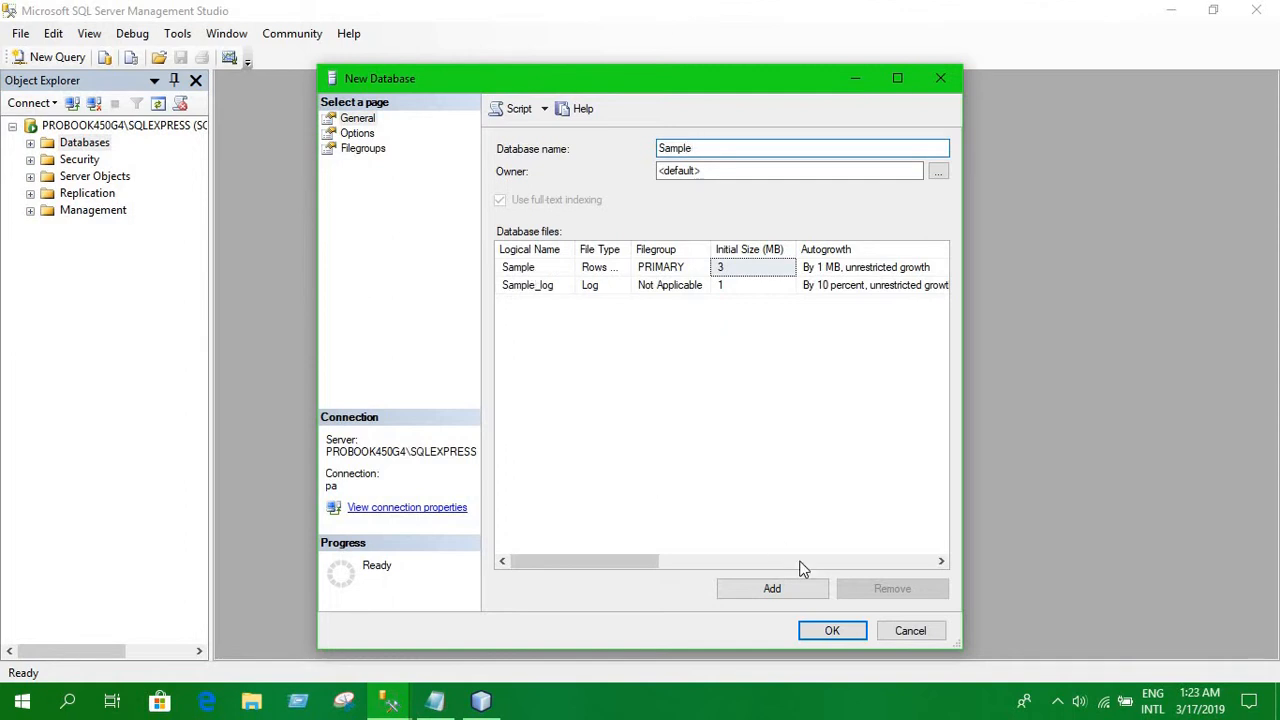
click(832, 630)
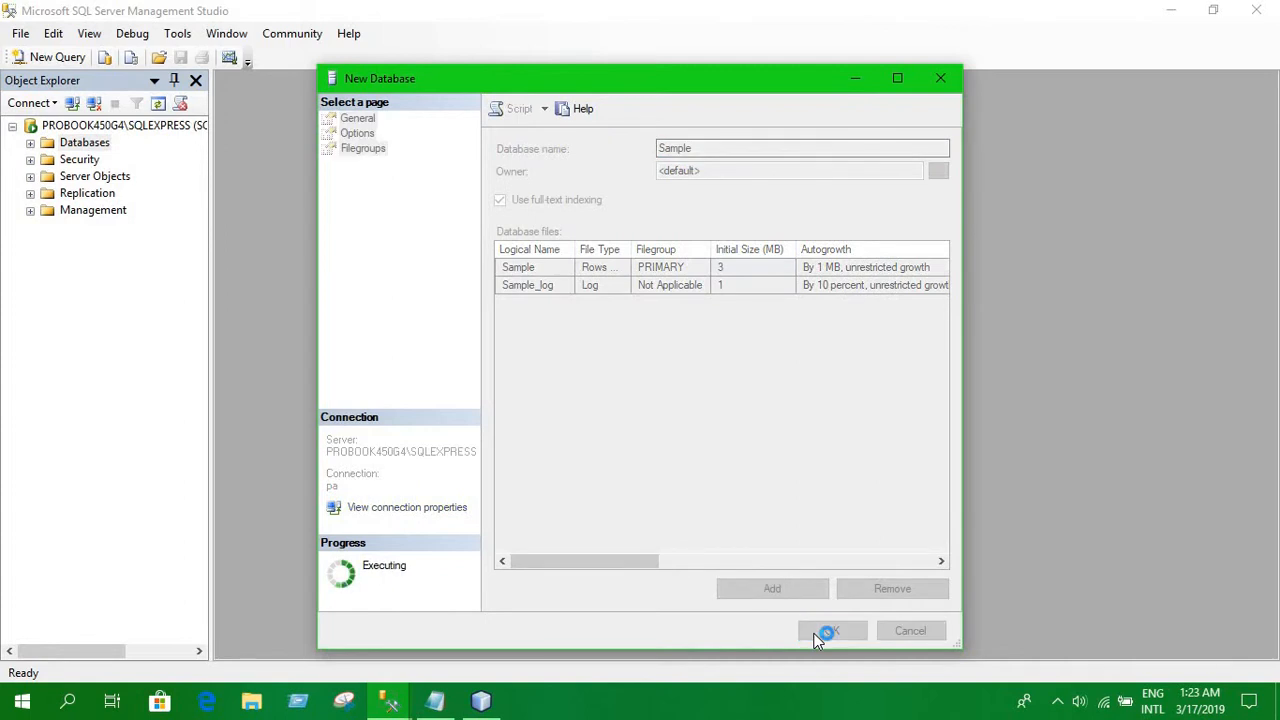
click(830, 630)
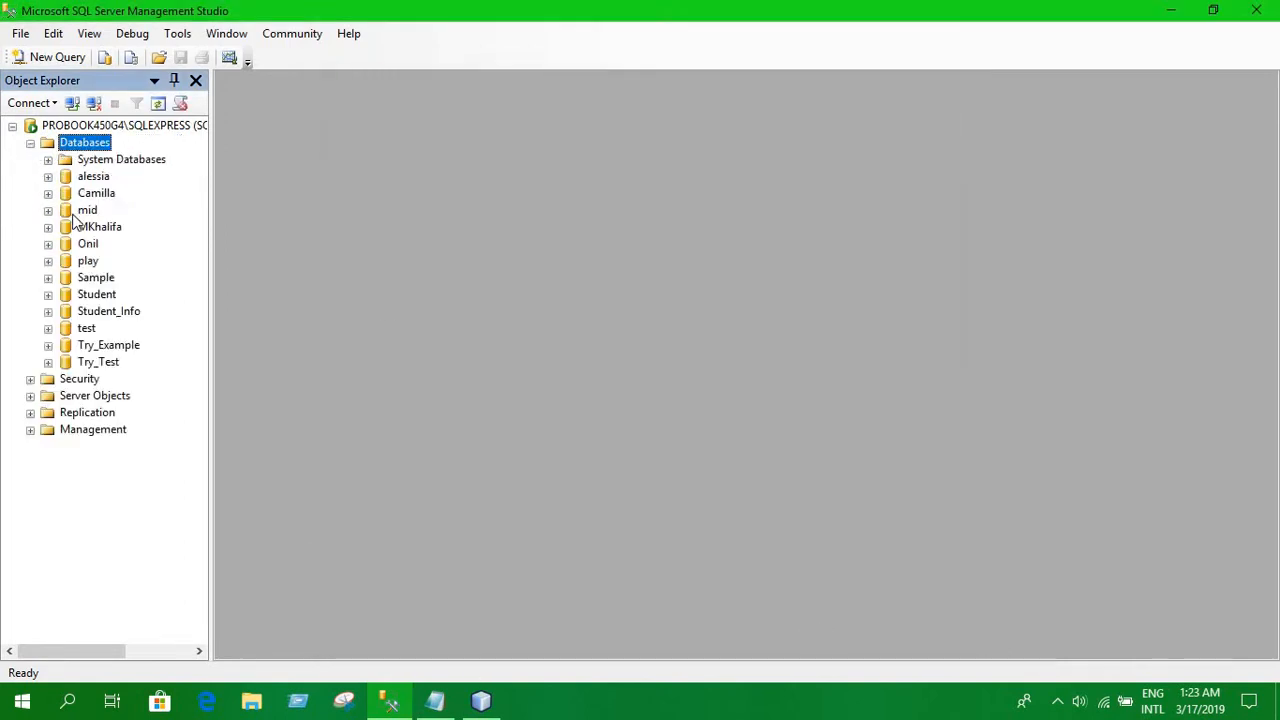
Step: Select the Sample database in Object Explorer and dismiss the empty New Database form
click(96, 276)
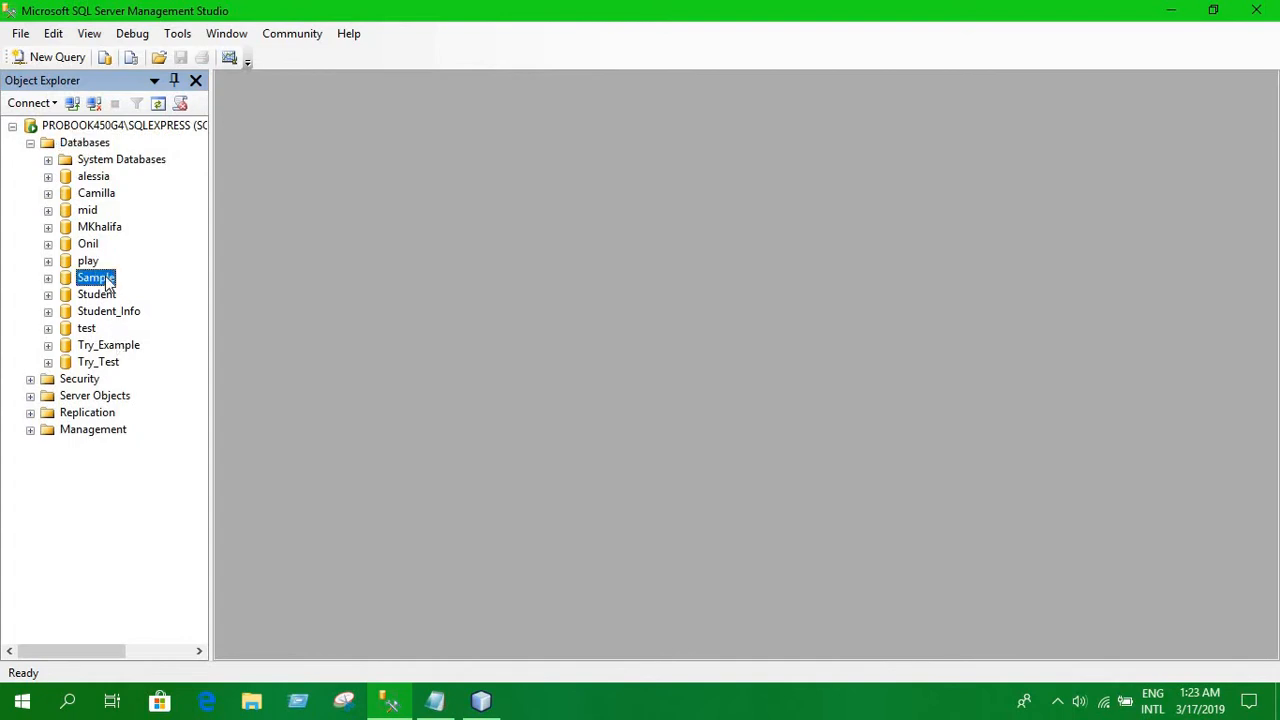
right_click(96, 276)
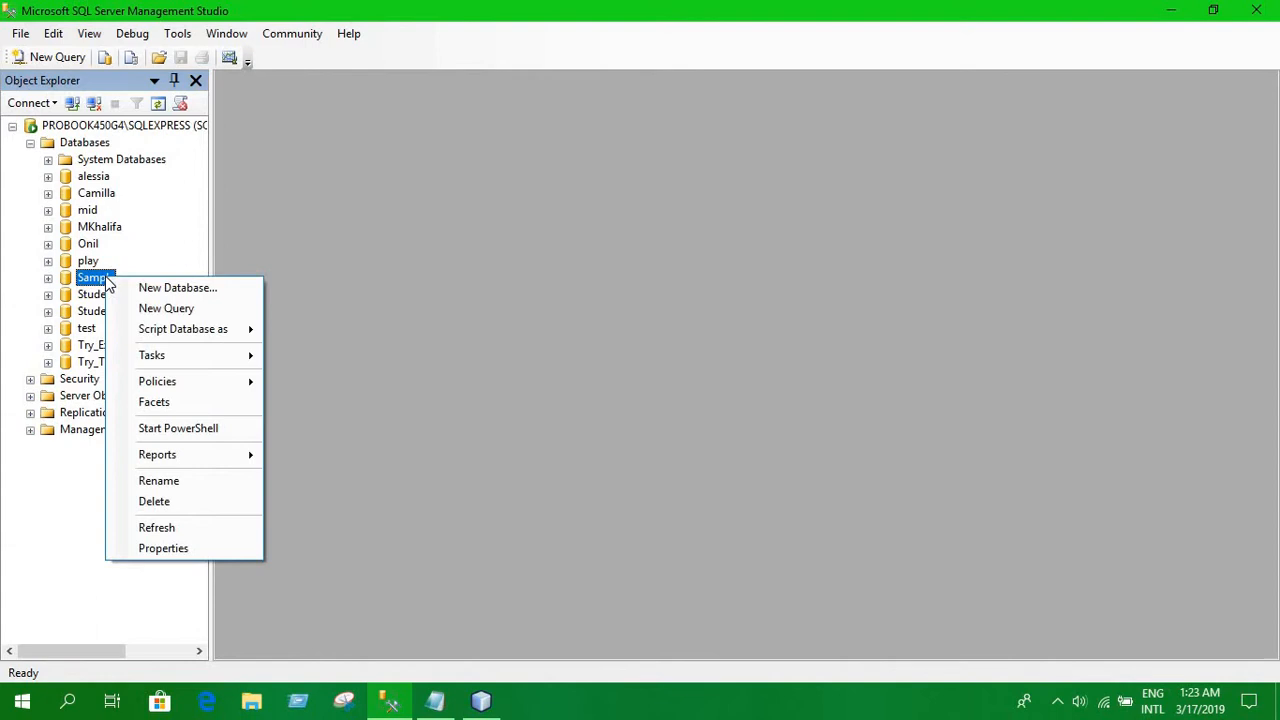
click(178, 288)
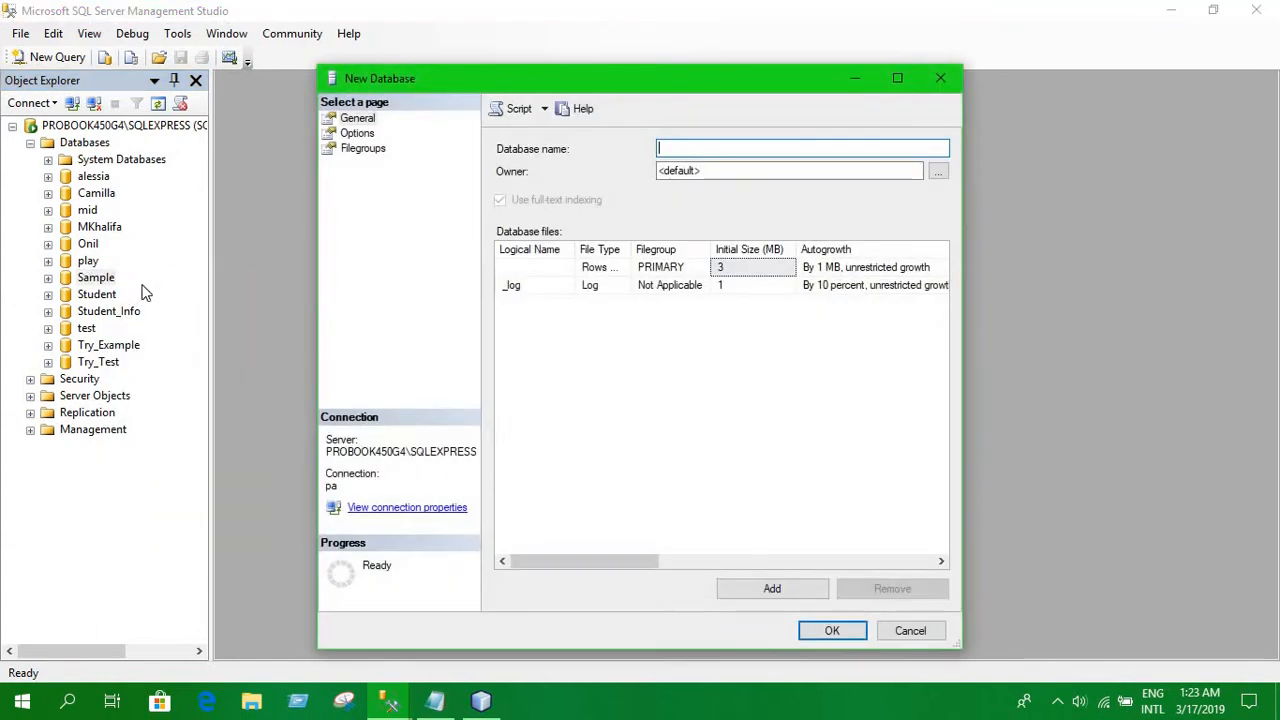
mouse_move(584, 216)
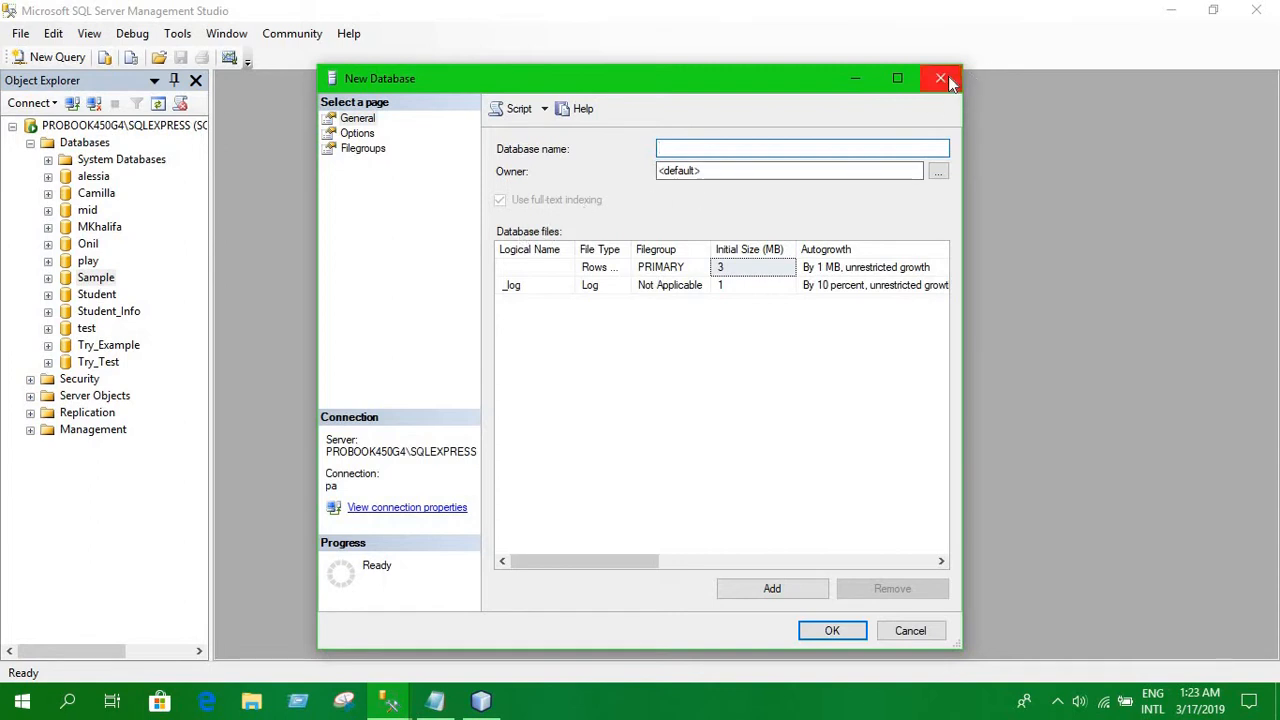
click(940, 78)
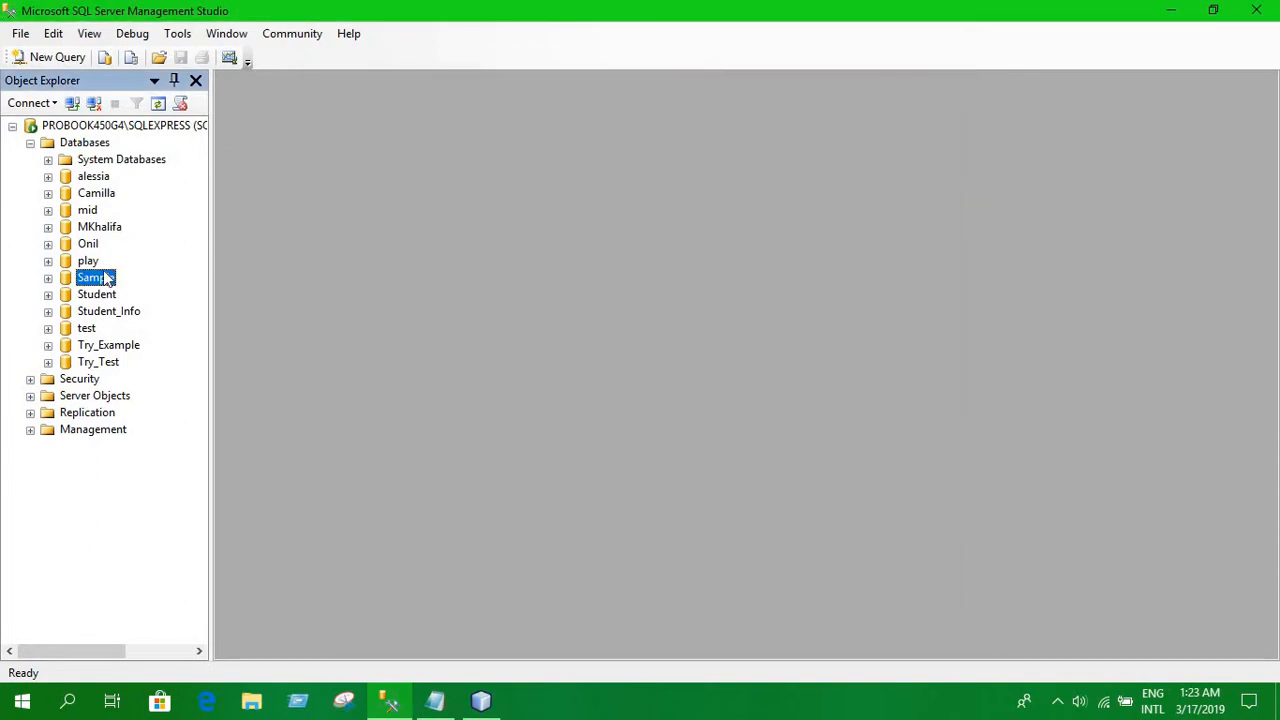
Step: Start a new query on Sample with 'create table student (' and remove a stray int
right_click(96, 276)
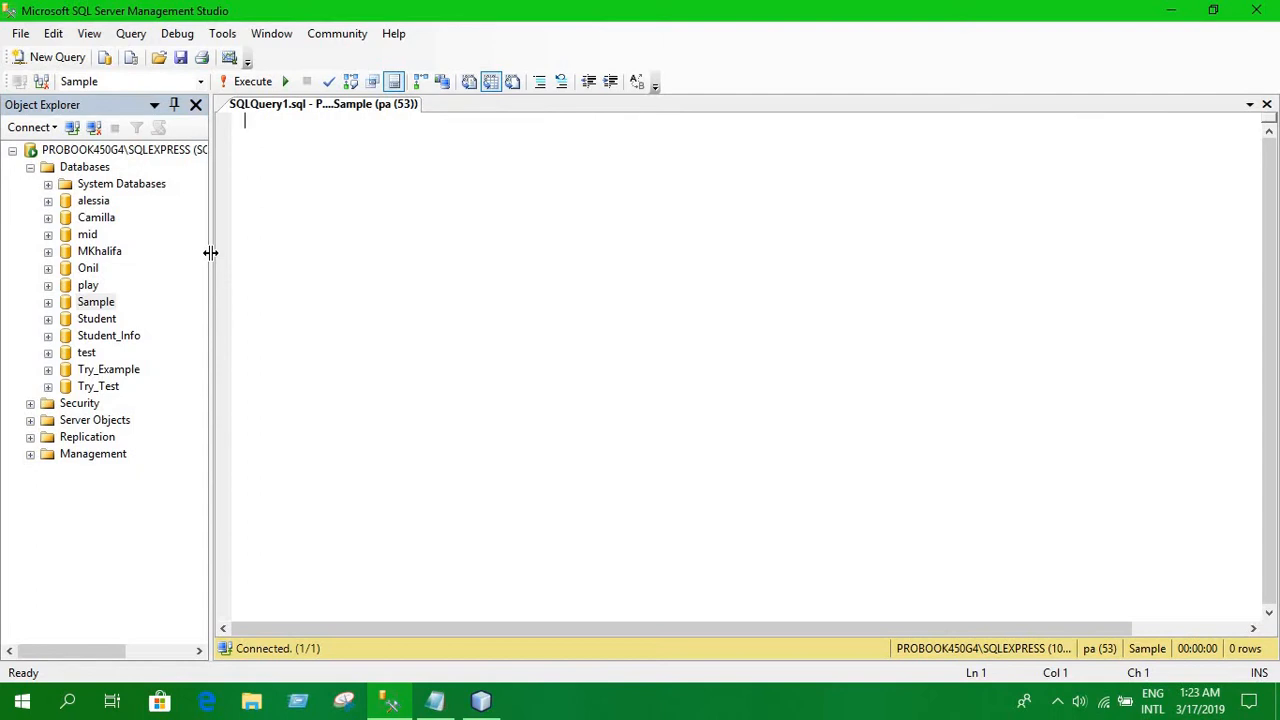
text(C)
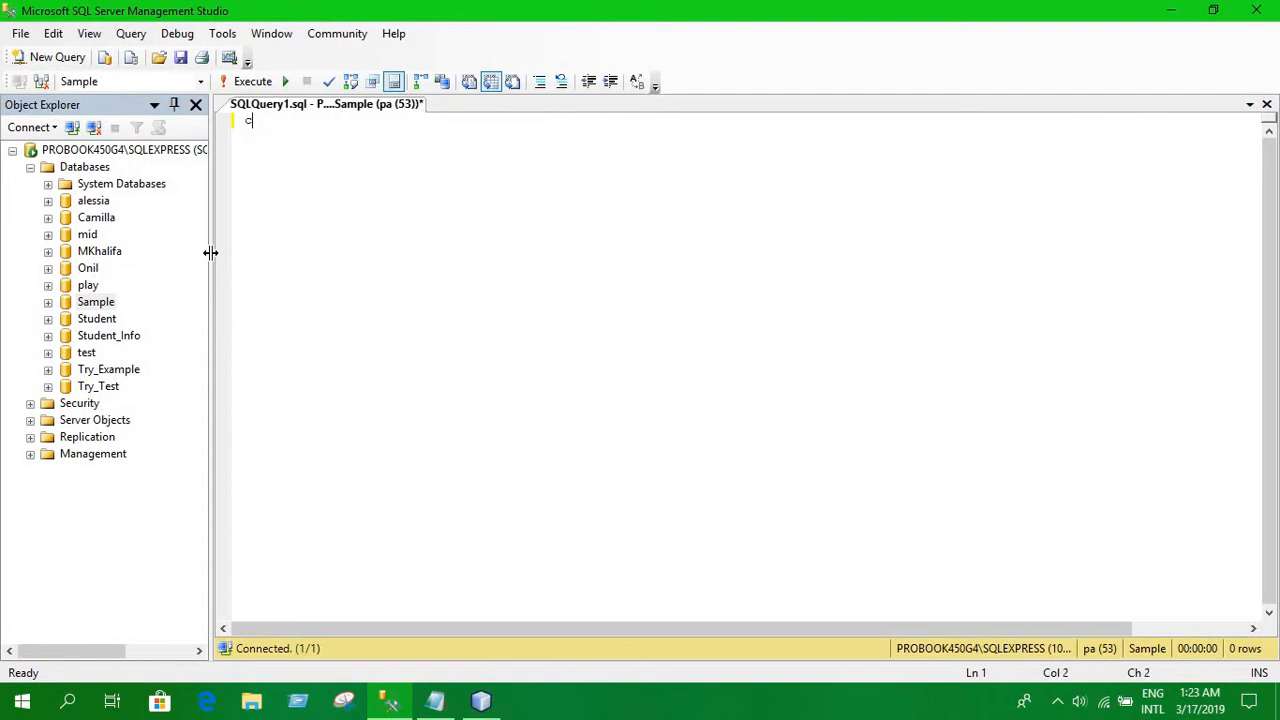
text(reate table)
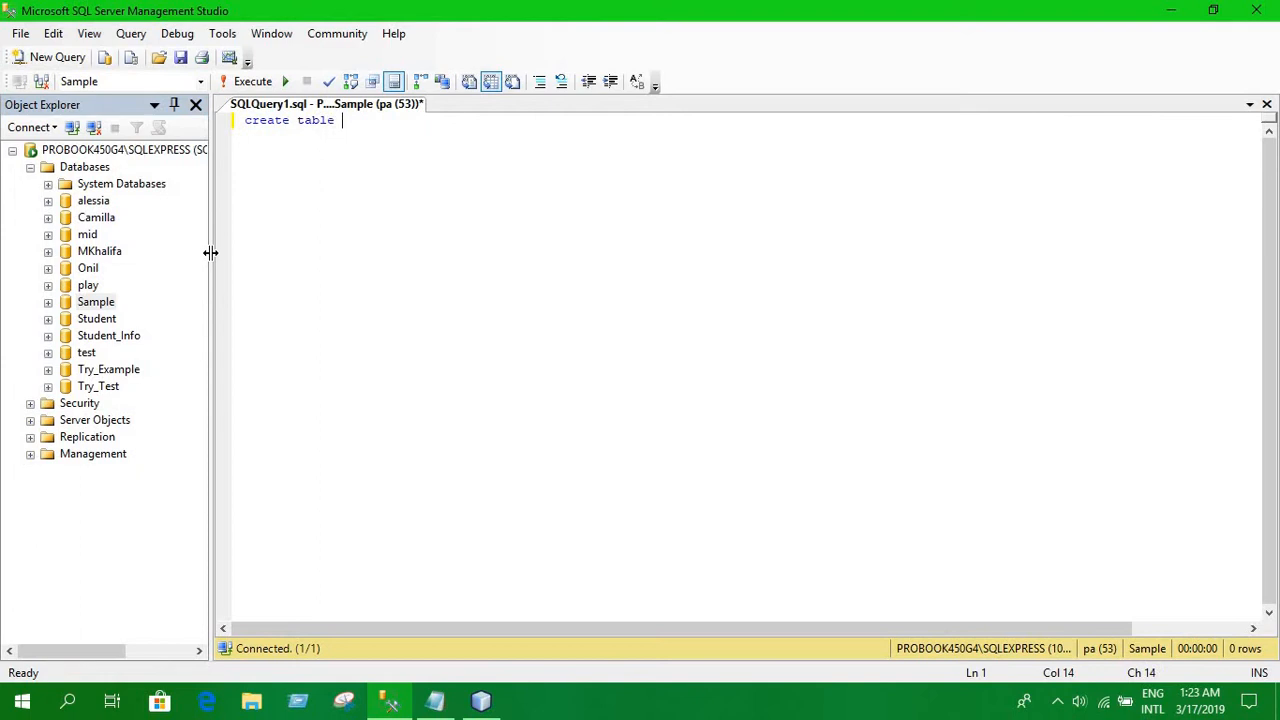
text(stude)
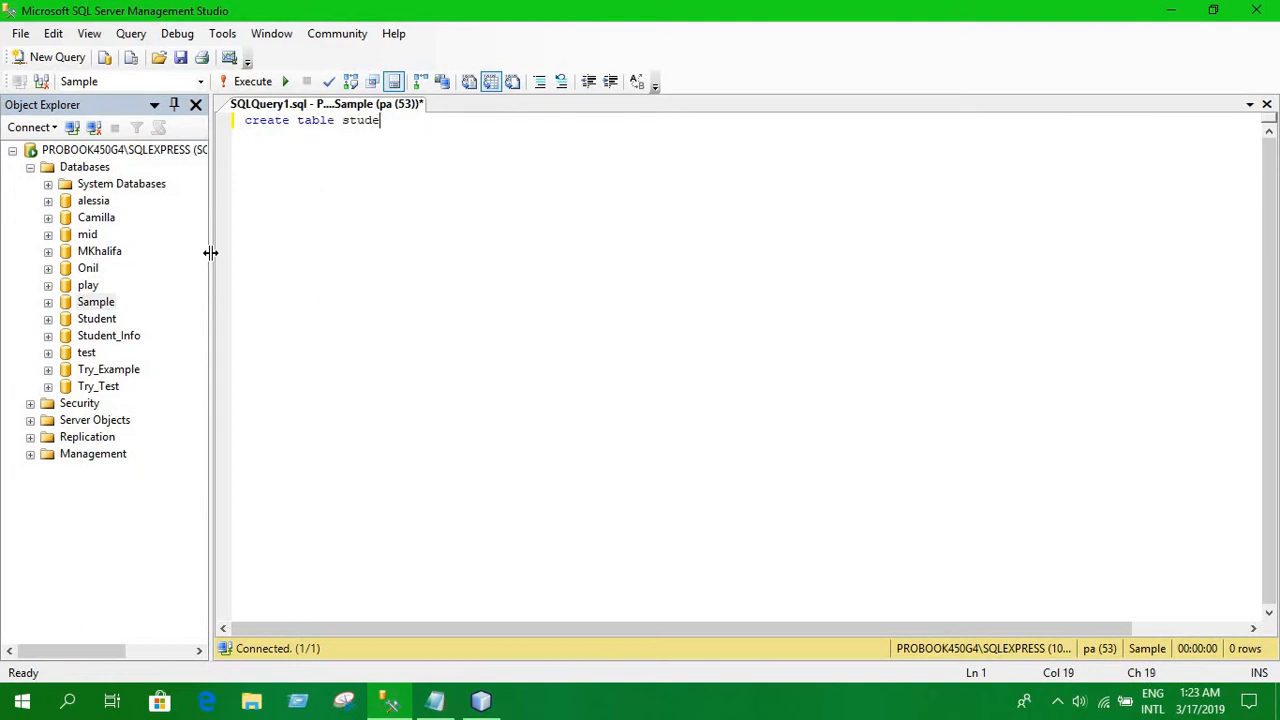
text(nt ())
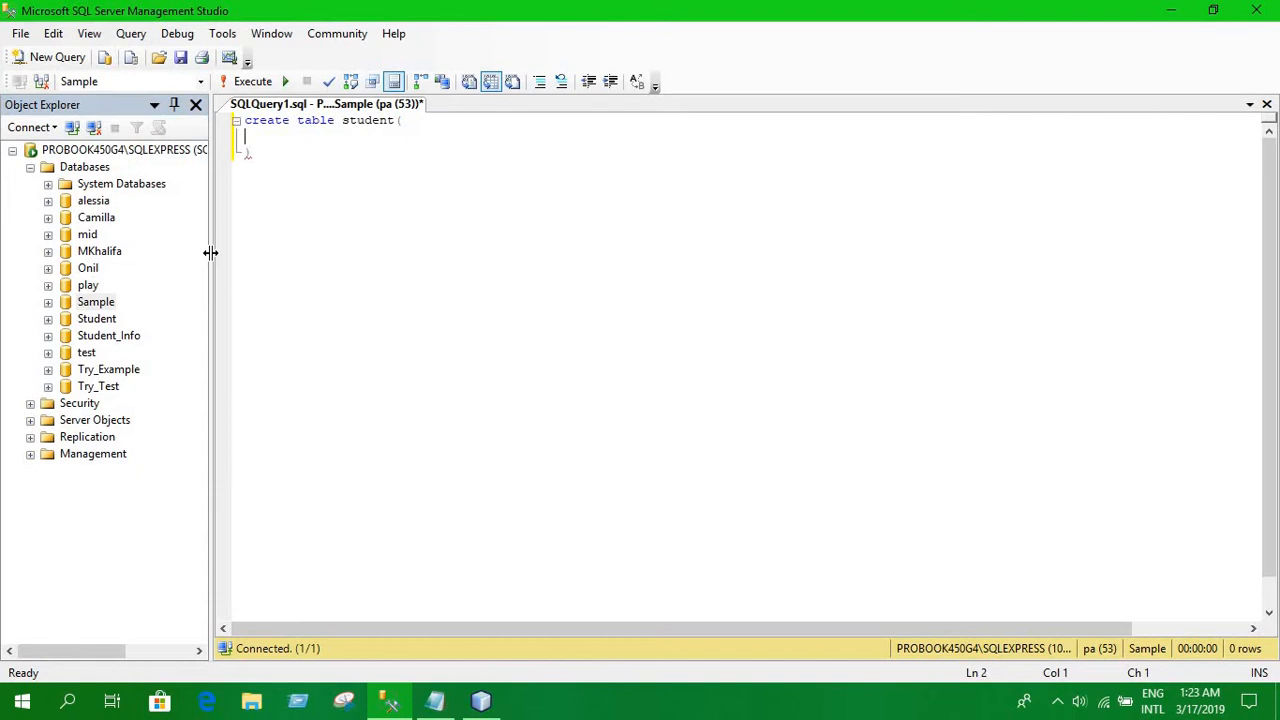
text(int)
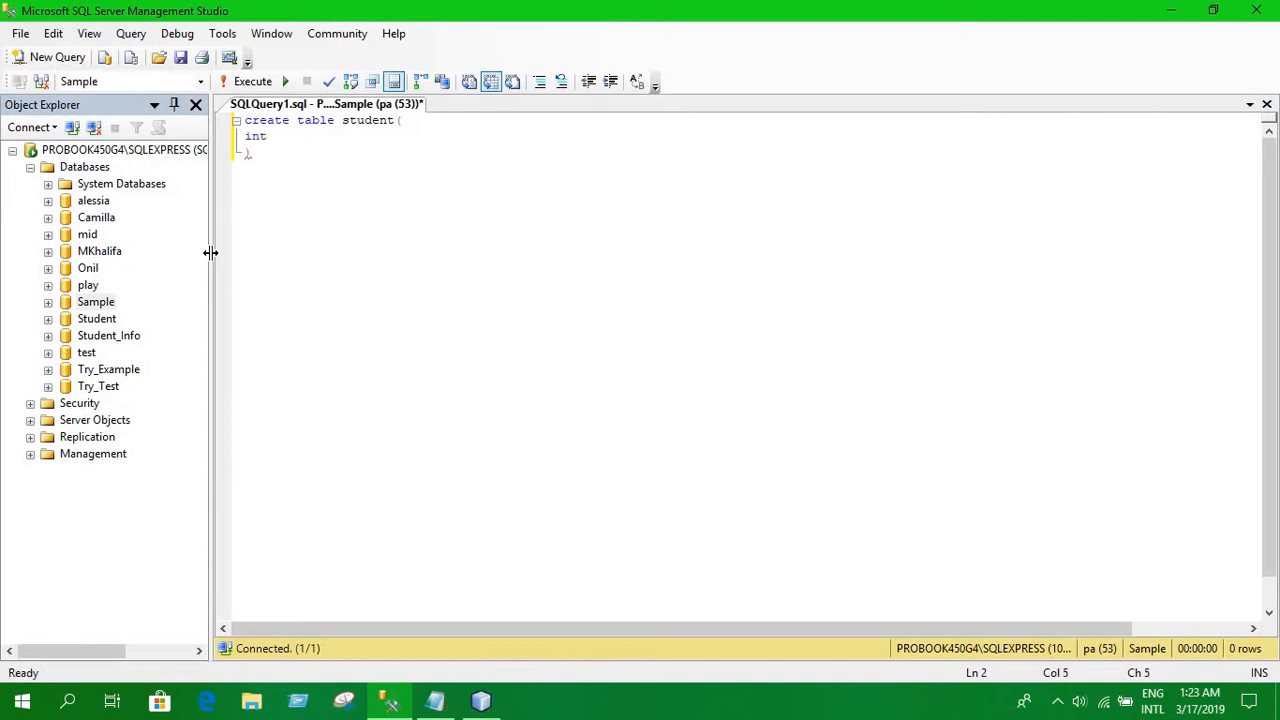
key(Backspace)
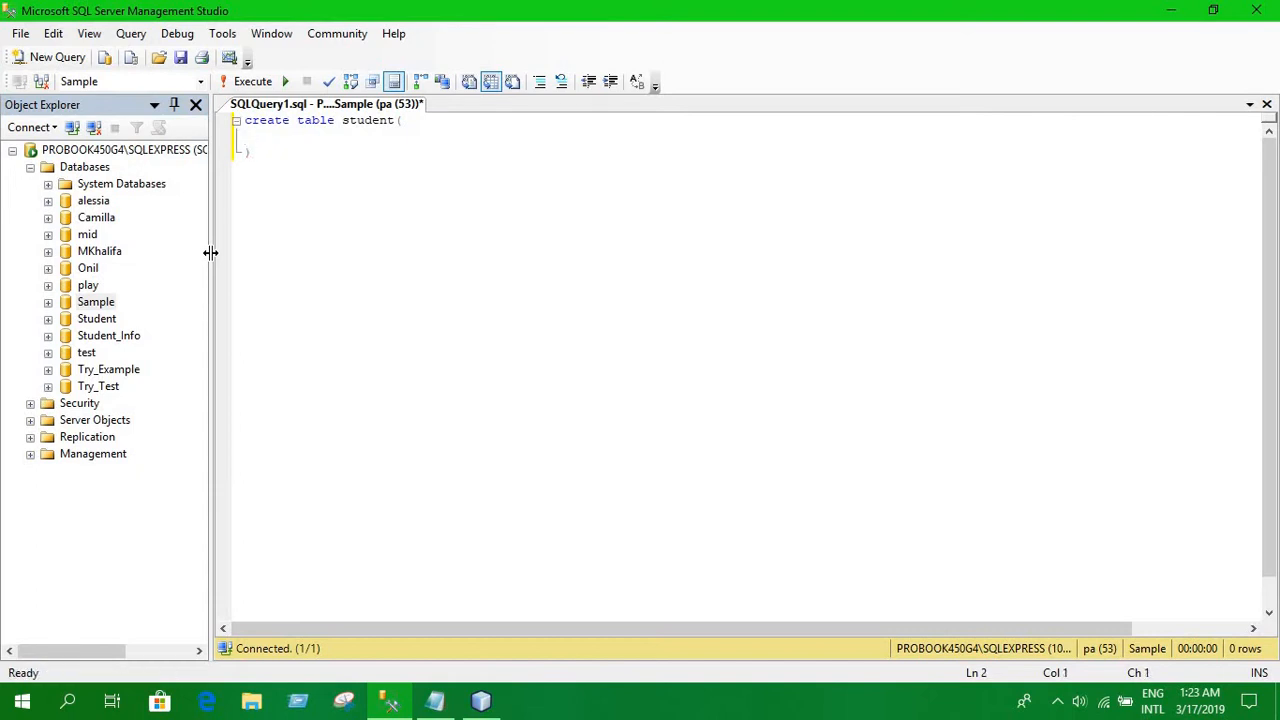
Step: Add the first column 'name varchar(50),' to the create table statement
text(name varch)
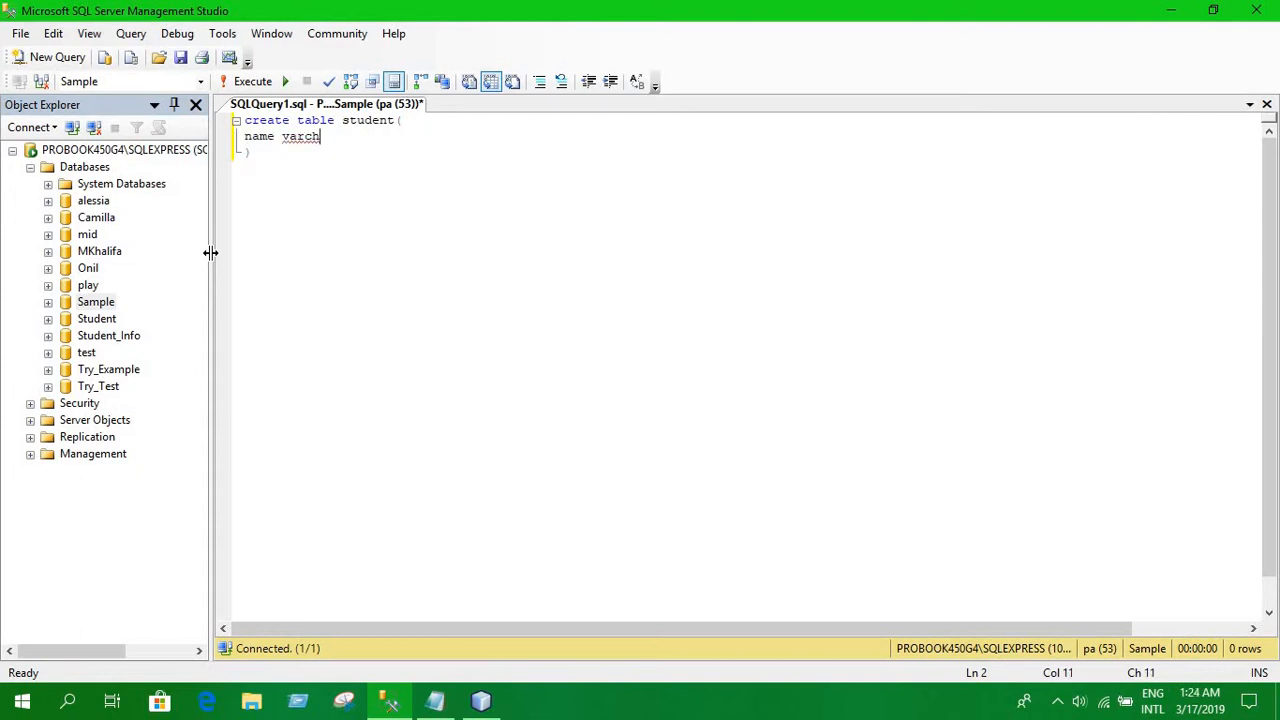
key(Backspace)
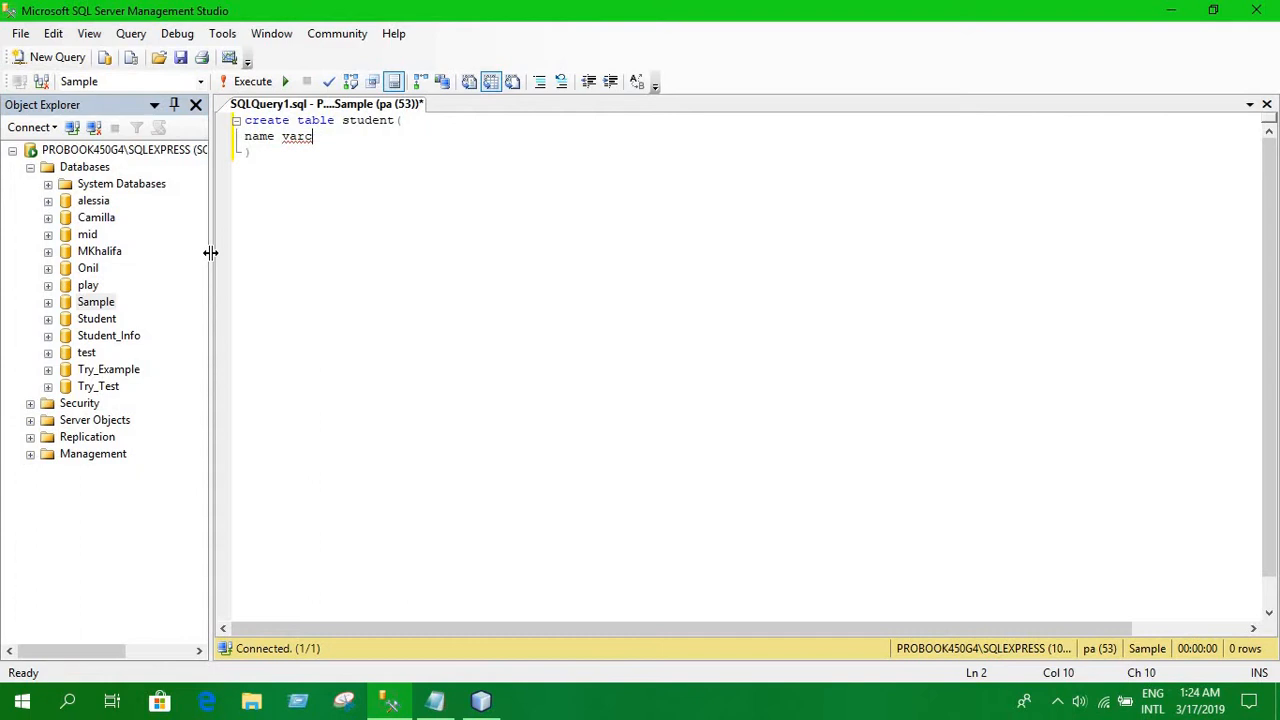
text(har)
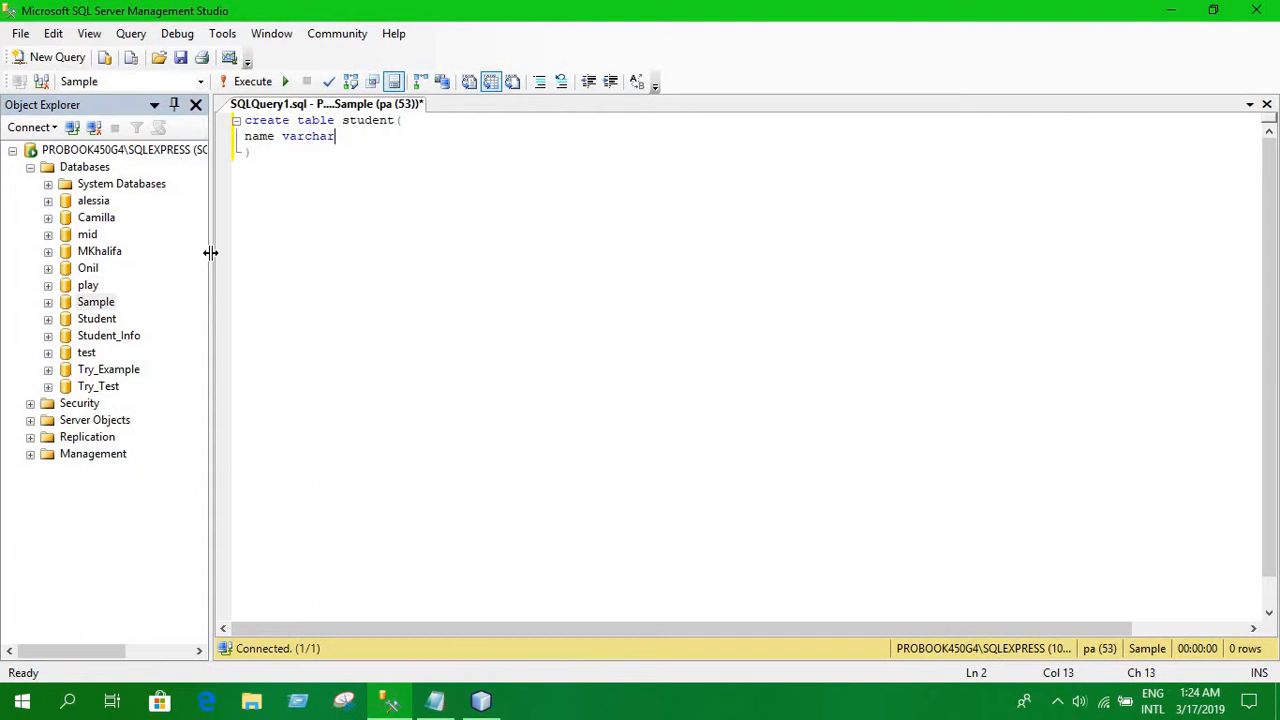
text(()
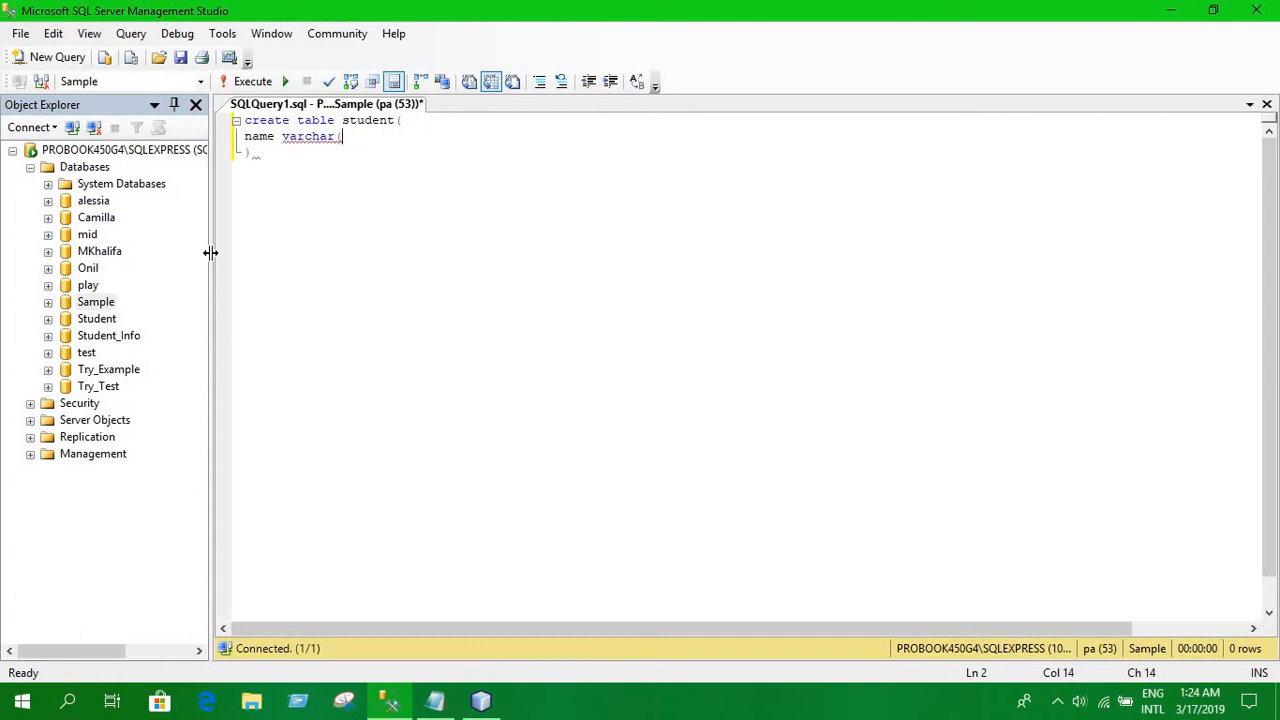
text(50)
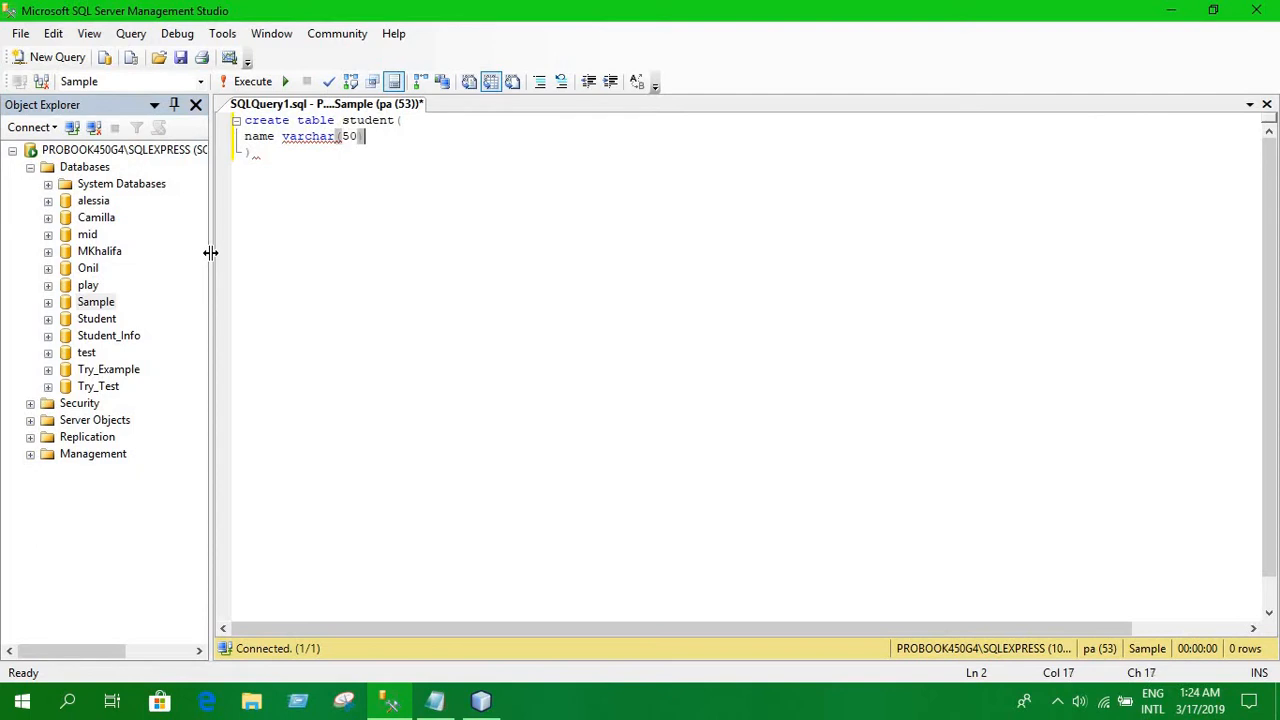
text(),)
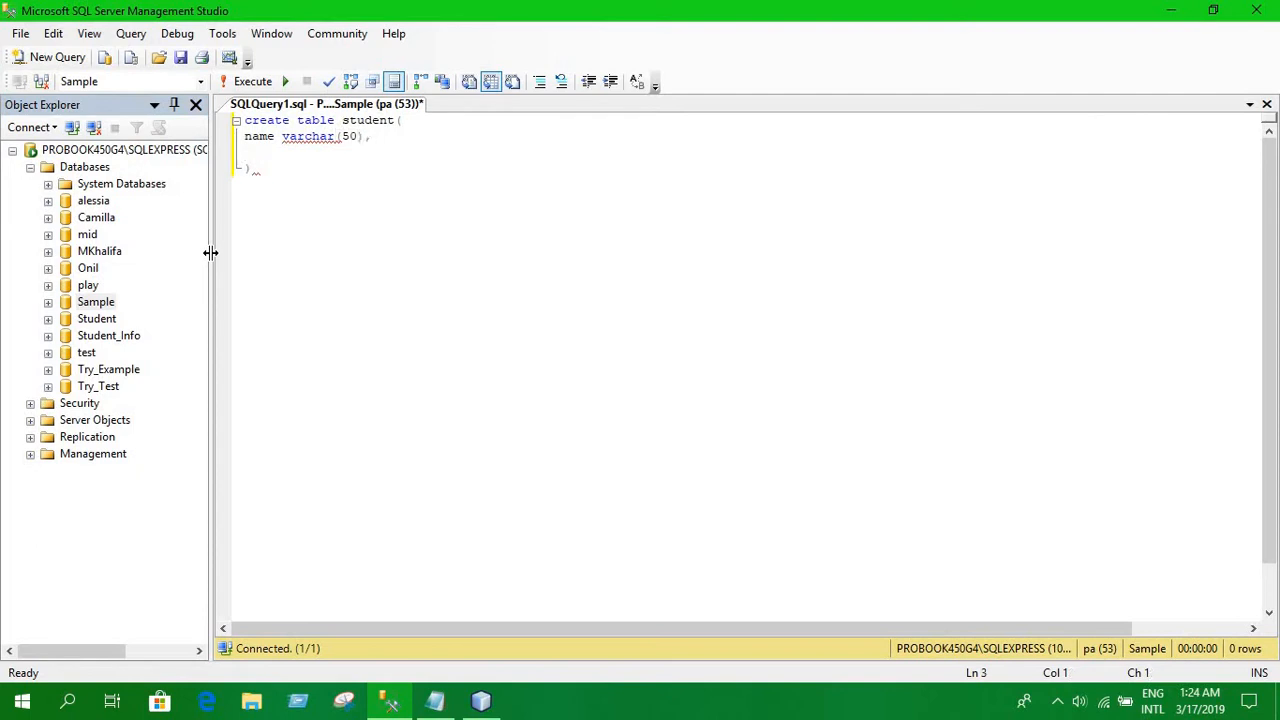
Step: Add the column 'Email varchar(50) primary key,' on a new line
key(BackSpace)
text(E)
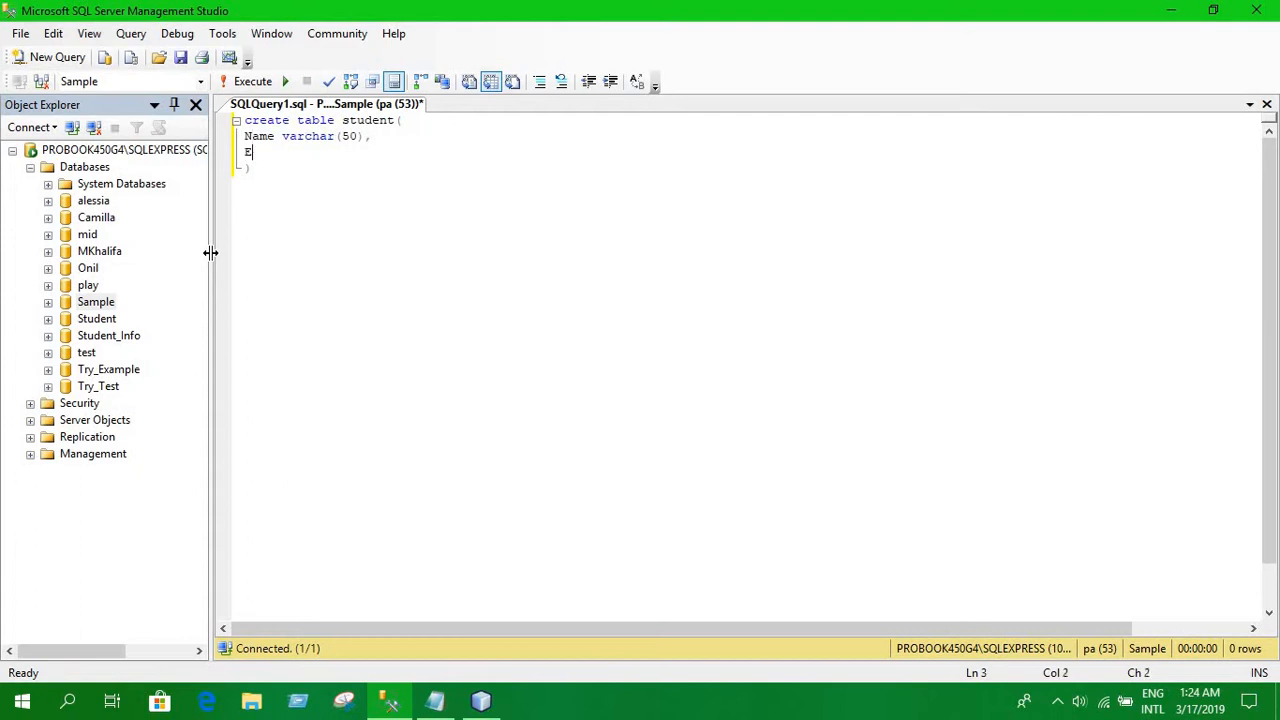
text(mail)
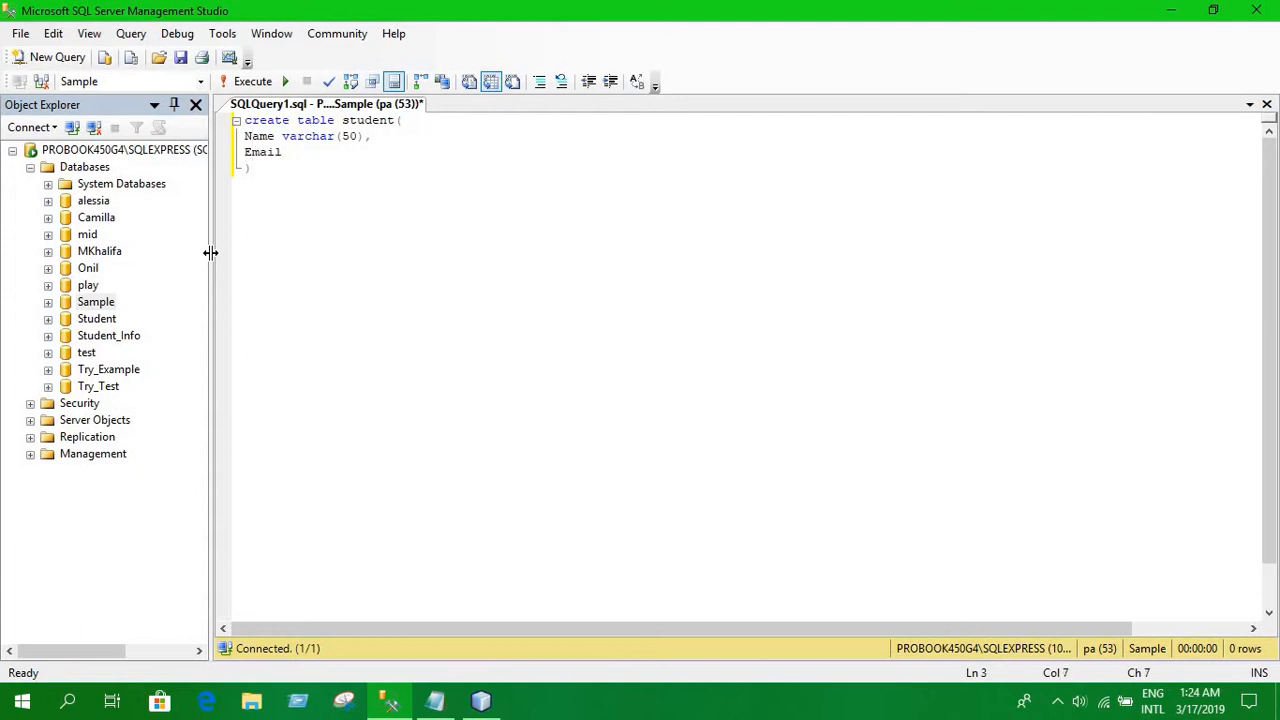
text(varco)
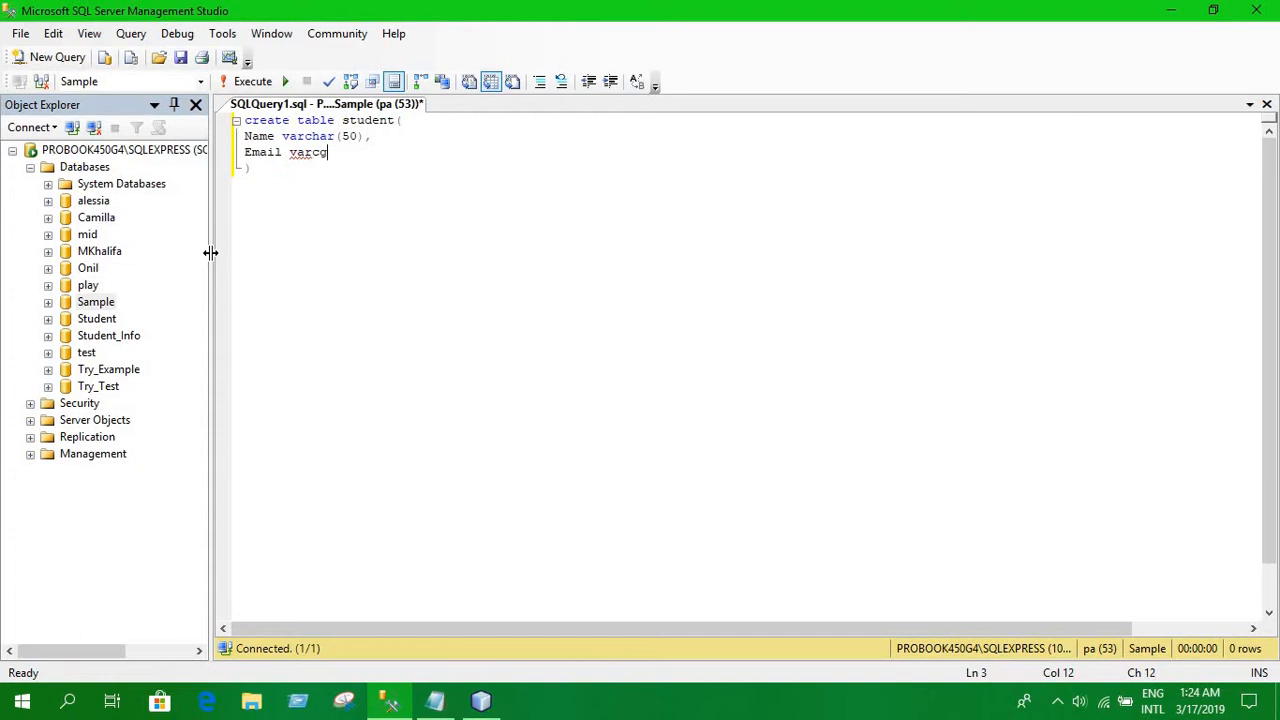
text(har)
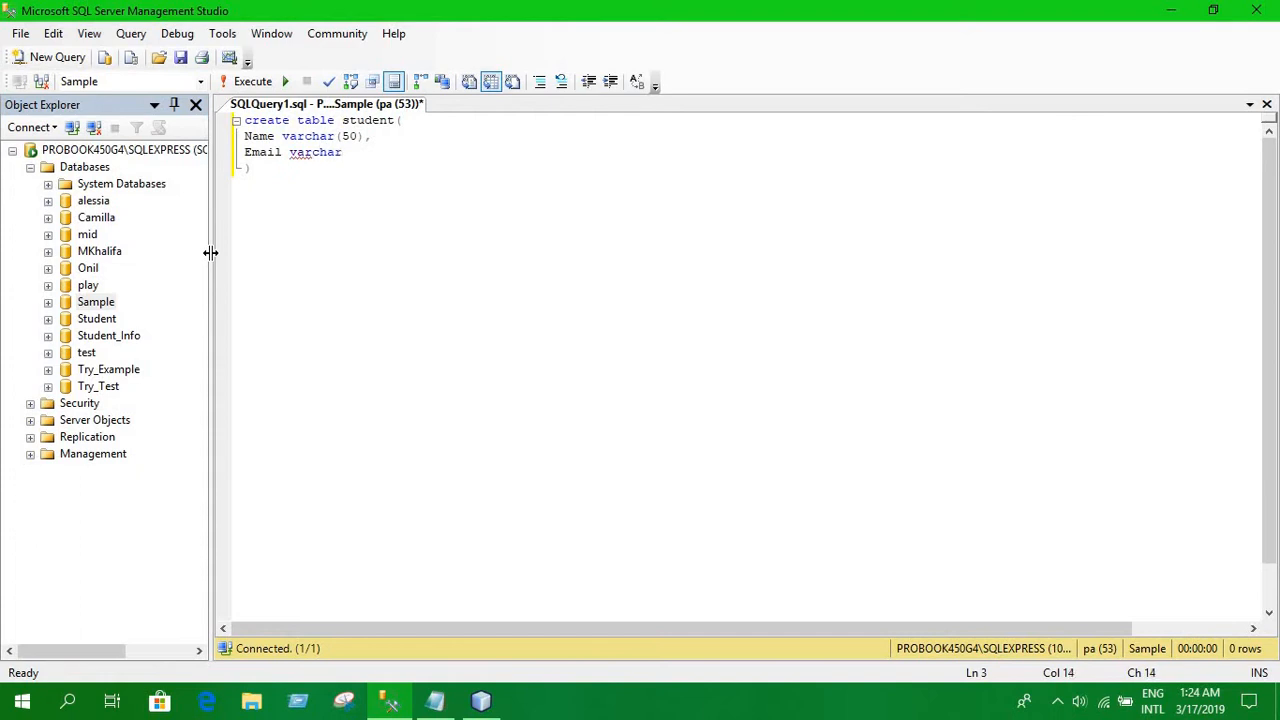
text((50)
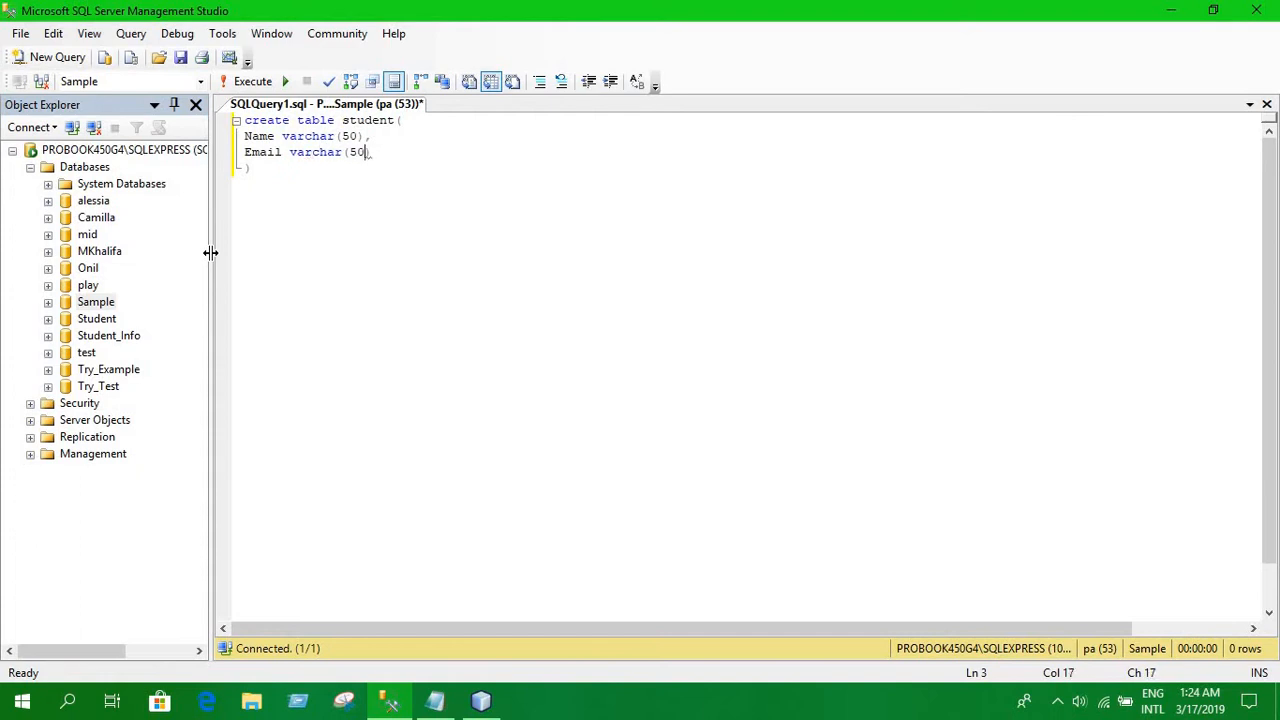
text(,)
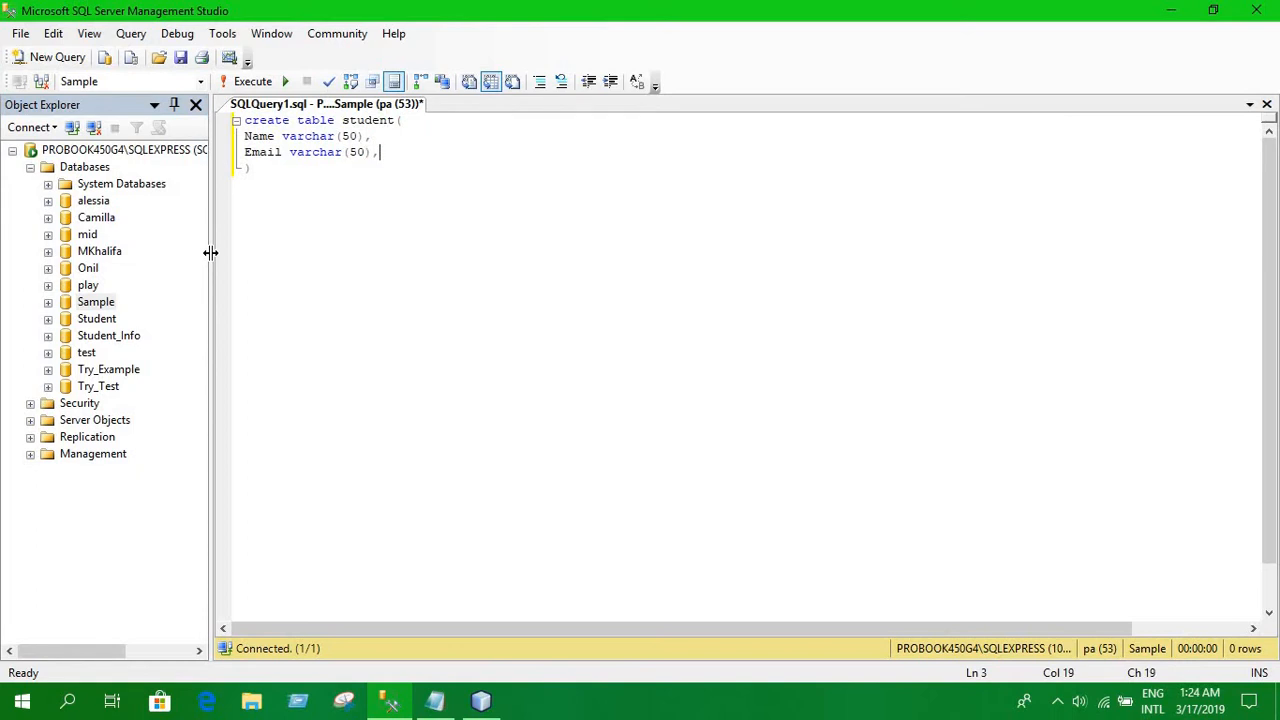
text(prim)
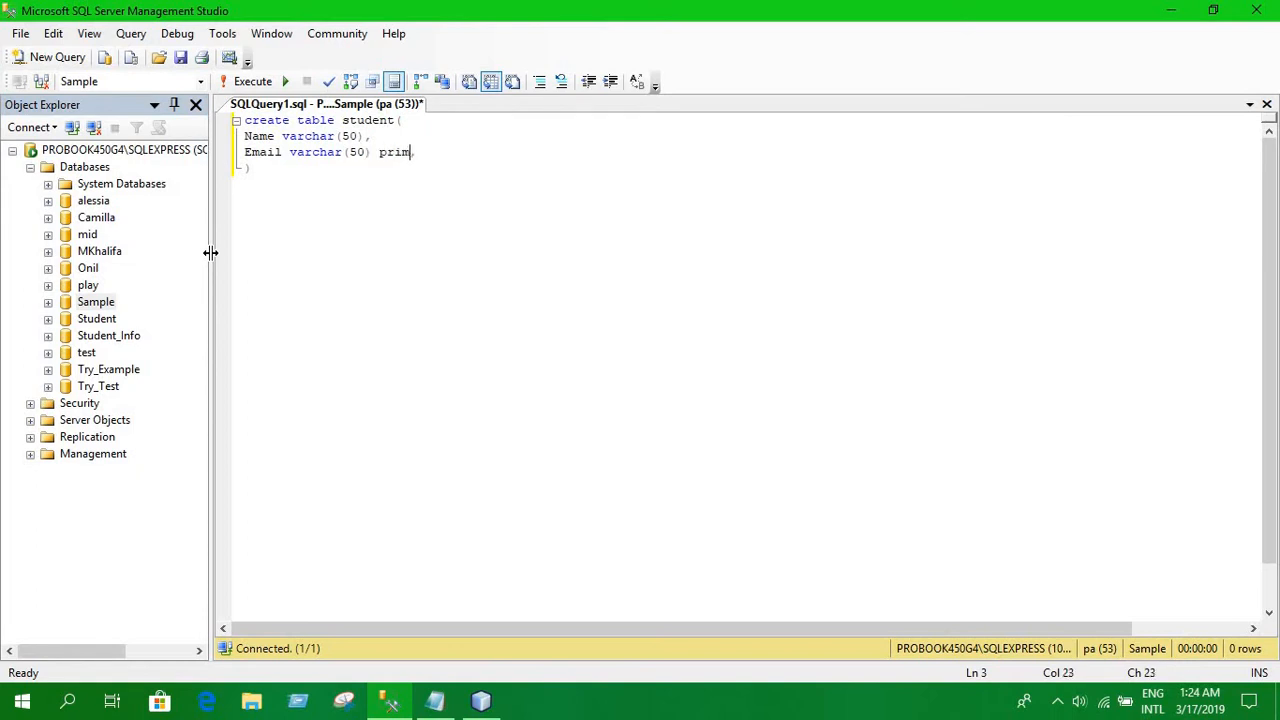
text(ary key)
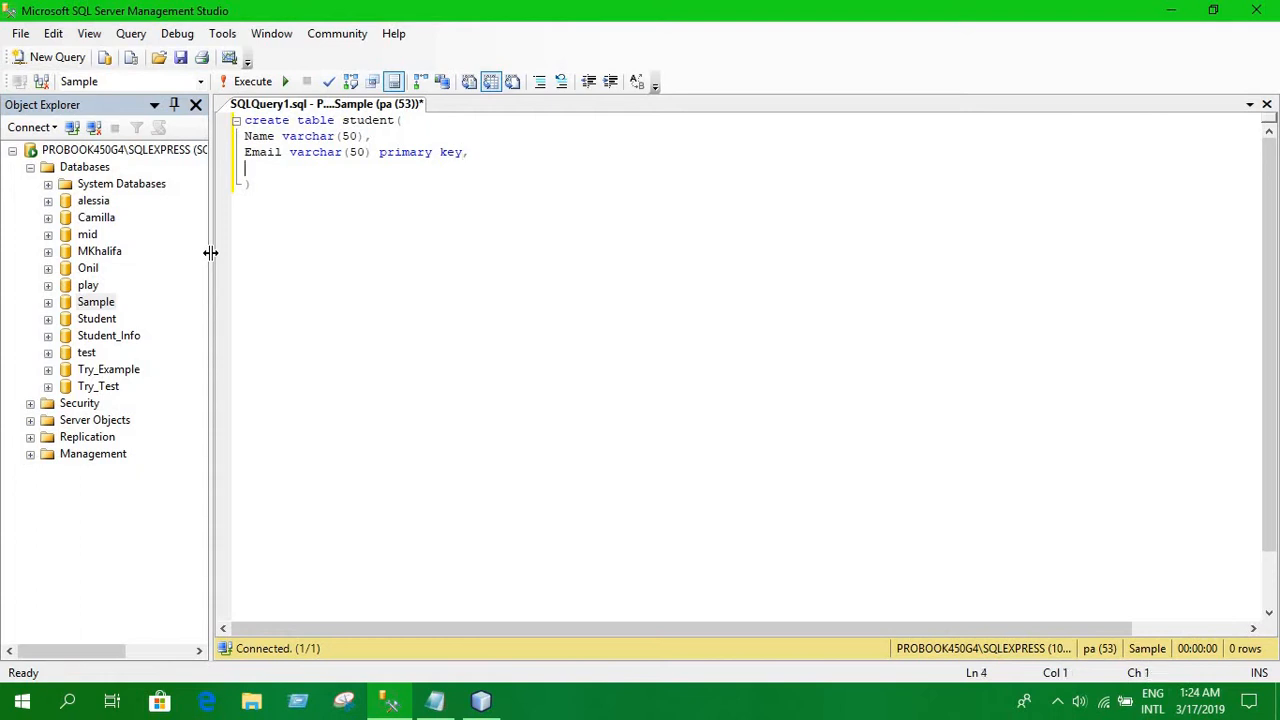
Step: Add the final column 'Password varchar(50)' closing the student table definition
text(Pa)
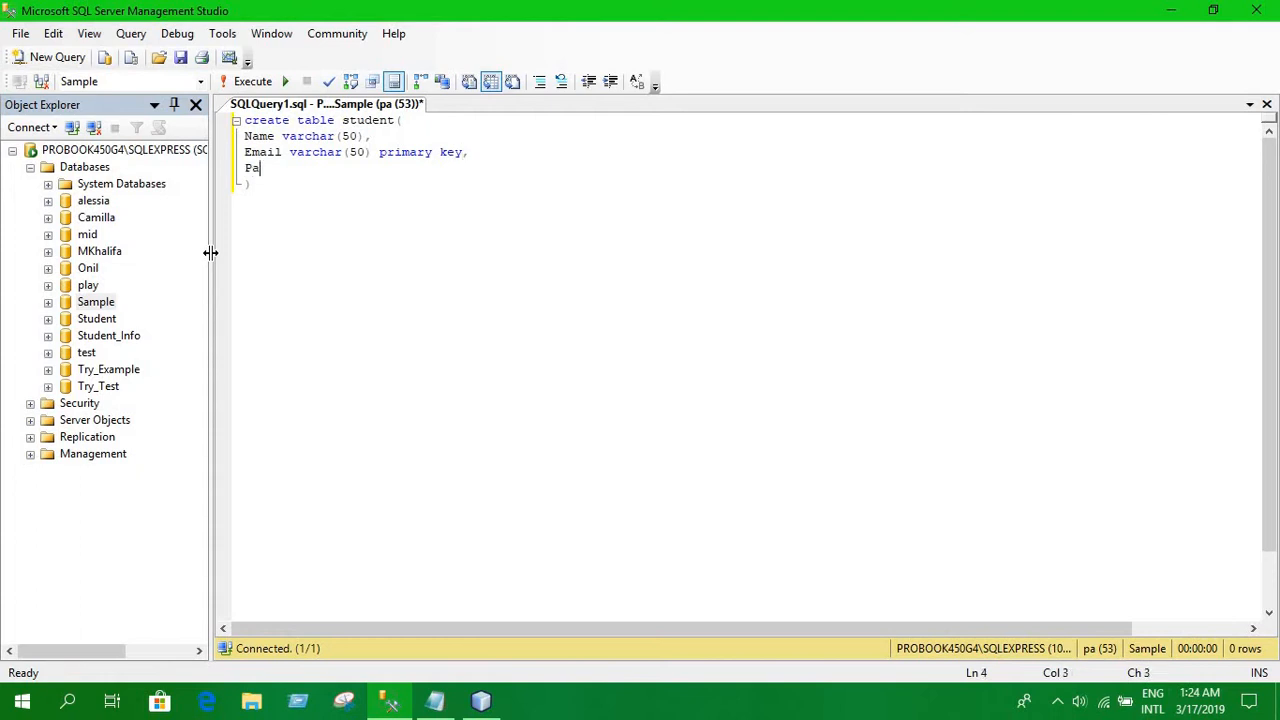
text(ssword)
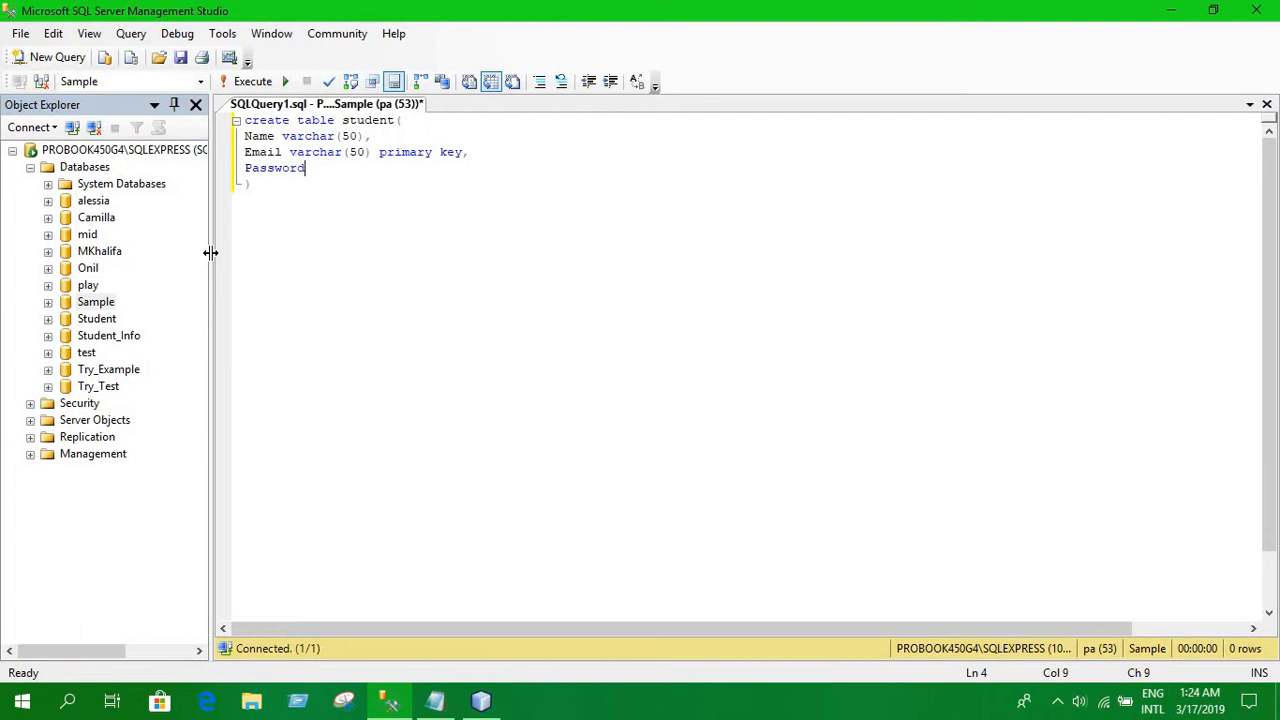
text(varc)
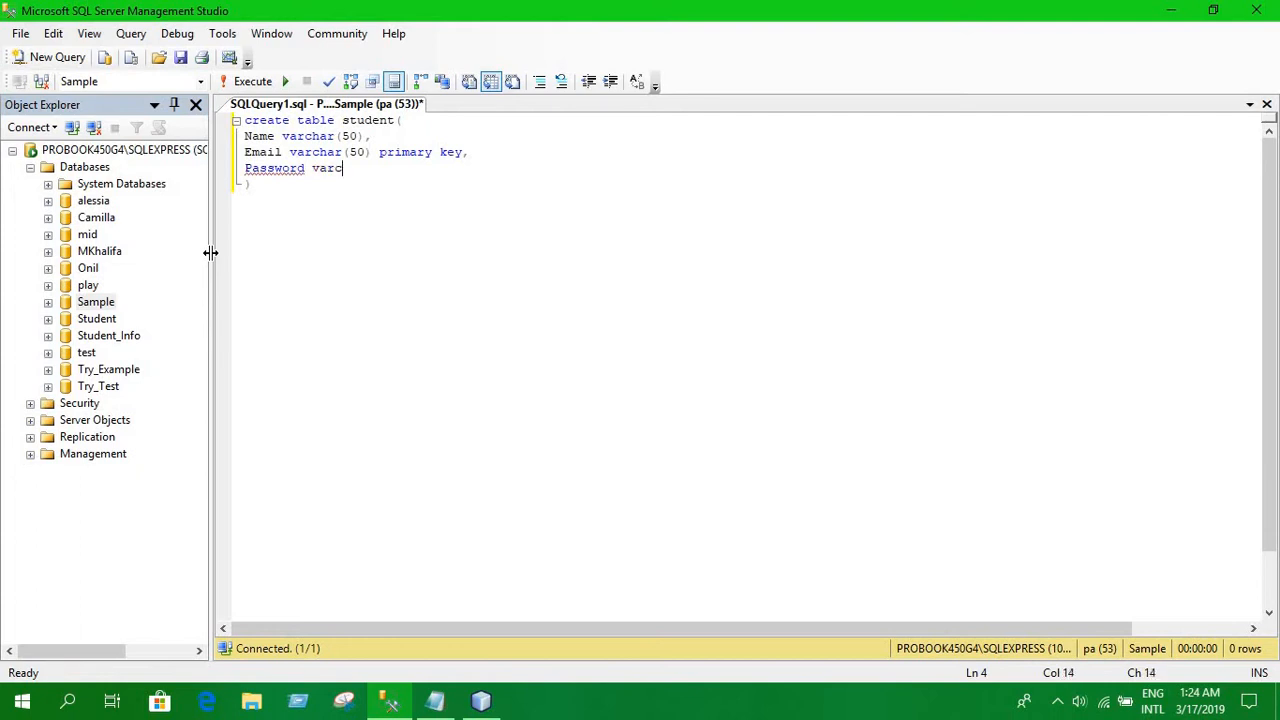
text(har ()
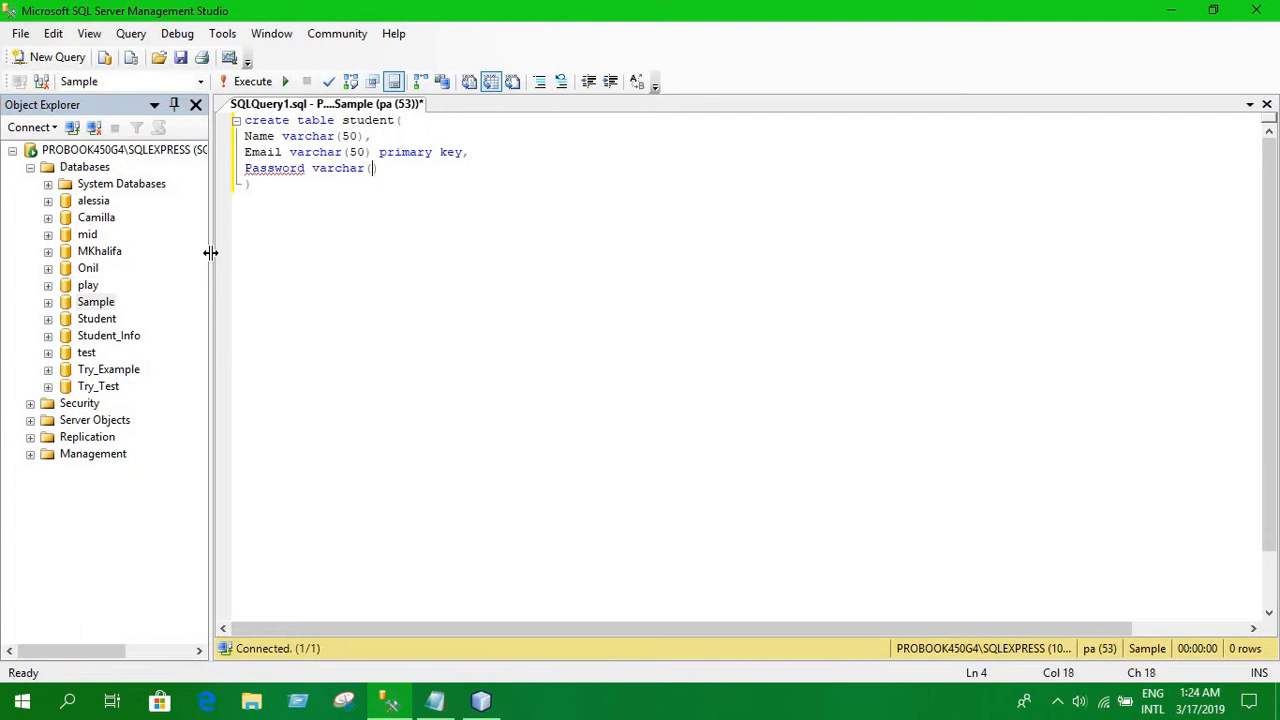
text(50))
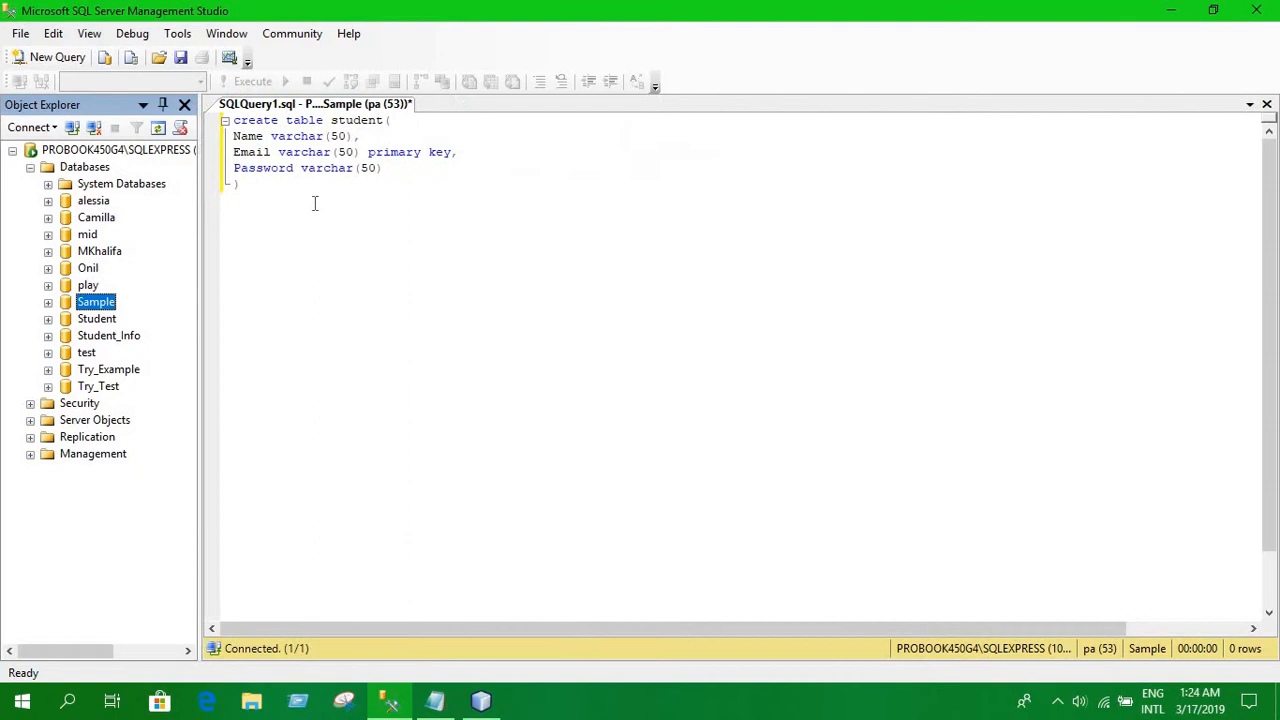
Step: Select the whole create table statement and execute it
click(276, 184)
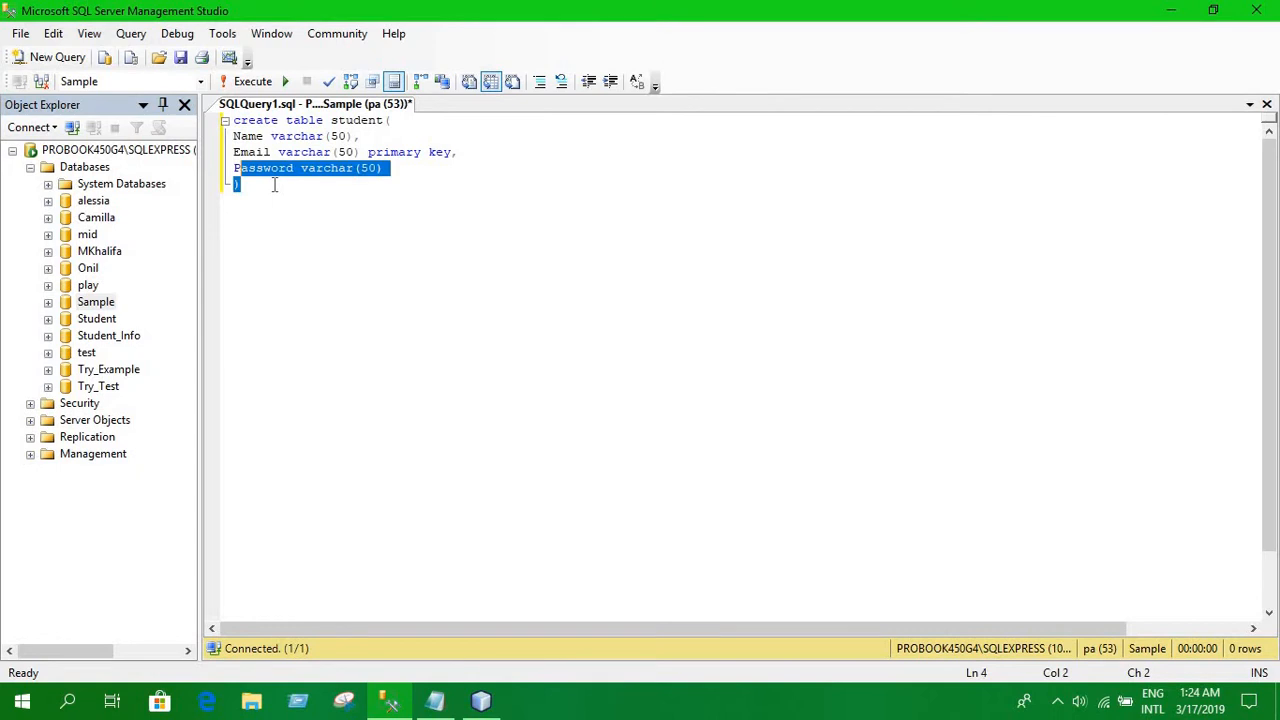
key(ctrl+a)
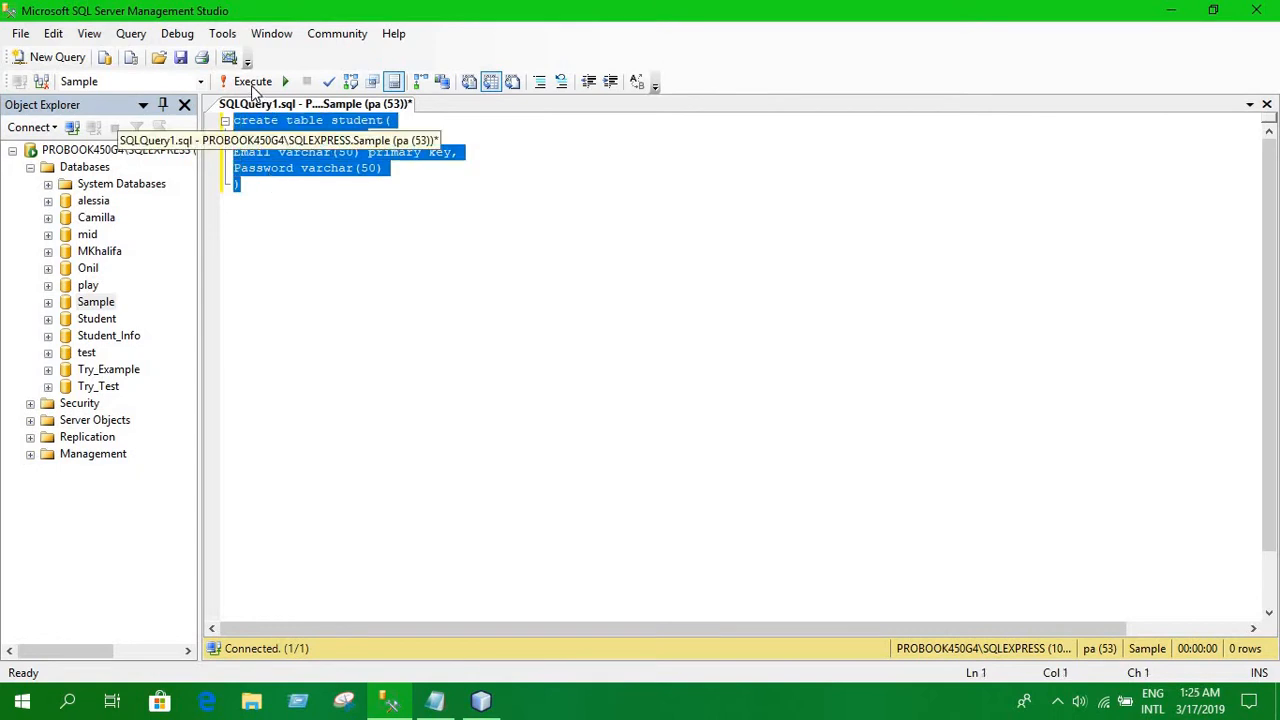
click(244, 80)
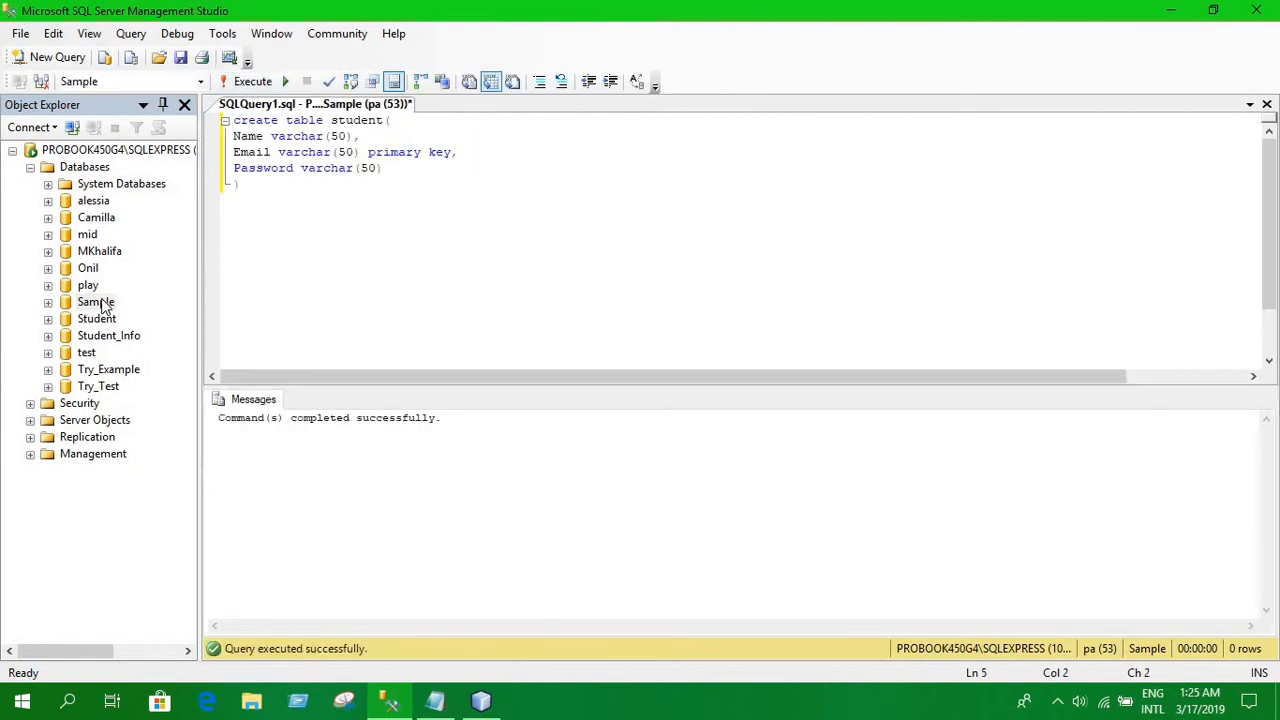
Step: Expand Sample > Tables to show dbo.student, then minimize Management Studio to the desktop
click(96, 300)
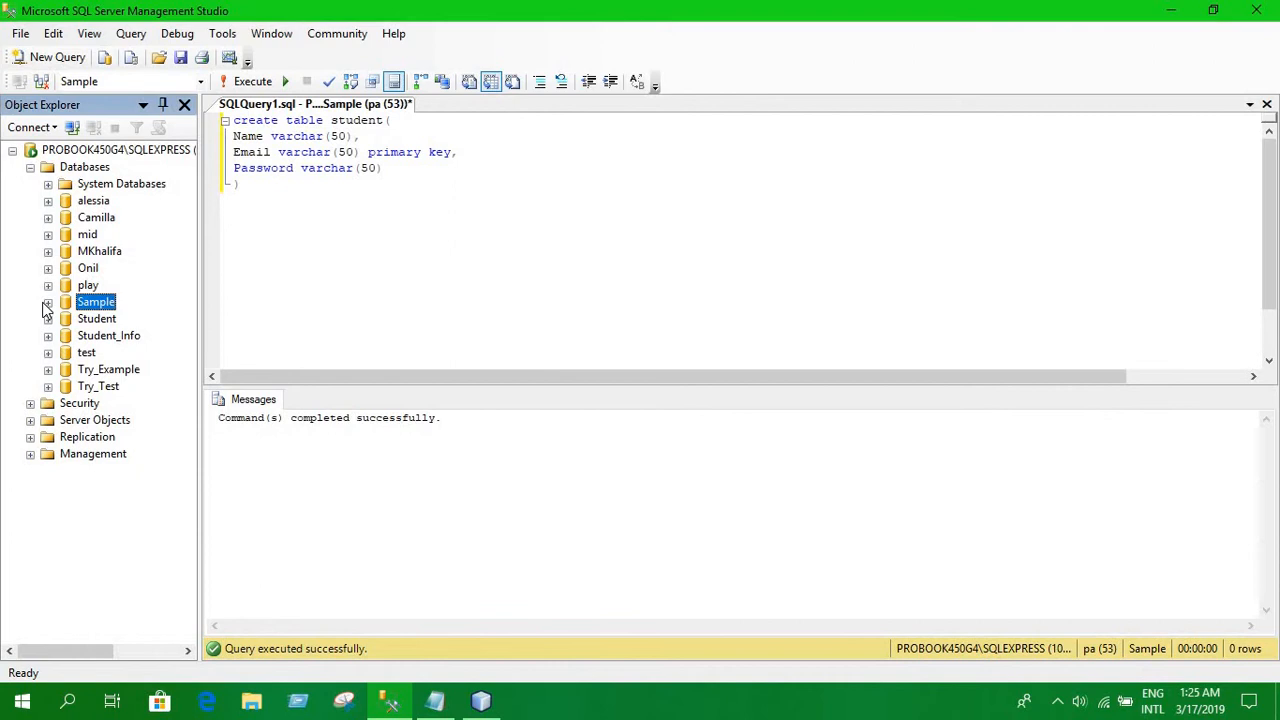
click(48, 300)
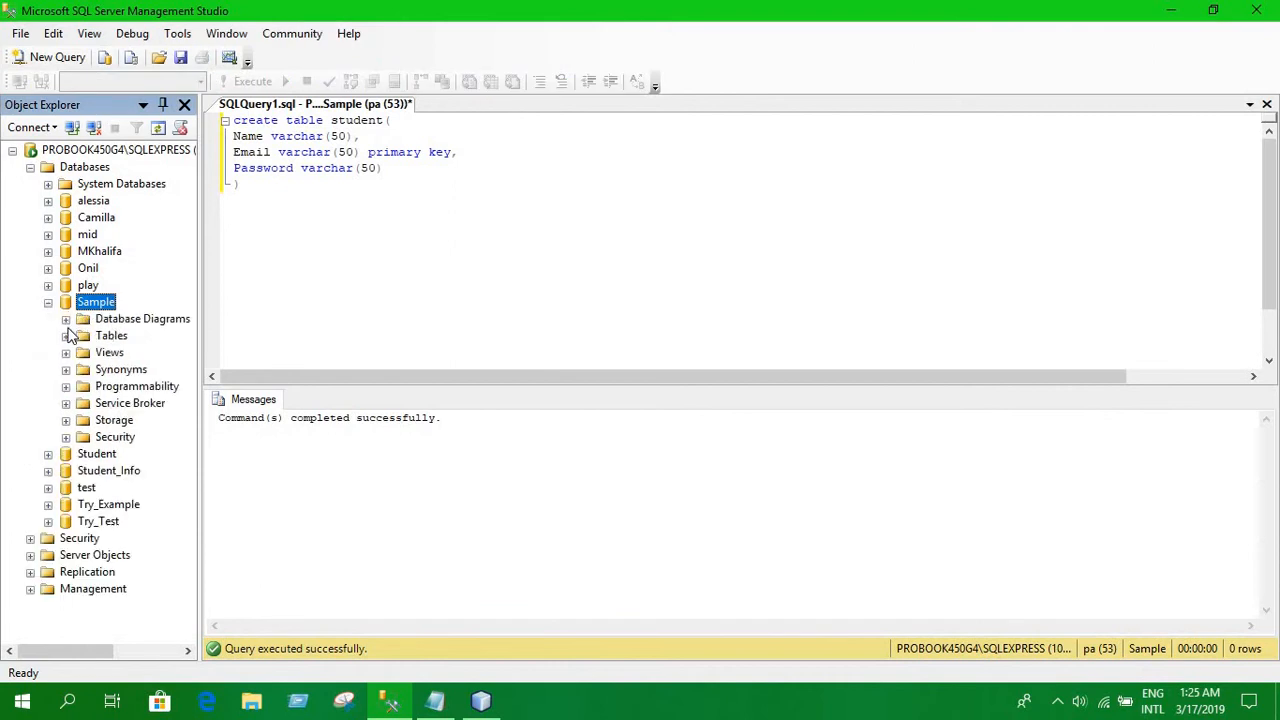
click(66, 336)
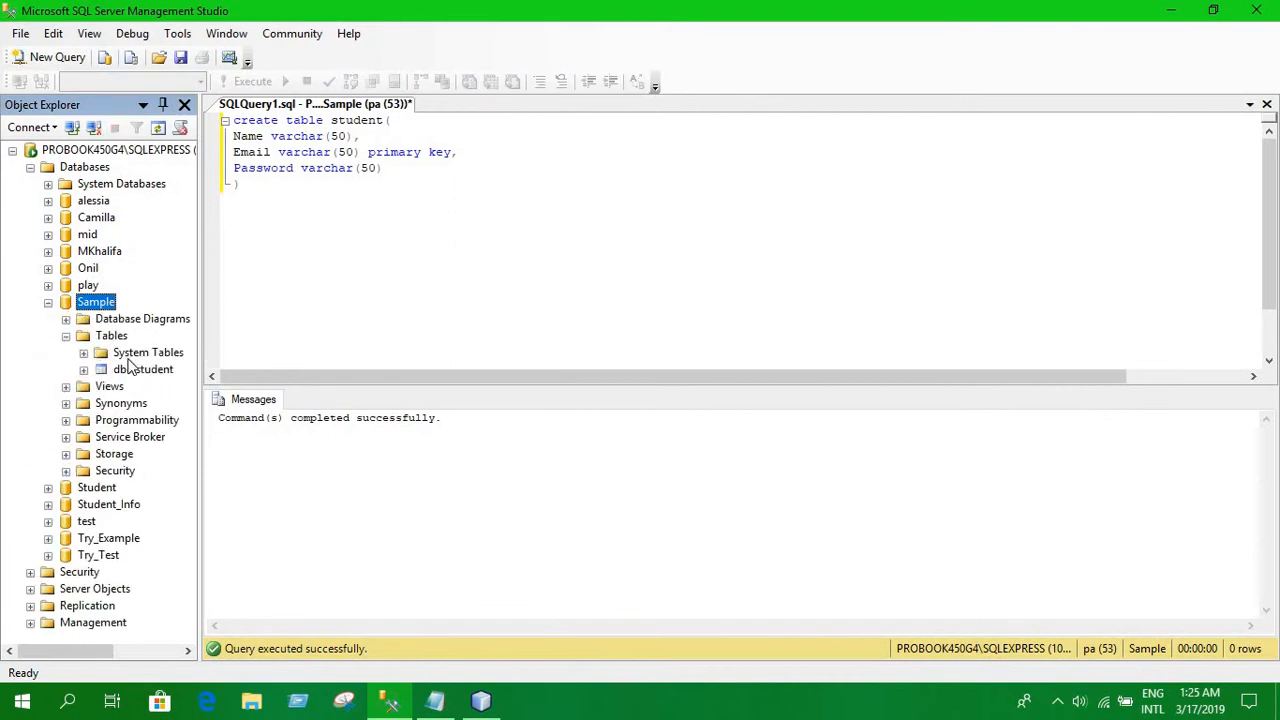
click(144, 368)
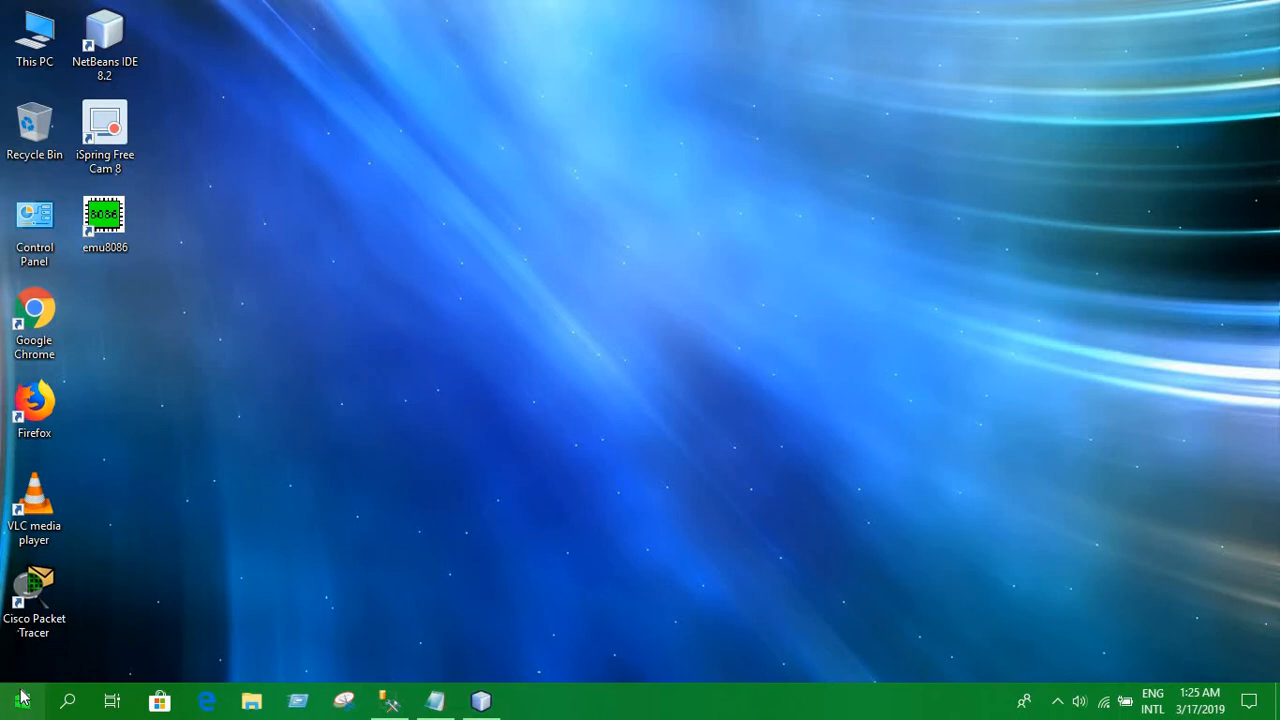
Step: Launch SQL Server Configuration Manager from the Microsoft SQL Server 2008 R2 Start menu entry
click(20, 700)
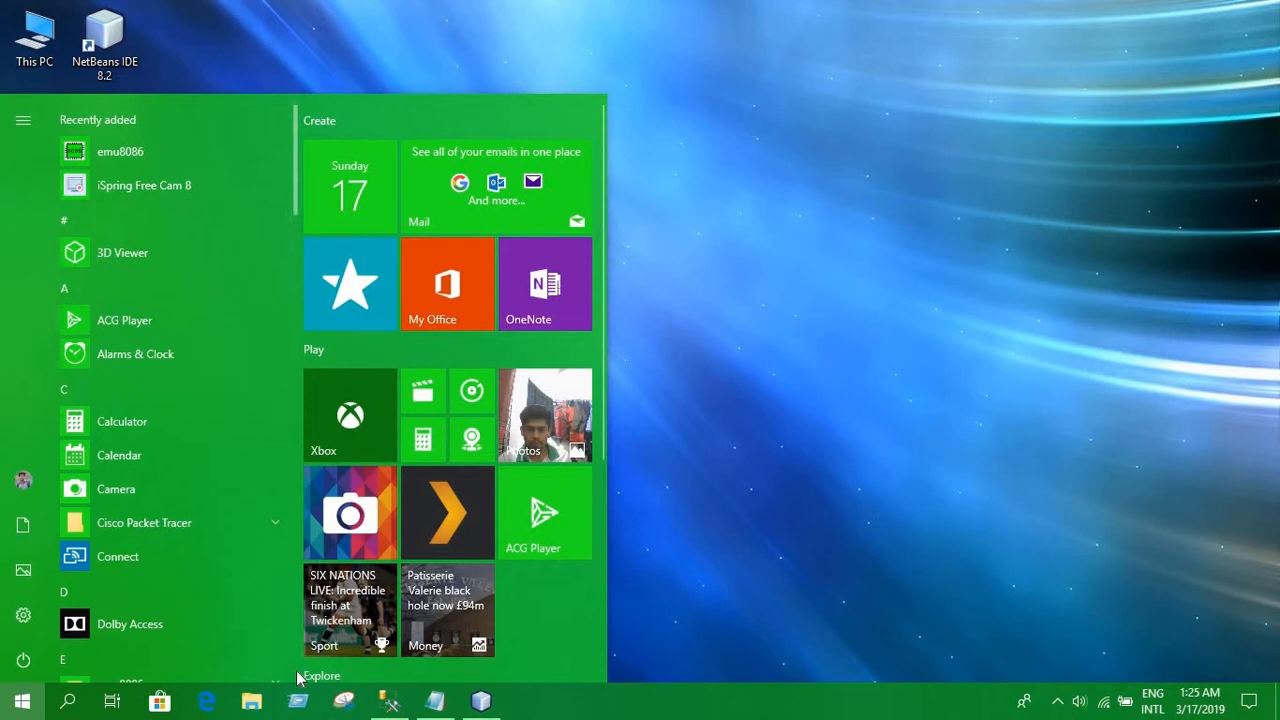
scroll(down, 3)
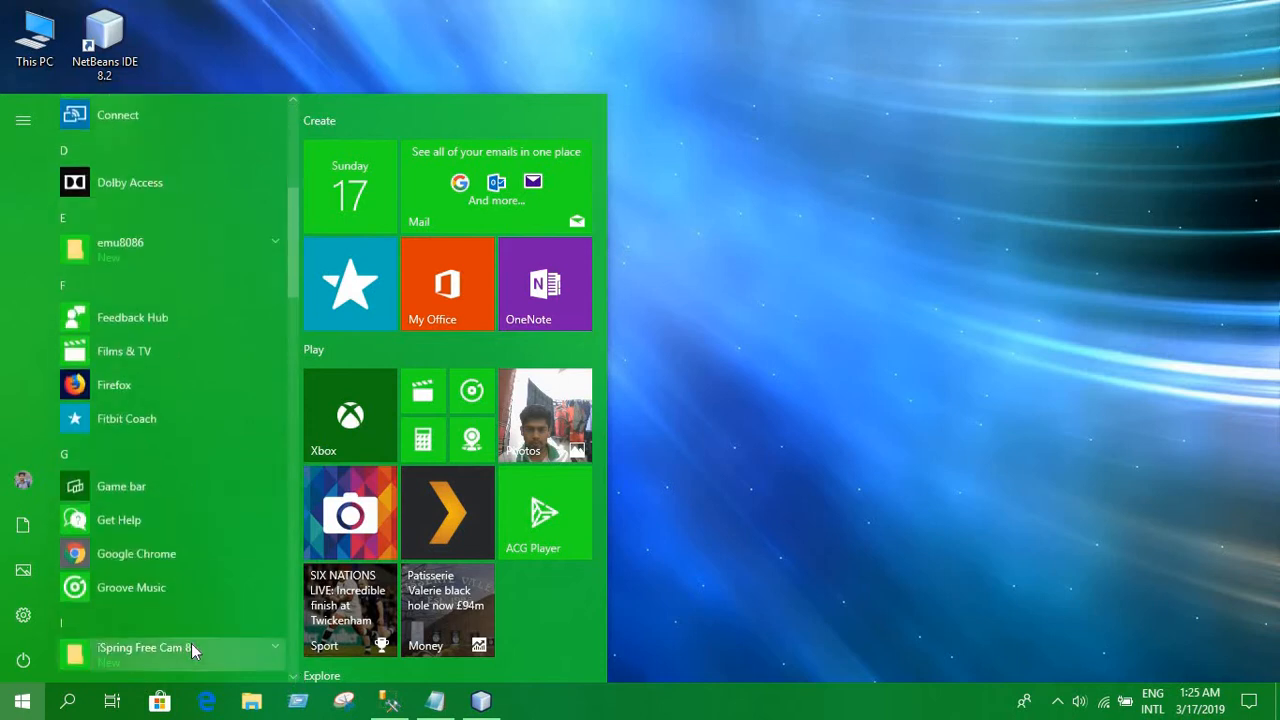
scroll(down, 3)
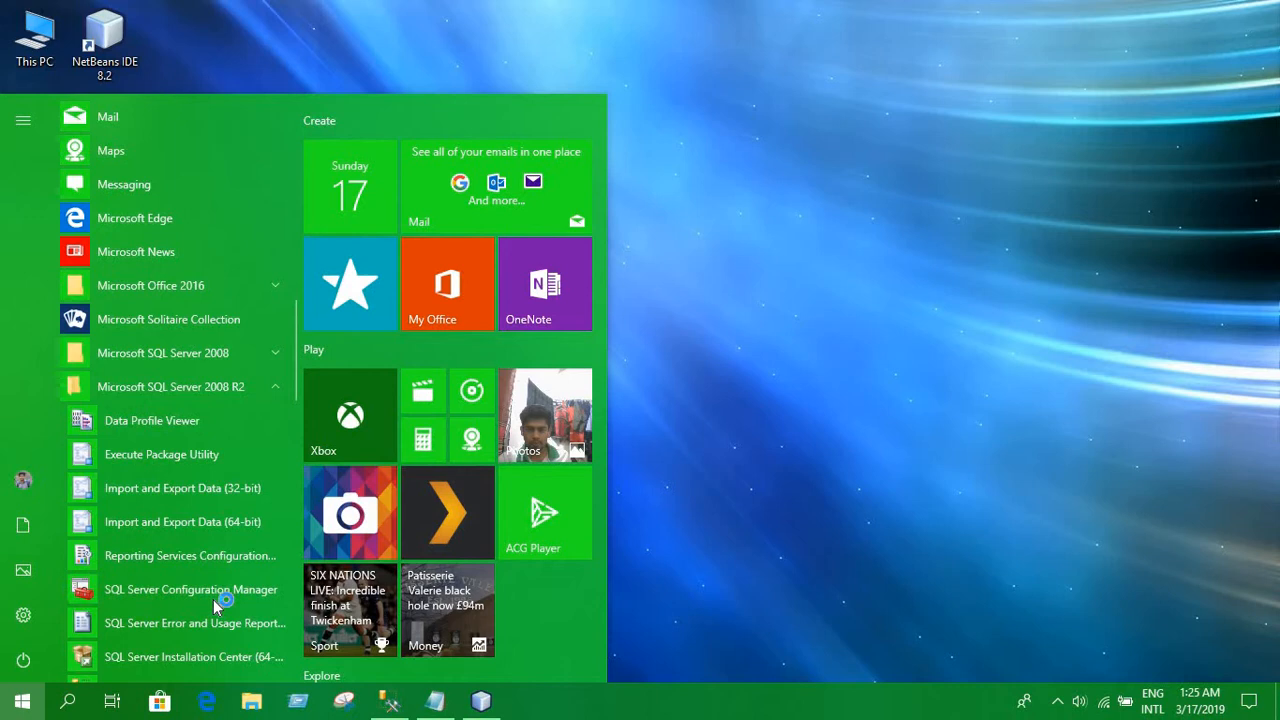
click(22, 700)
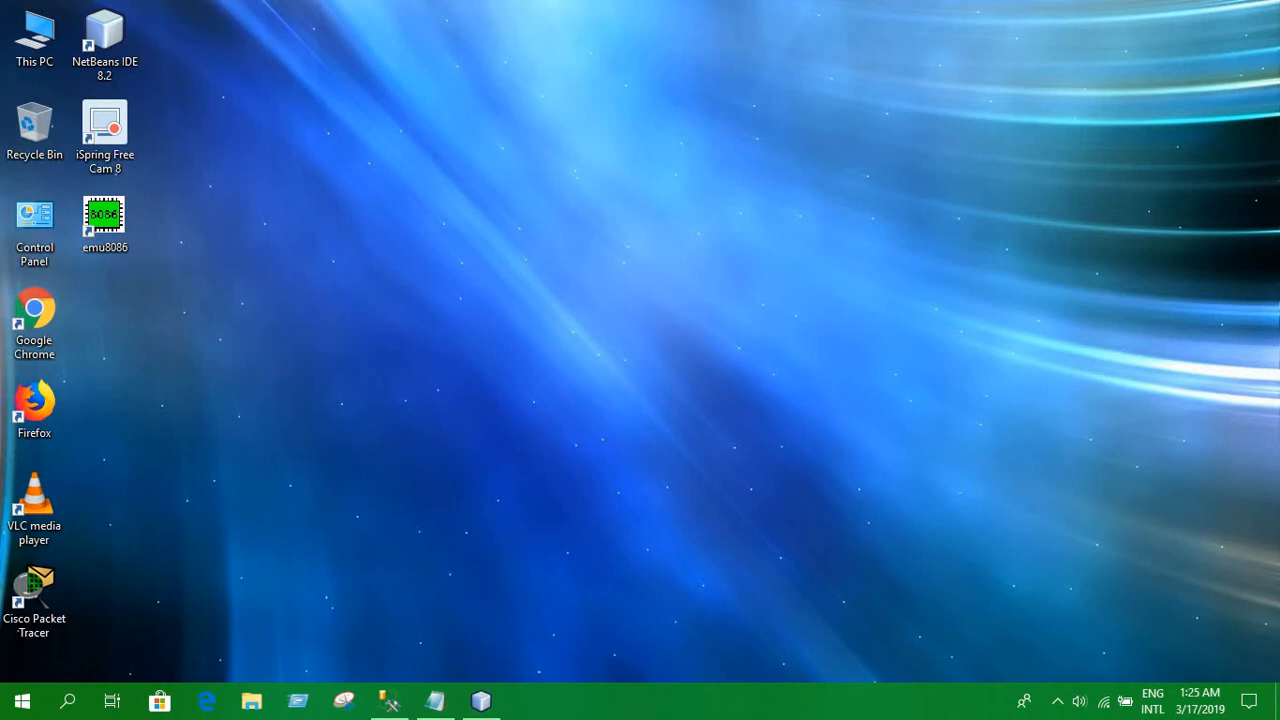
mouse_move(496, 476)
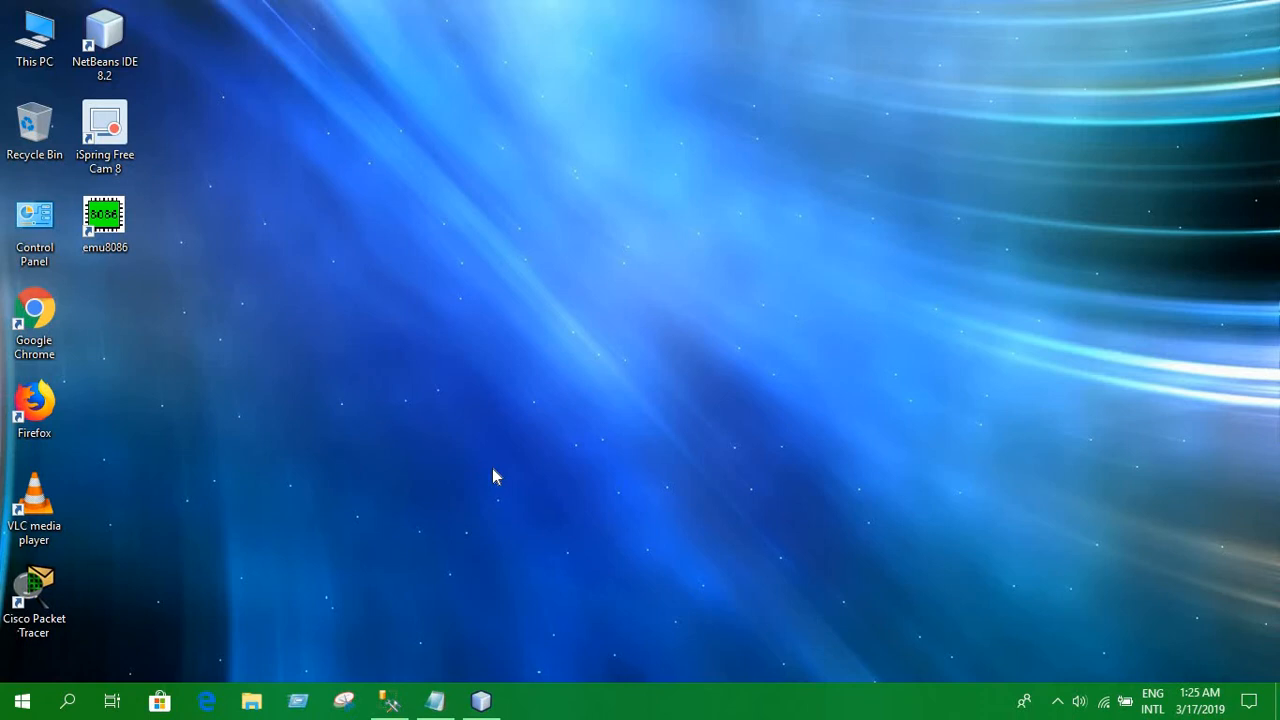
click(524, 700)
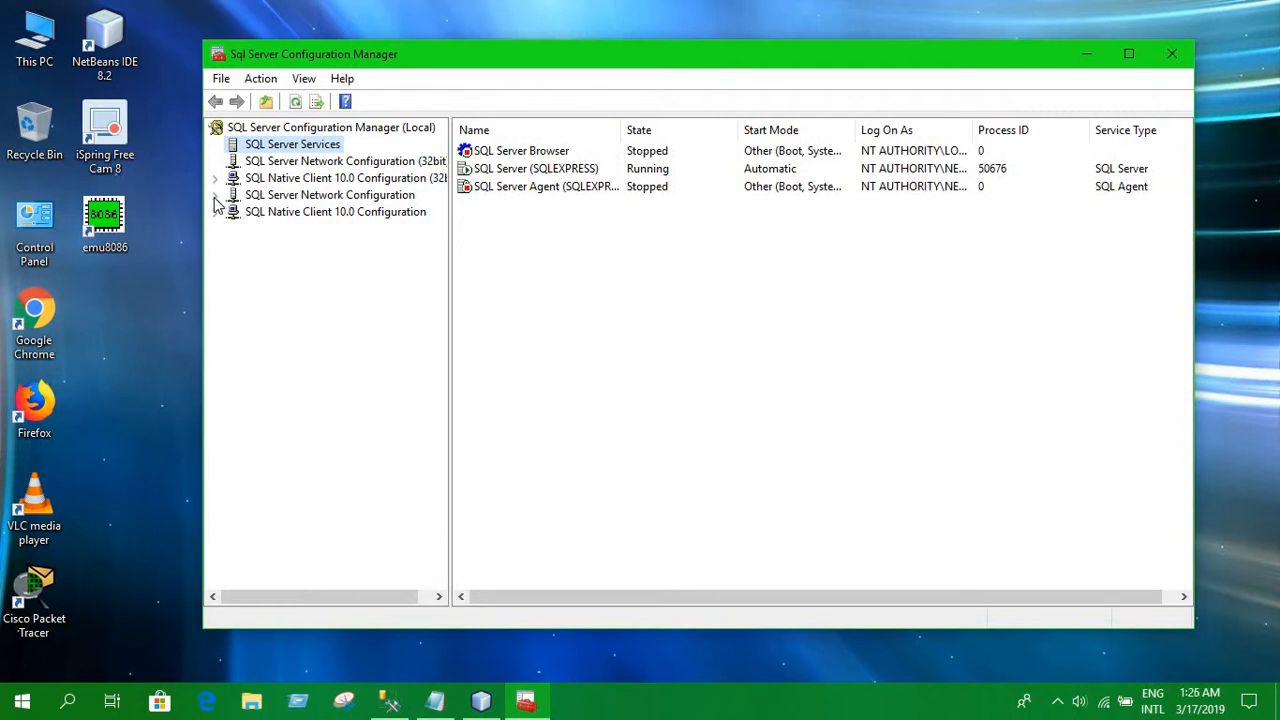
Step: Show Protocols for SQLEXPRESS and open the TCP/IP protocol's properties
click(216, 196)
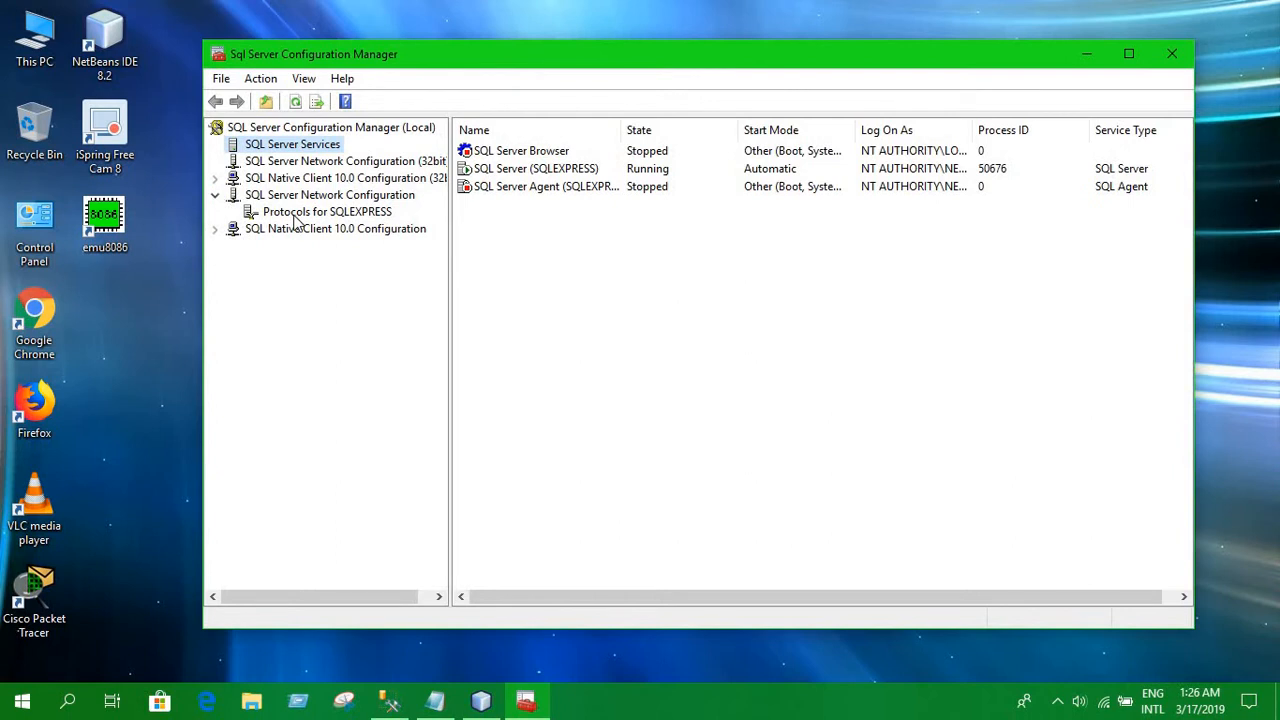
click(328, 212)
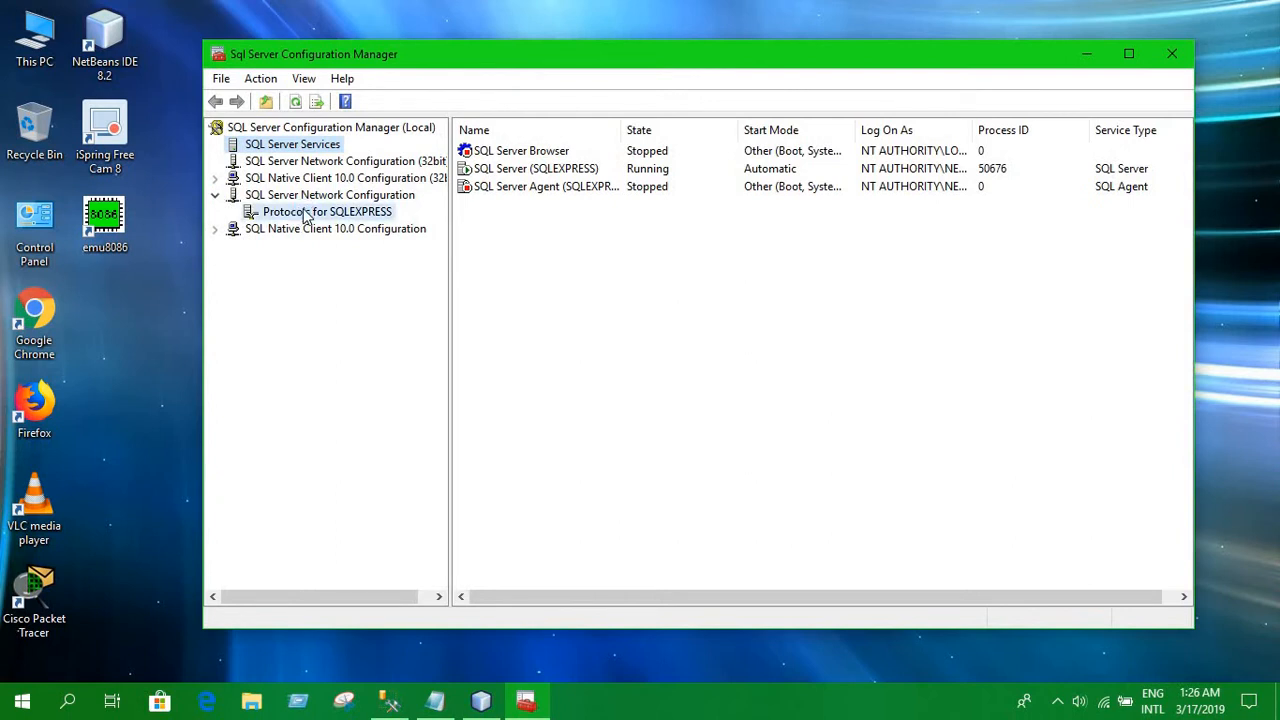
click(328, 212)
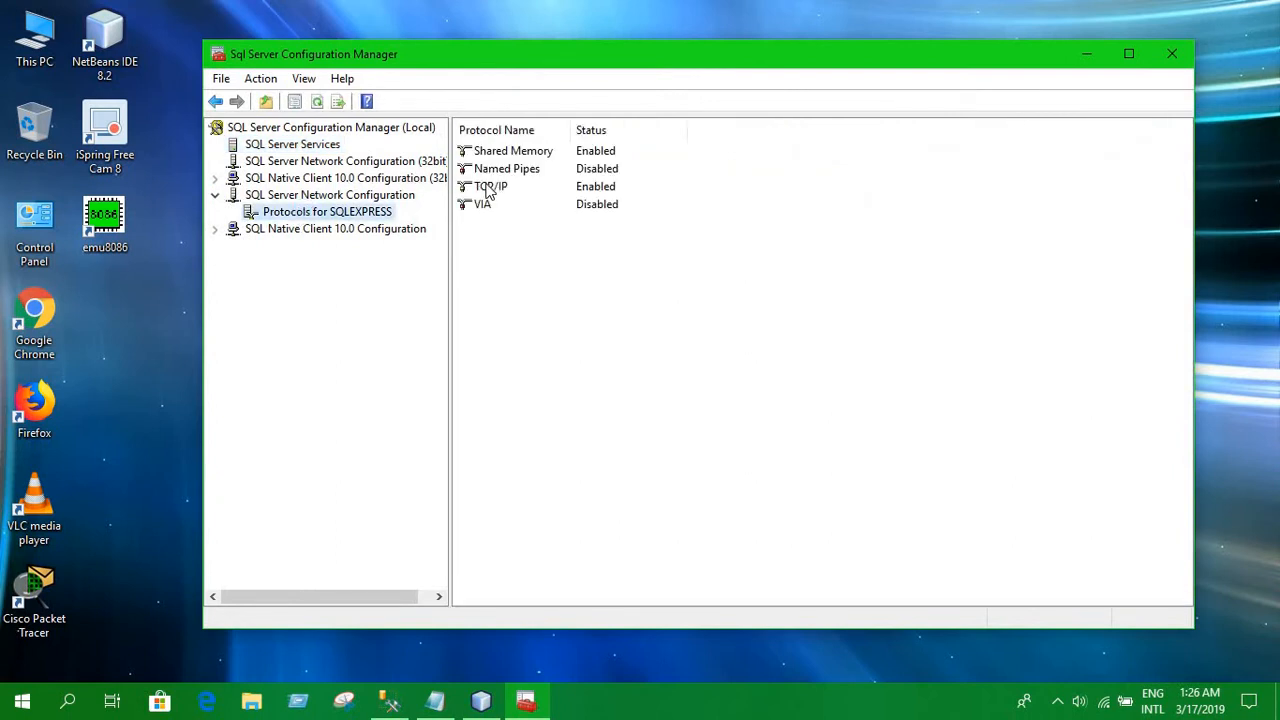
double_click(492, 186)
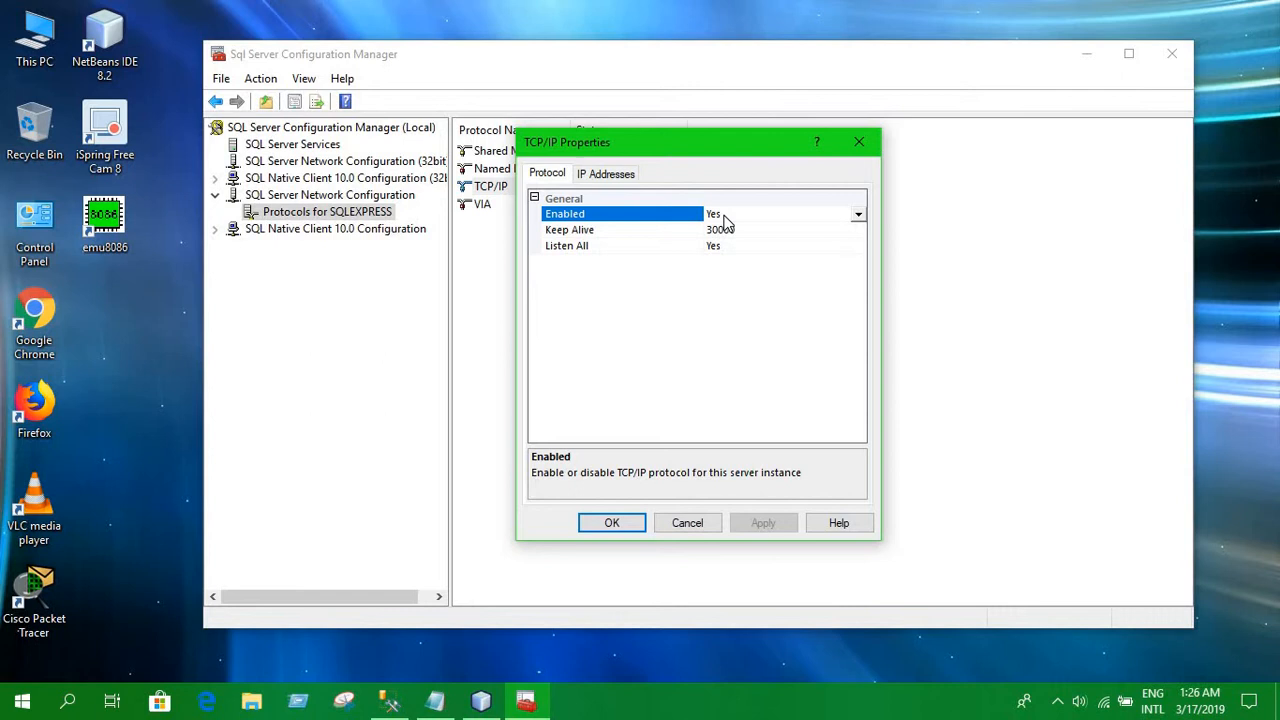
mouse_move(858, 216)
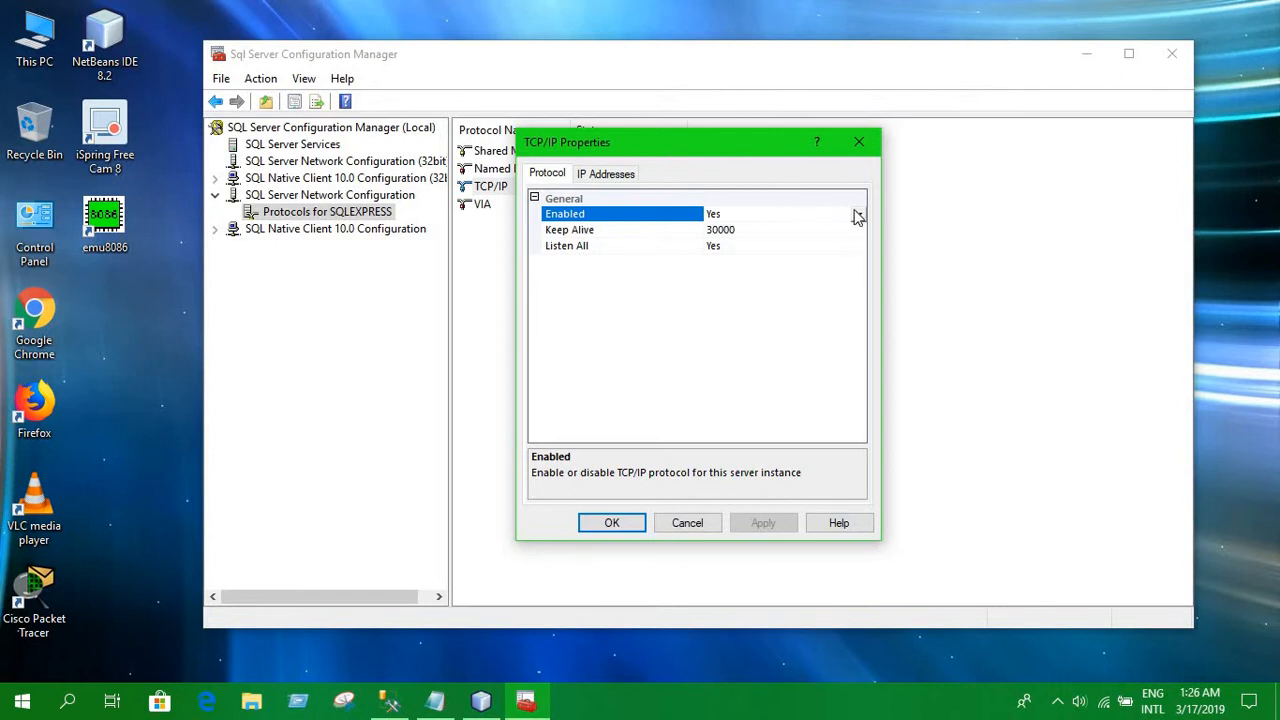
Step: Keep TCP/IP Enabled at Yes, check IPAll uses TCP port 1433, and return to SQL Server Services
click(856, 214)
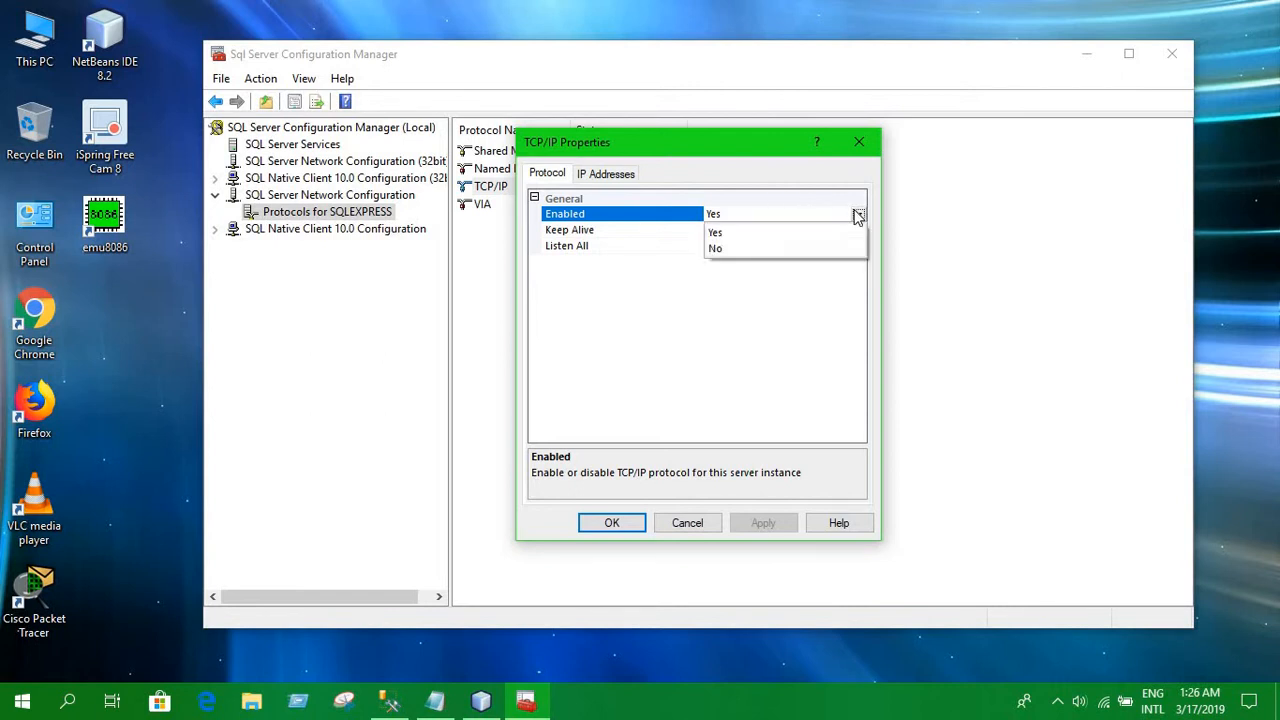
click(714, 212)
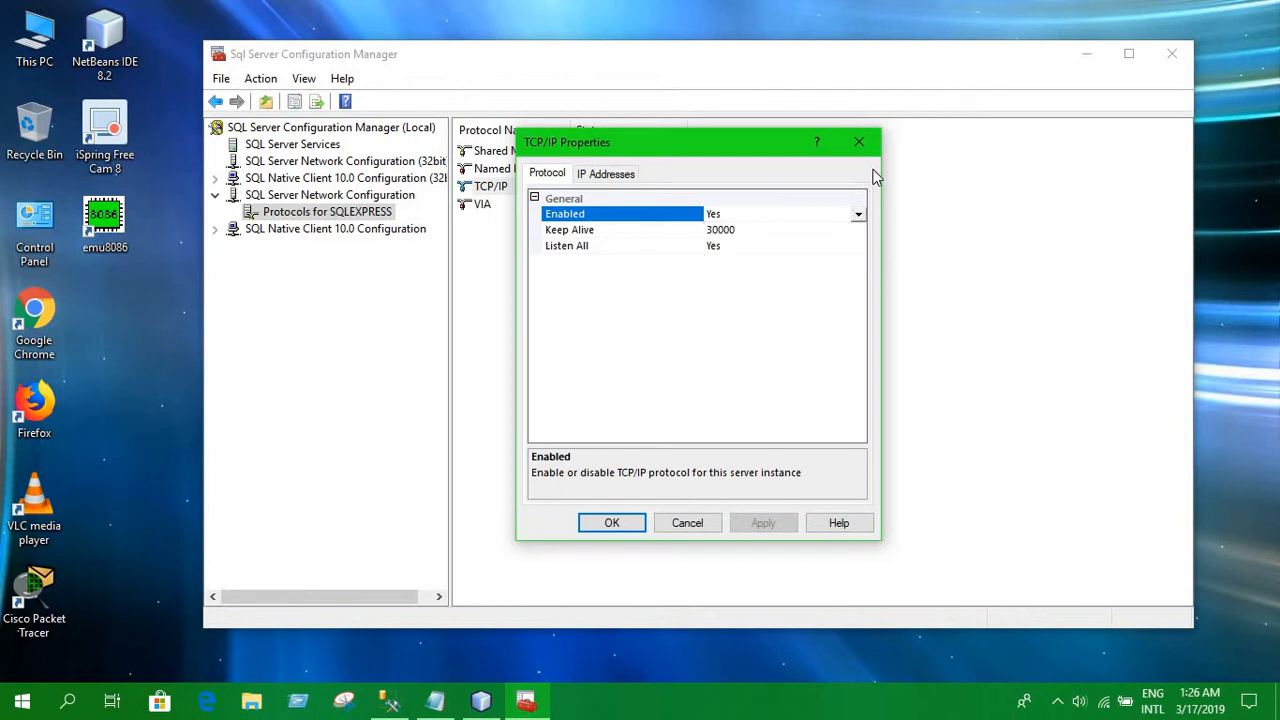
mouse_move(866, 186)
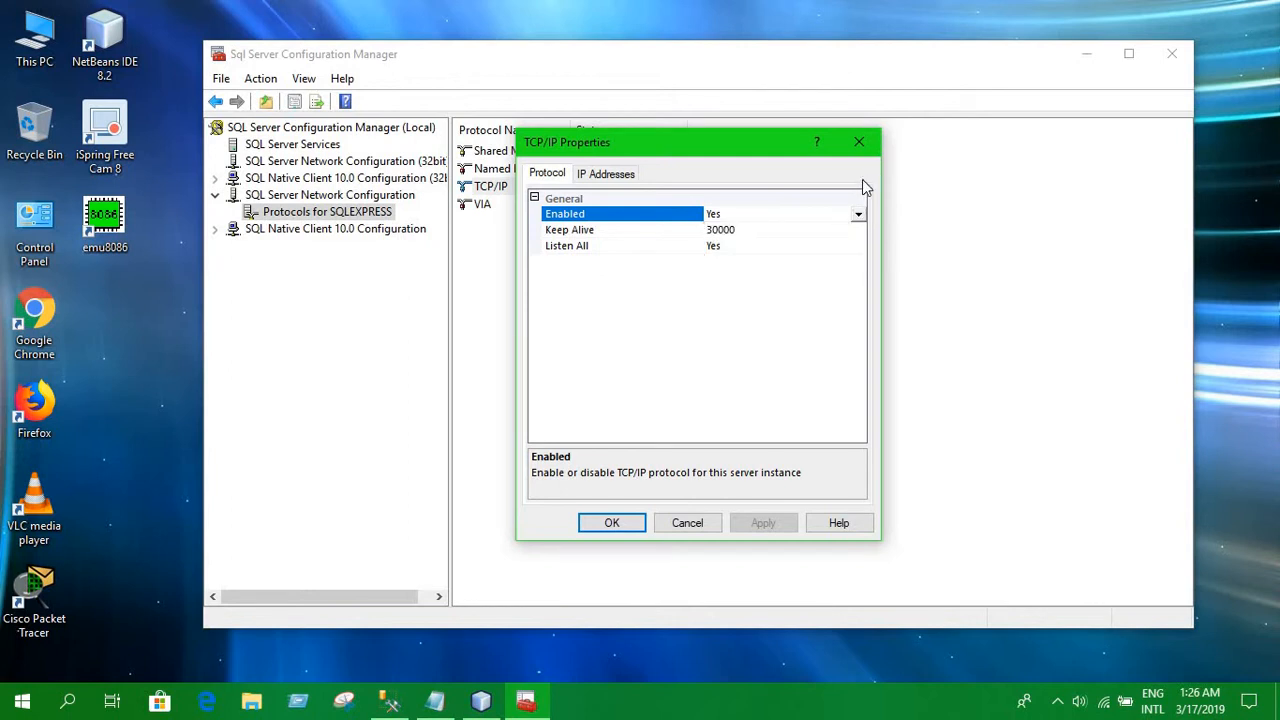
mouse_move(860, 218)
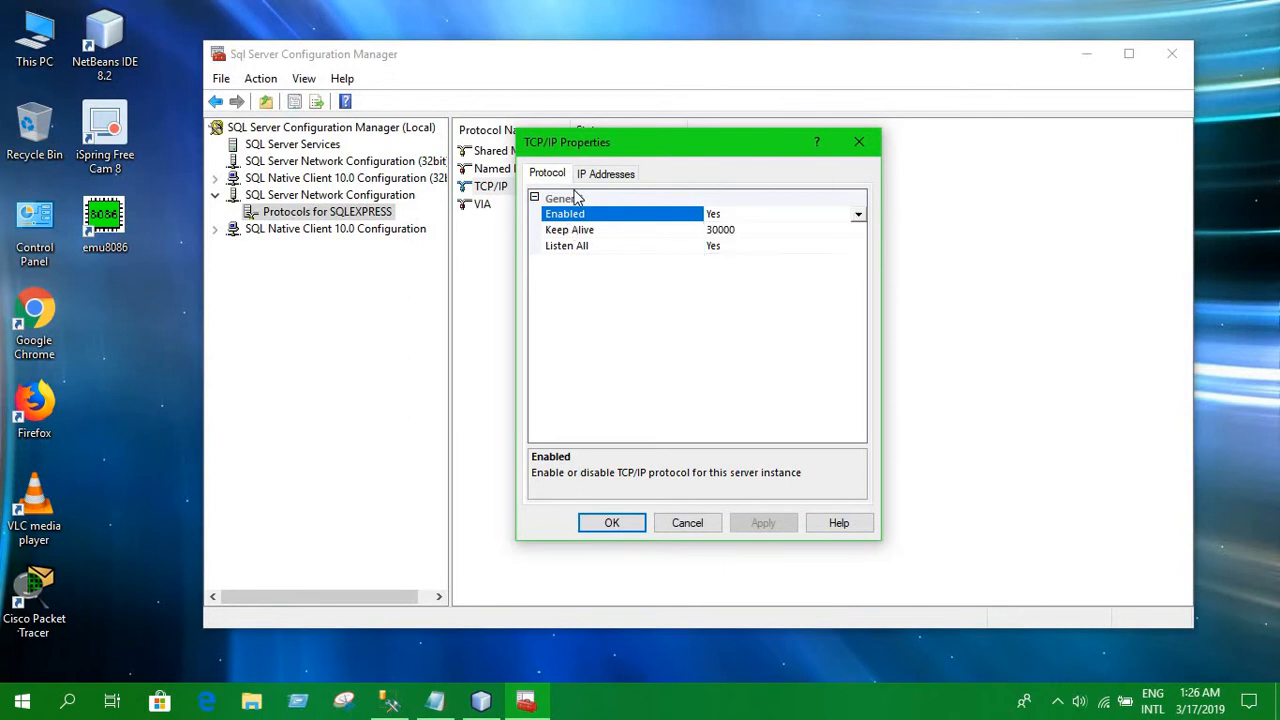
click(604, 172)
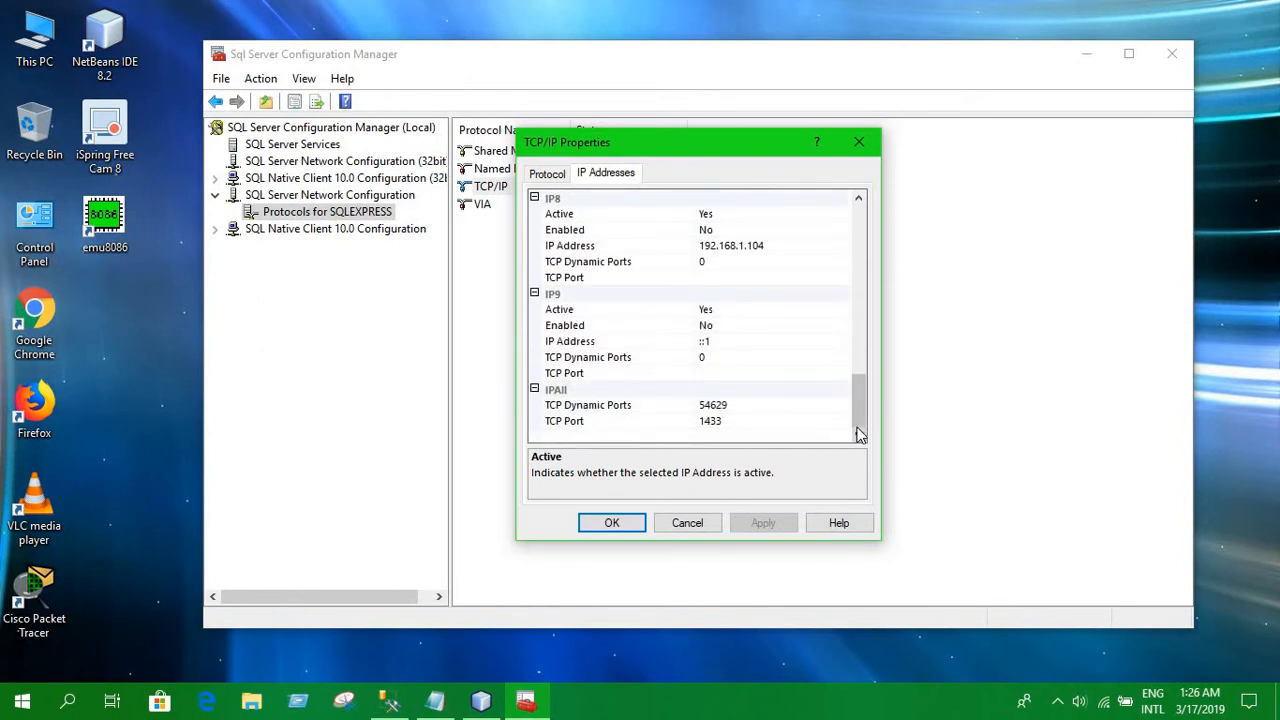
mouse_move(644, 444)
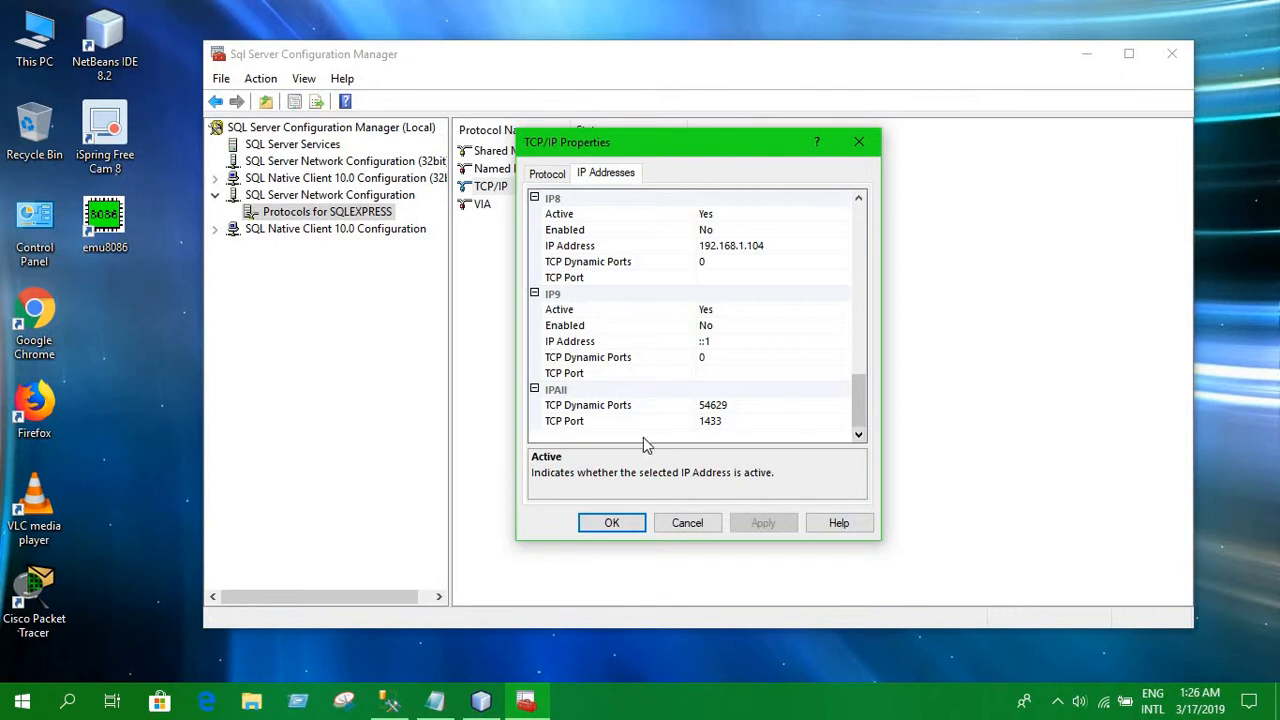
mouse_move(668, 424)
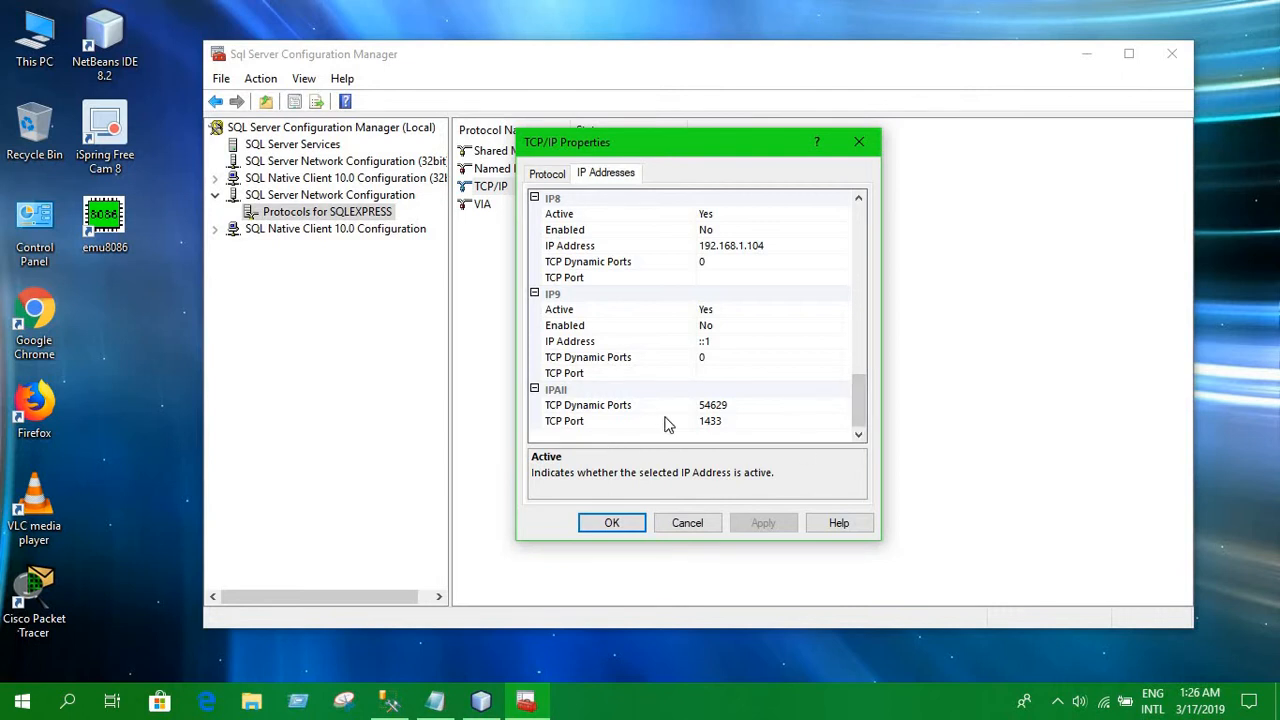
mouse_move(730, 404)
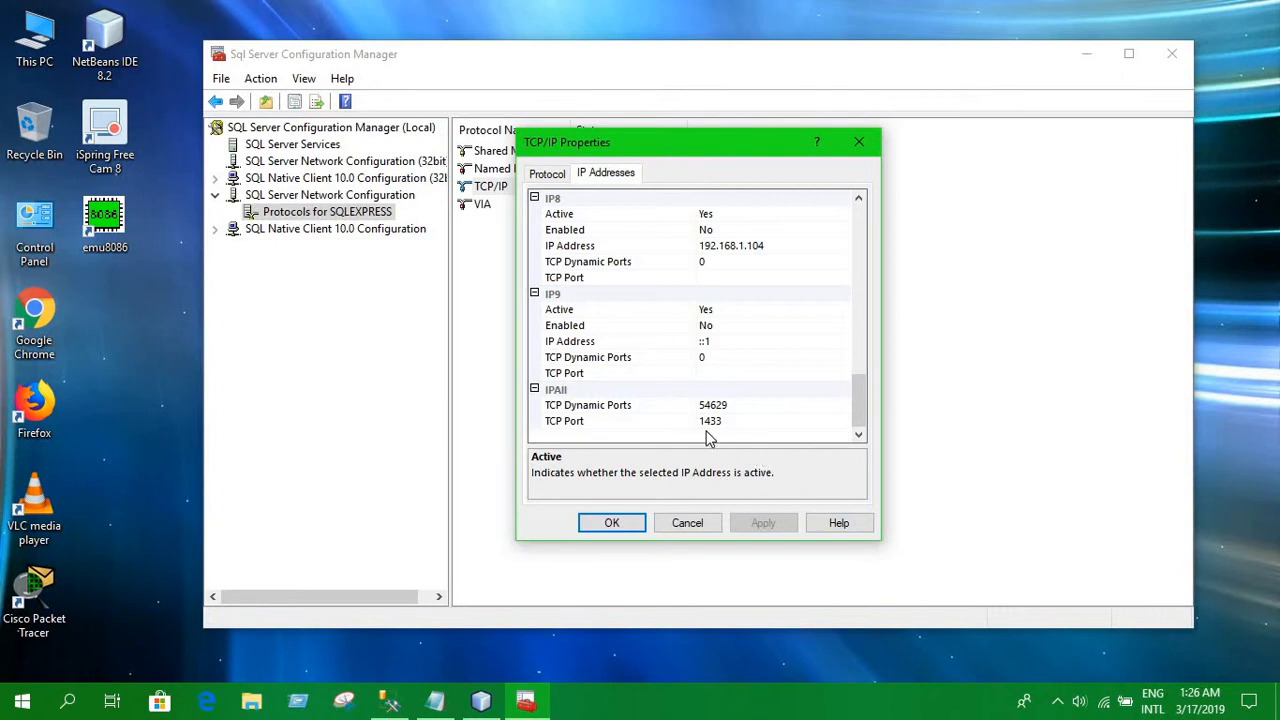
mouse_move(636, 440)
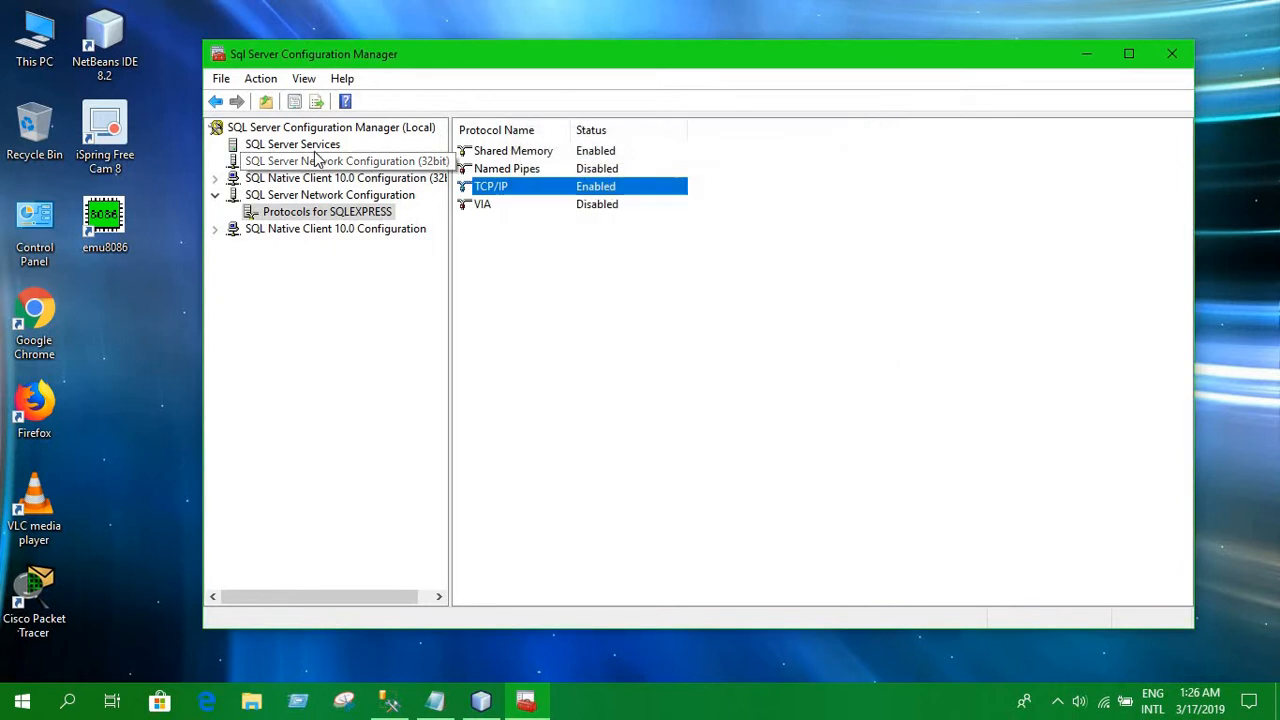
click(292, 144)
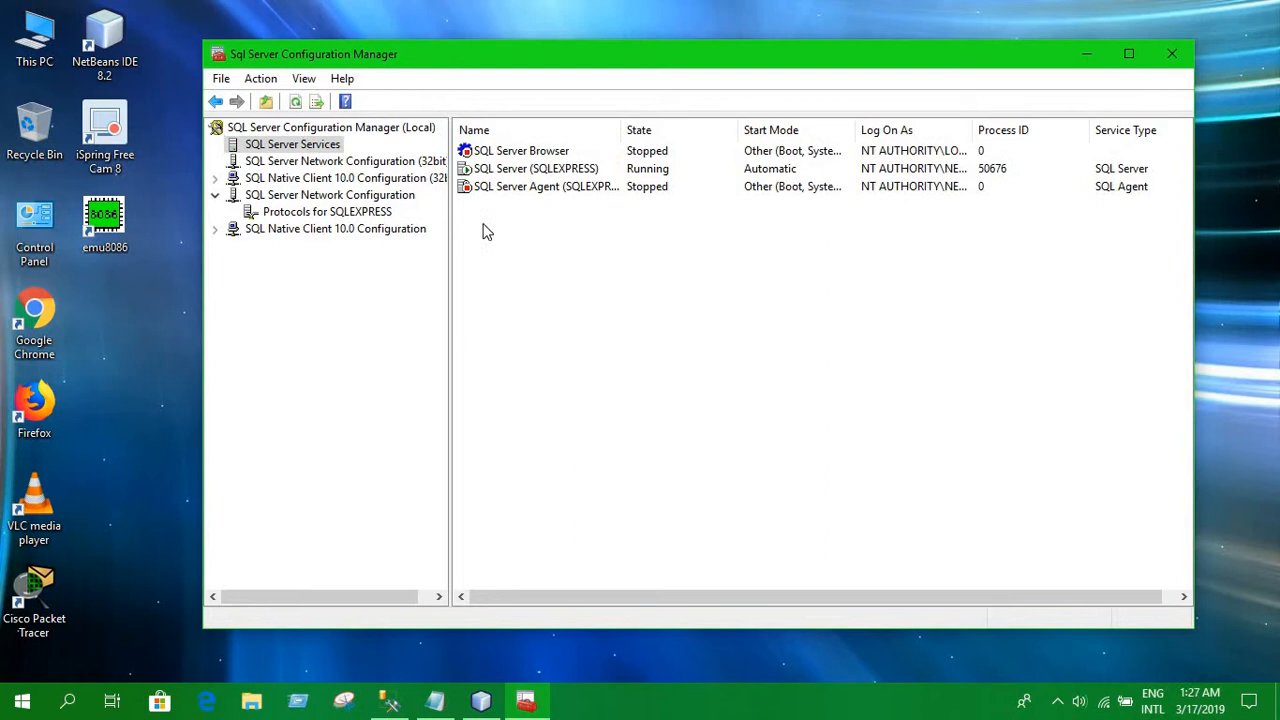
Step: Restart the SQL Server (SQLEXPRESS) service and bring the setup-steps Notepad into view
click(536, 168)
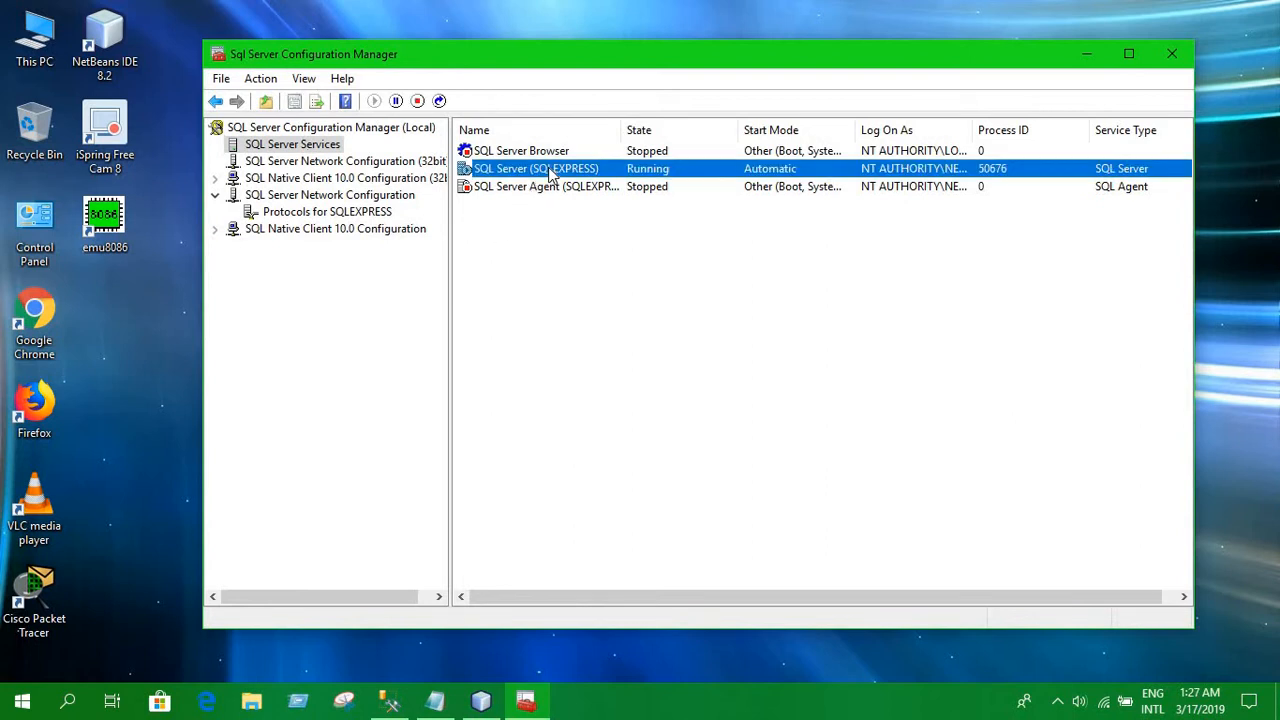
right_click(536, 168)
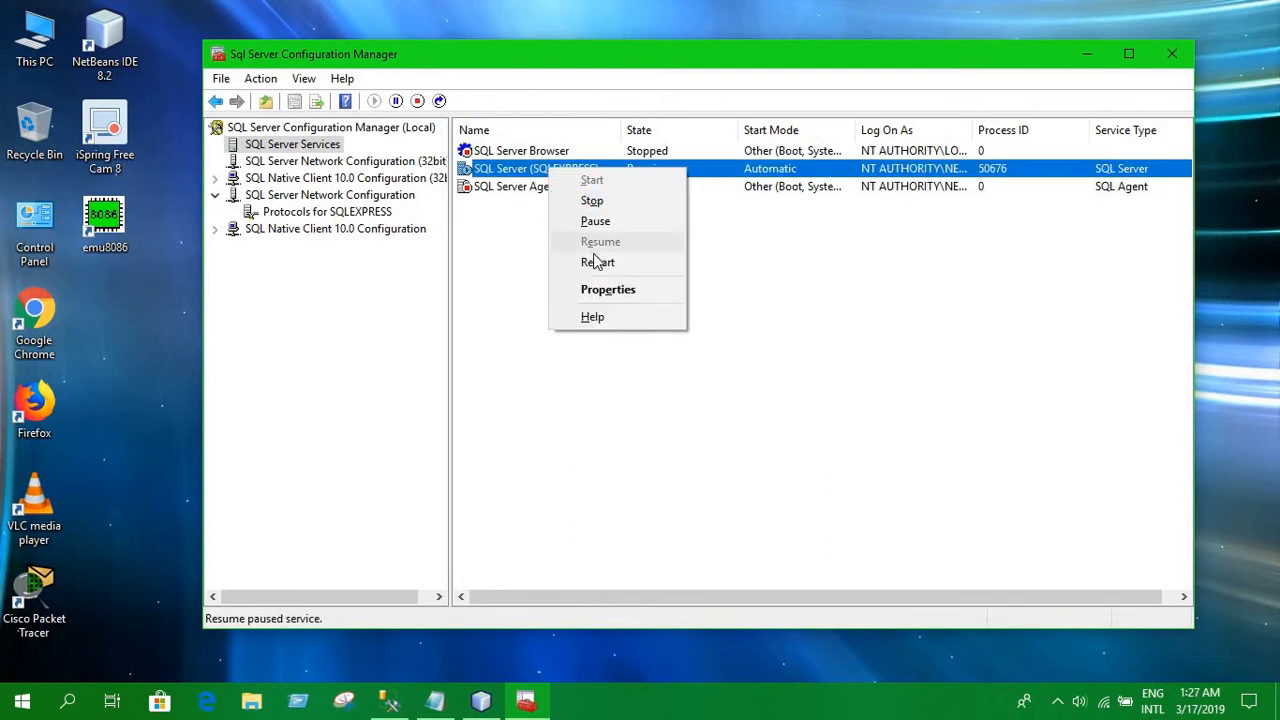
mouse_move(598, 262)
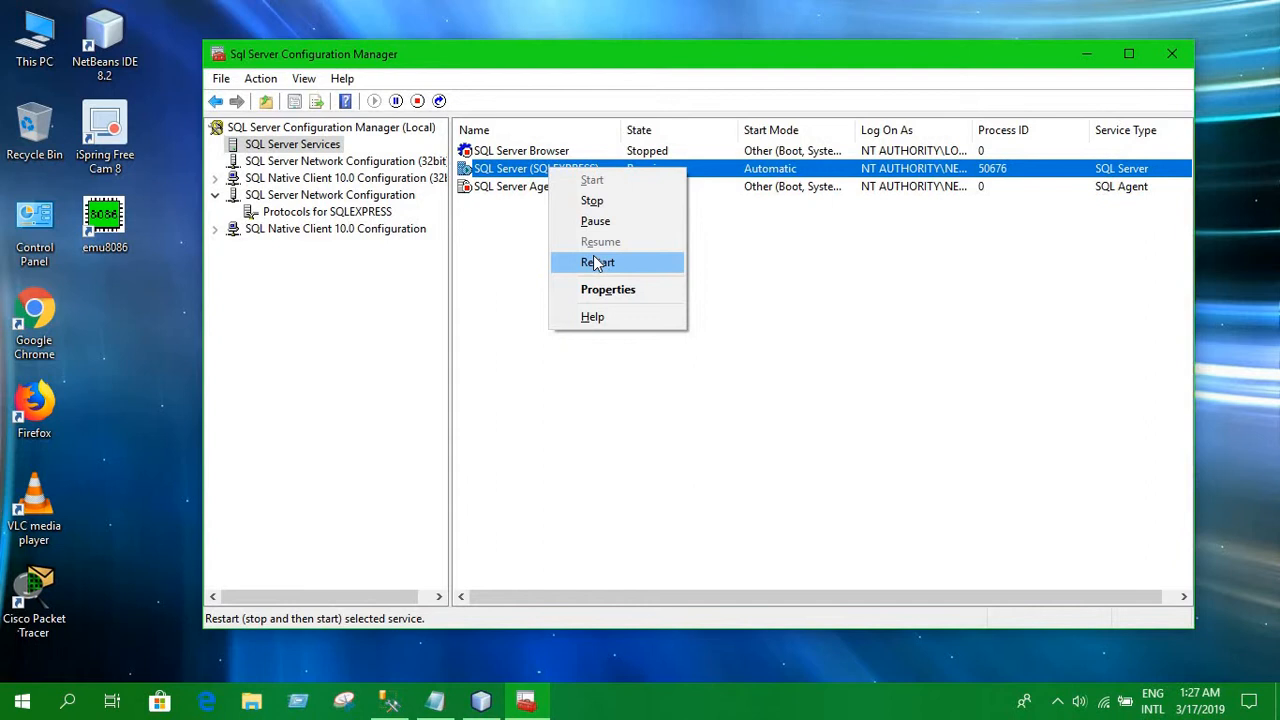
click(596, 262)
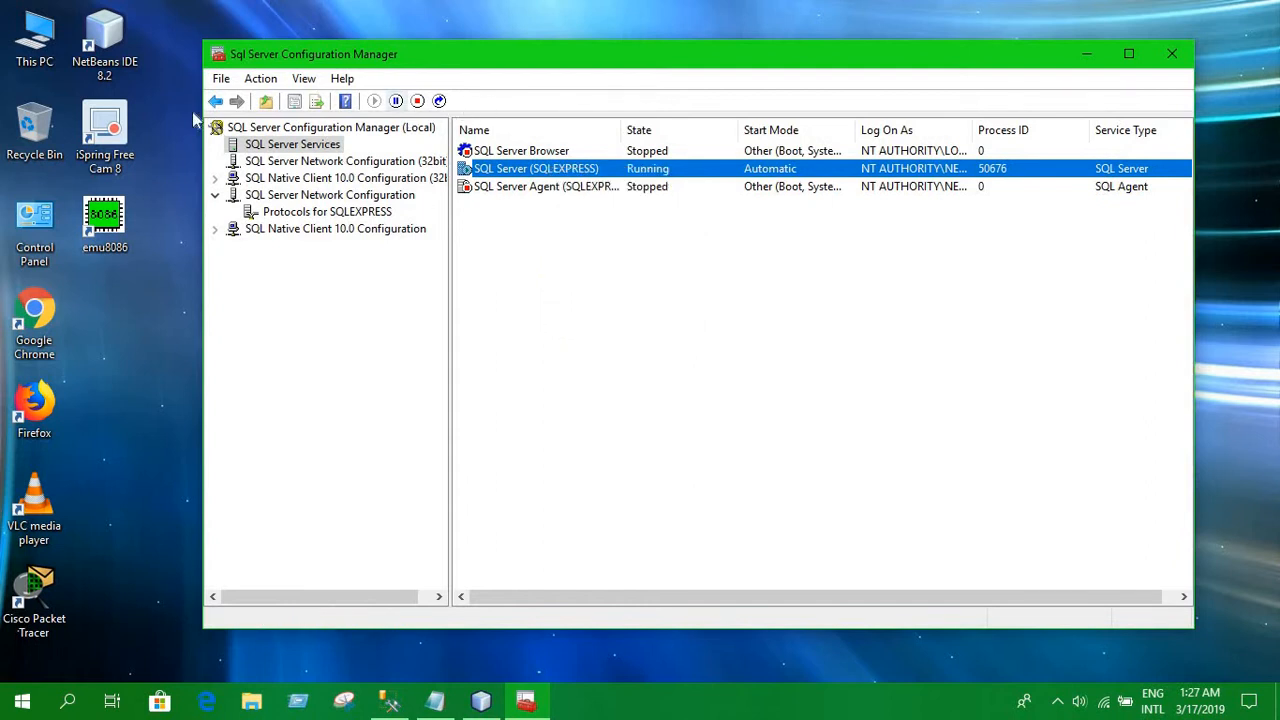
mouse_move(458, 408)
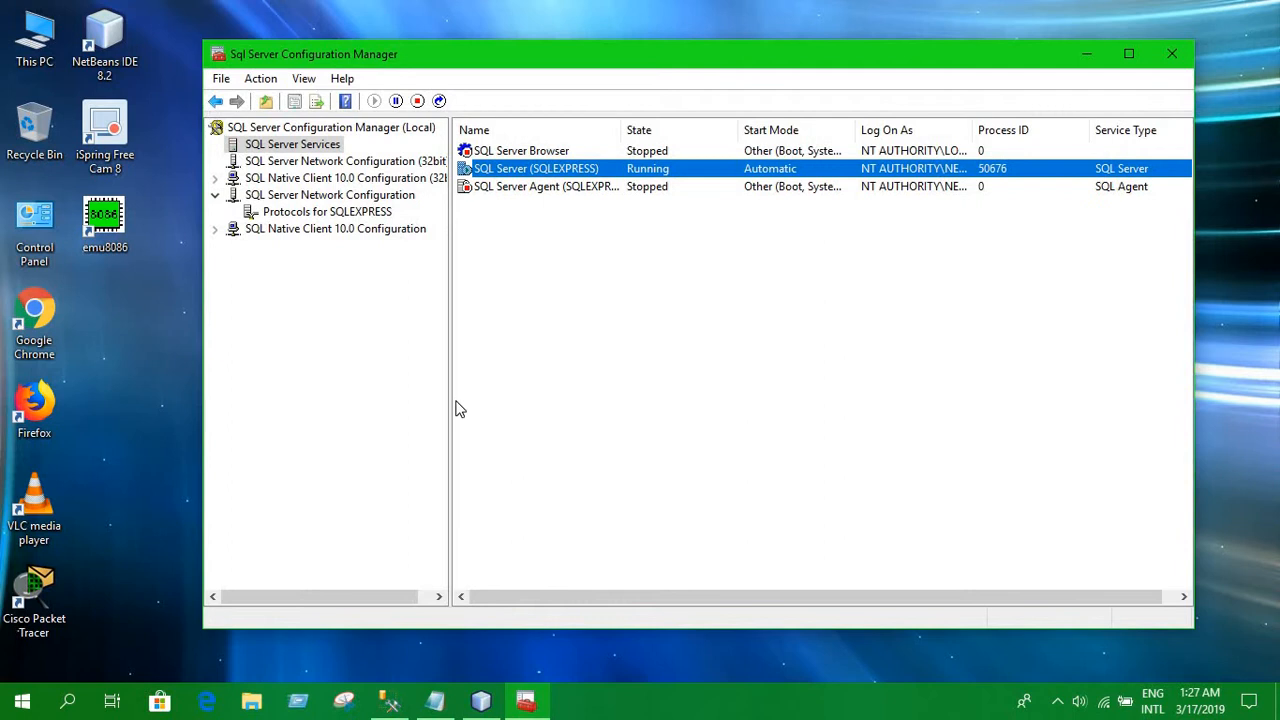
click(436, 700)
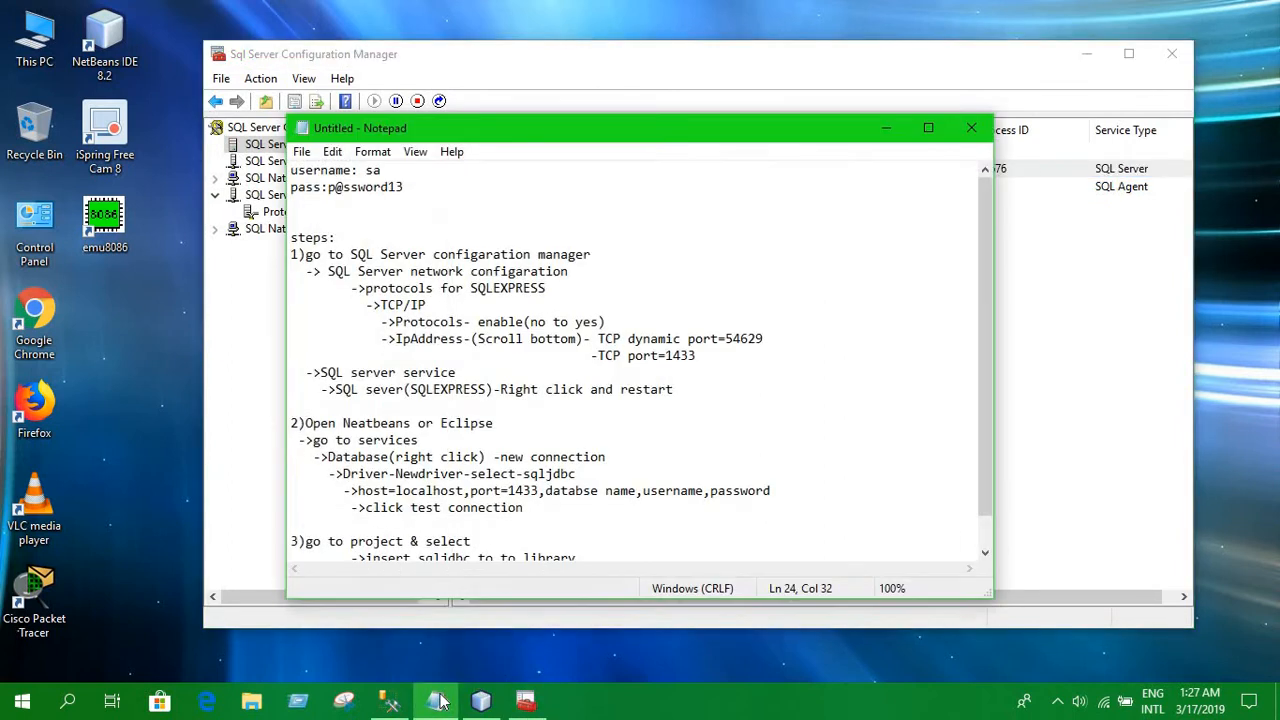
mouse_move(896, 114)
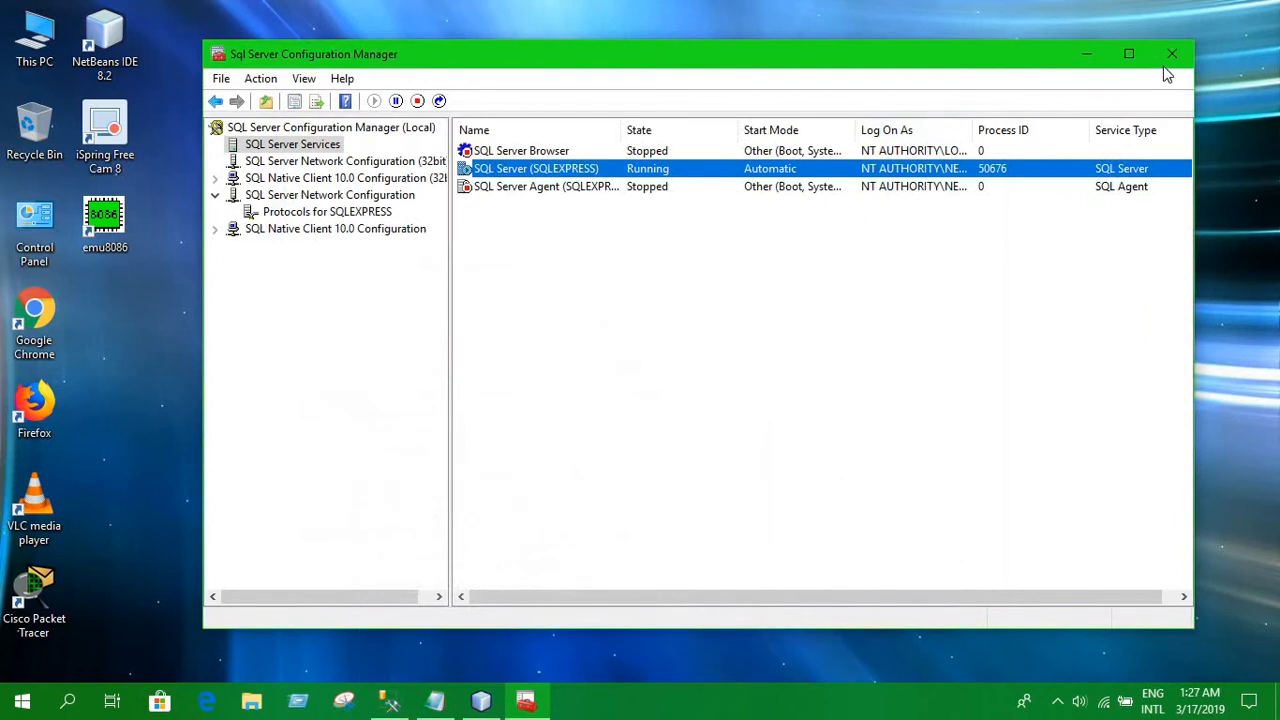
mouse_move(1172, 52)
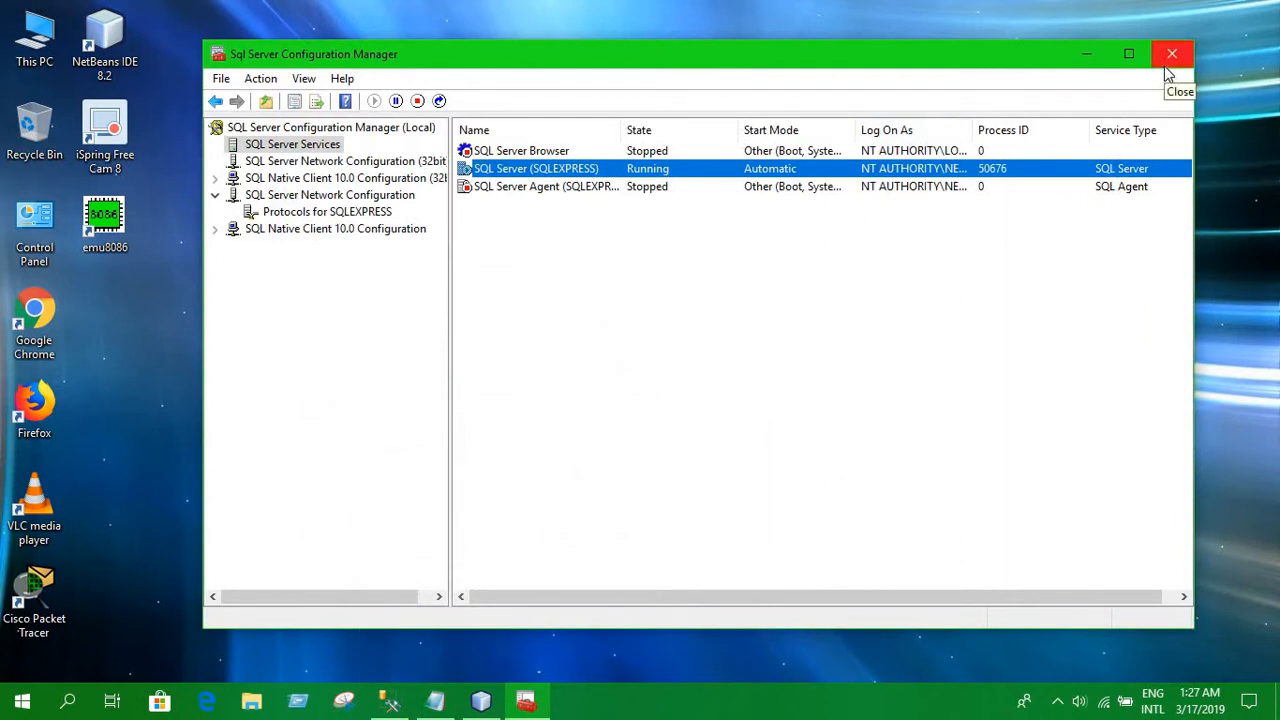
mouse_move(804, 170)
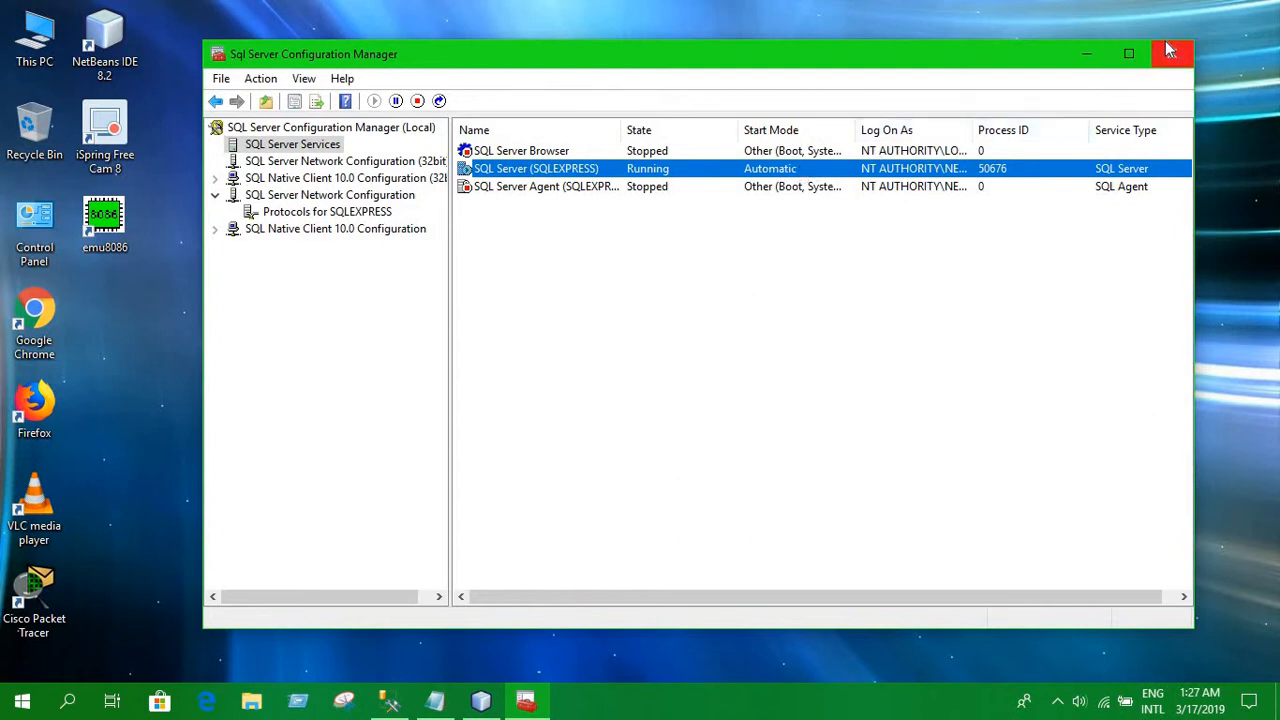
mouse_move(820, 166)
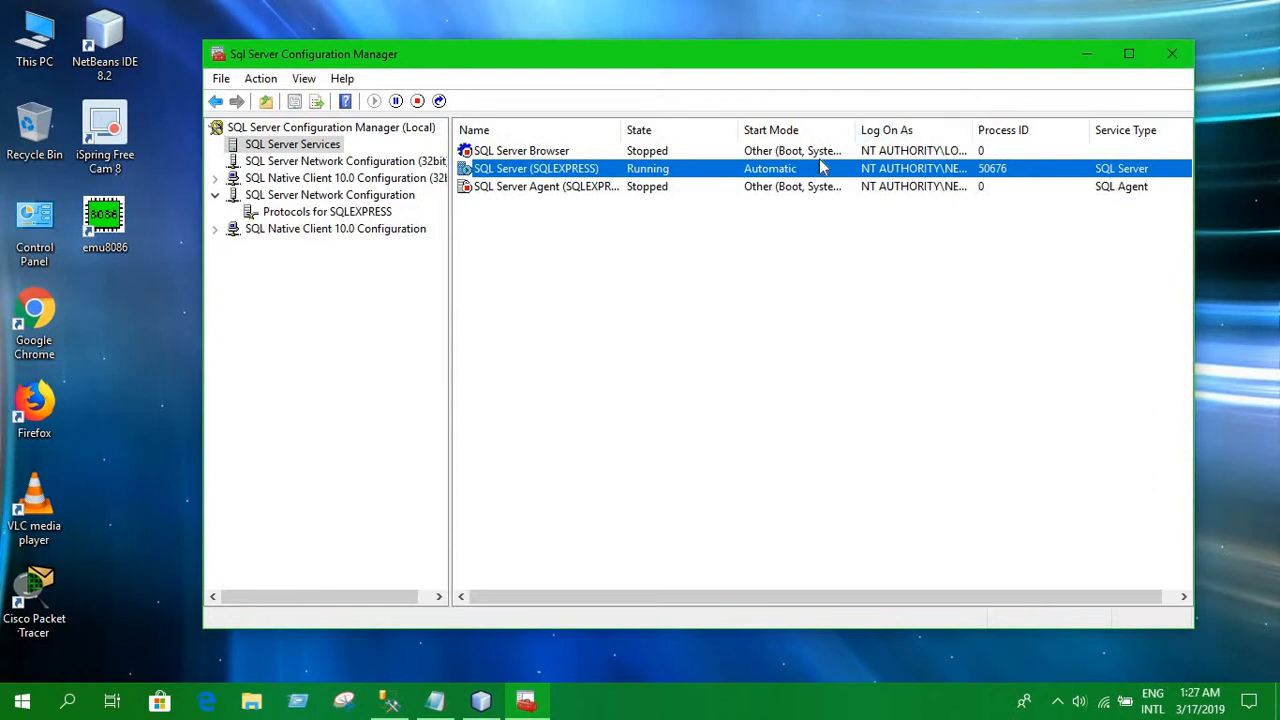
Step: Close SQL Server Configuration Manager and the notes, leaving SQLEXPRESS running
right_click(536, 168)
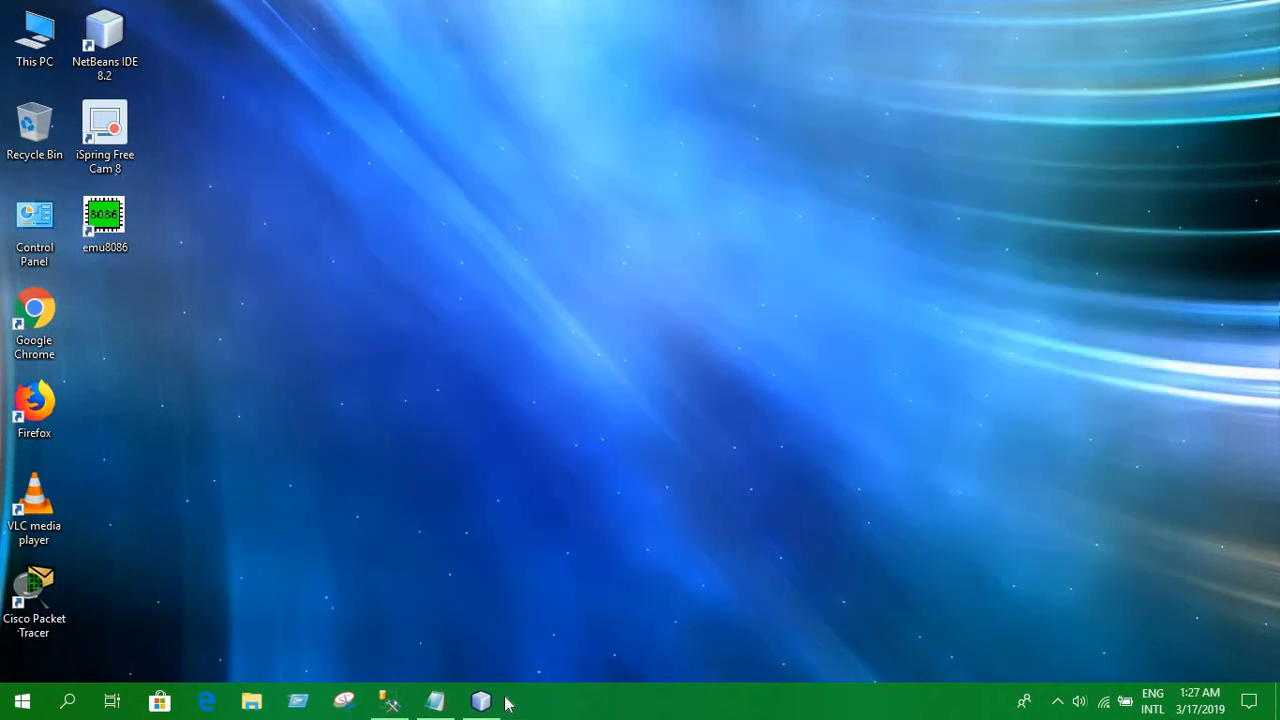
Step: Preview the Student Registration form design, close it, and show JavaApplication2's getConnection code with the Sample database URL
click(480, 700)
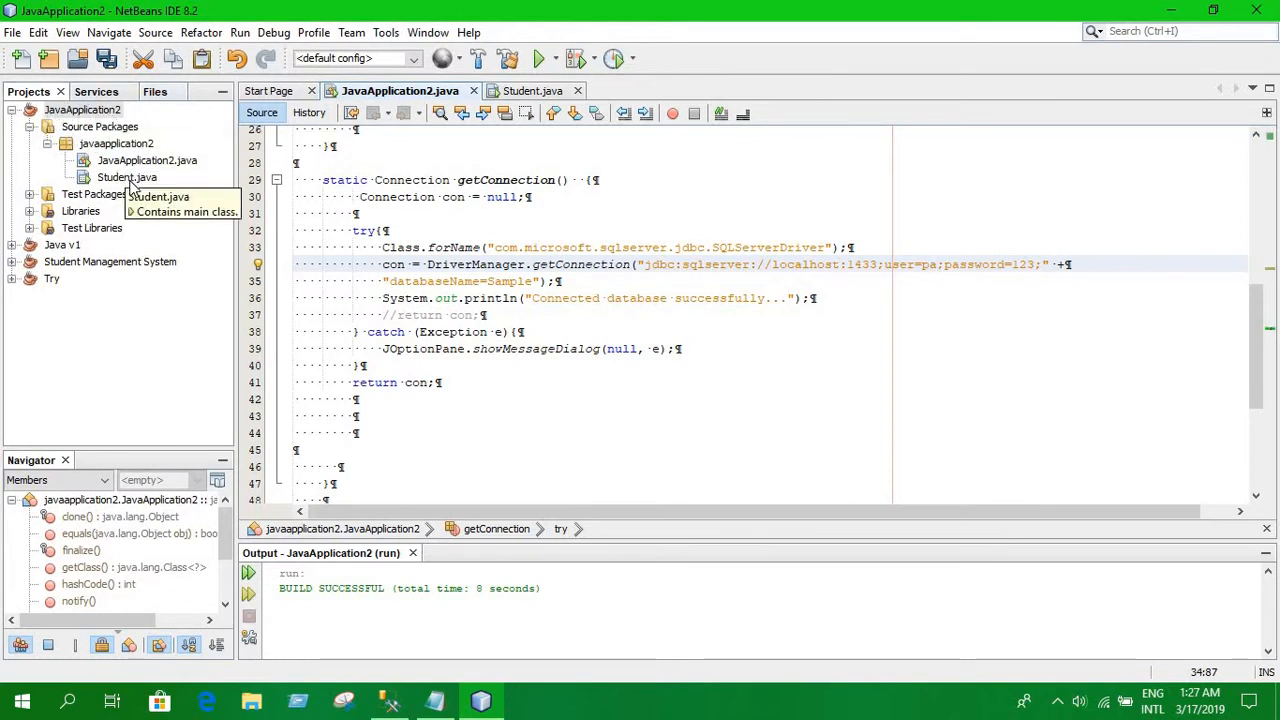
click(148, 160)
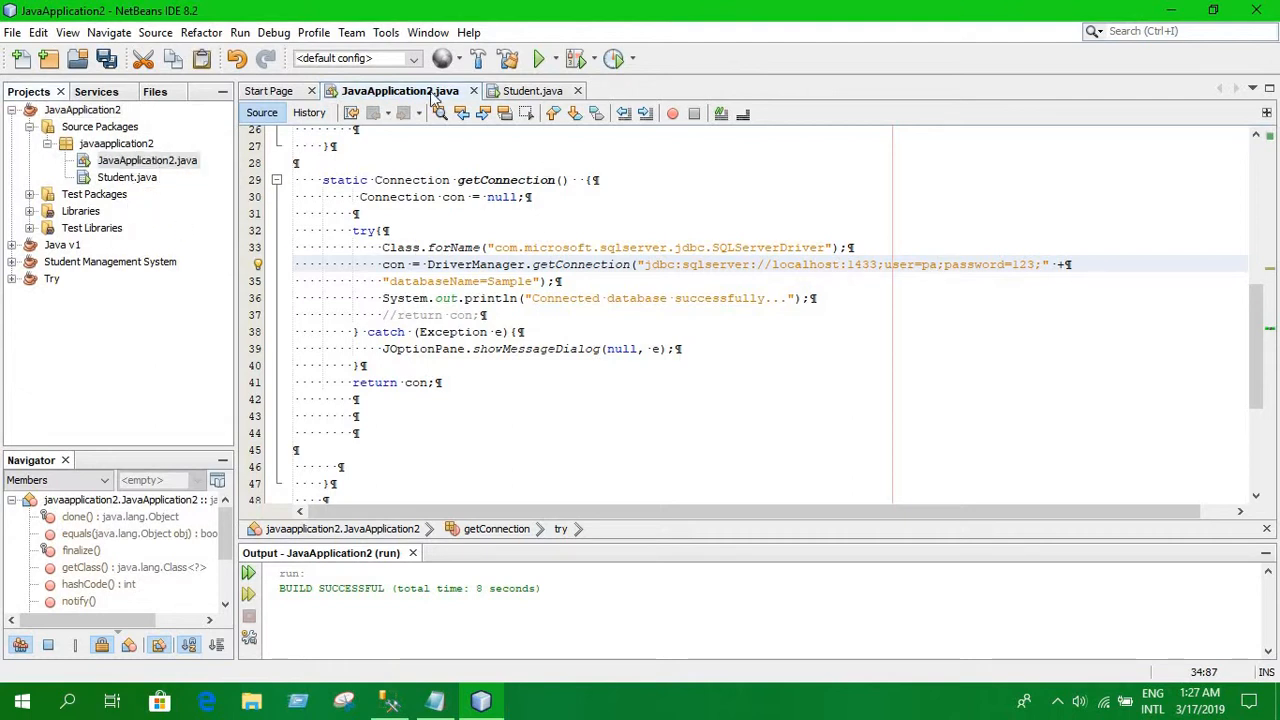
click(532, 92)
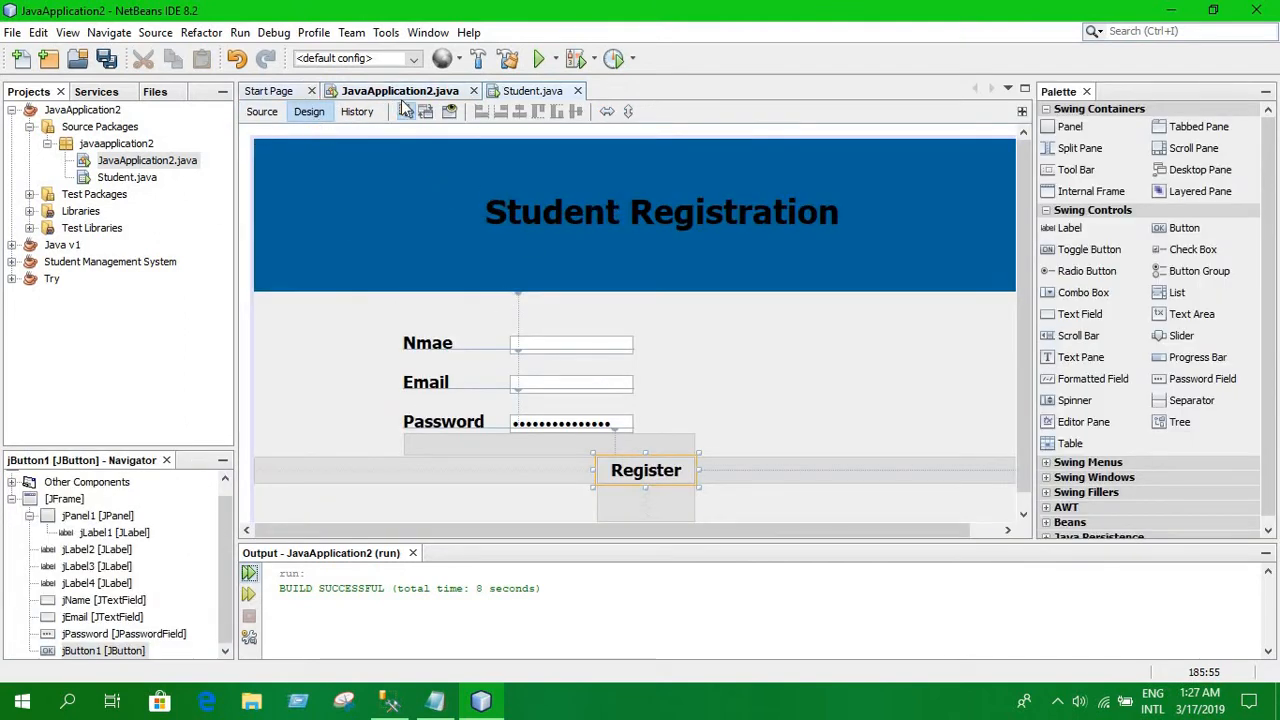
click(404, 112)
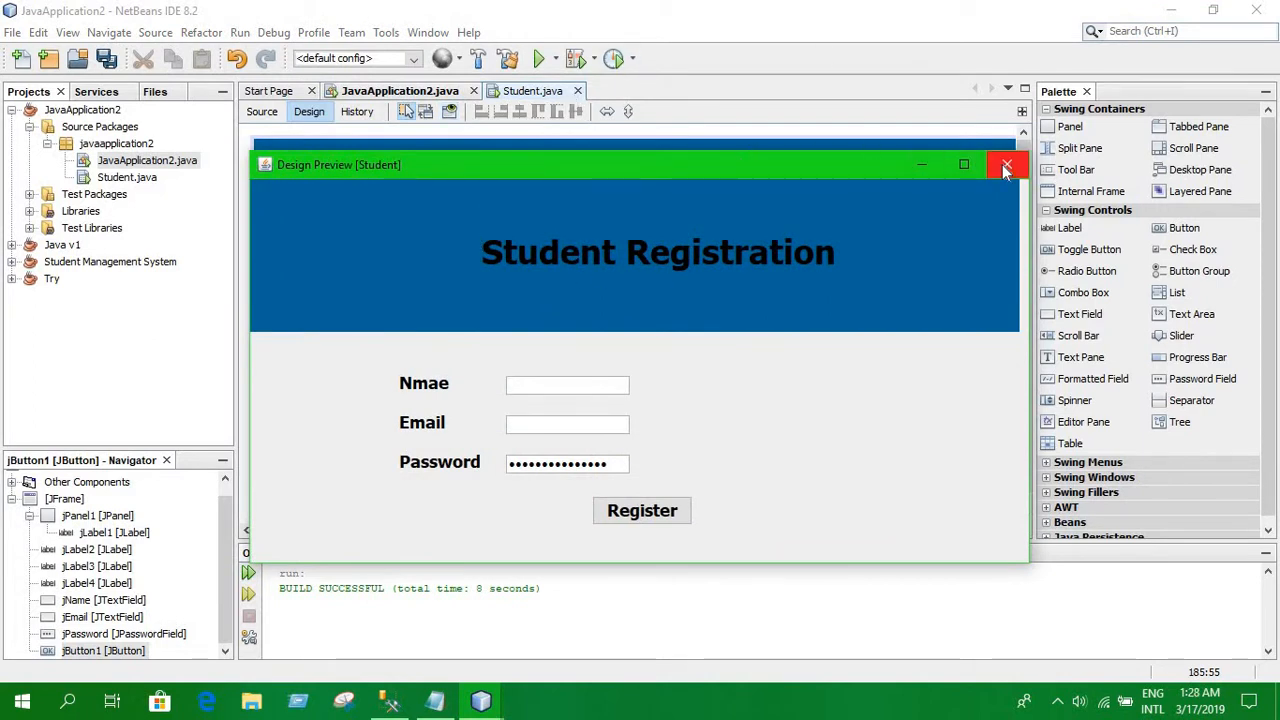
click(1006, 164)
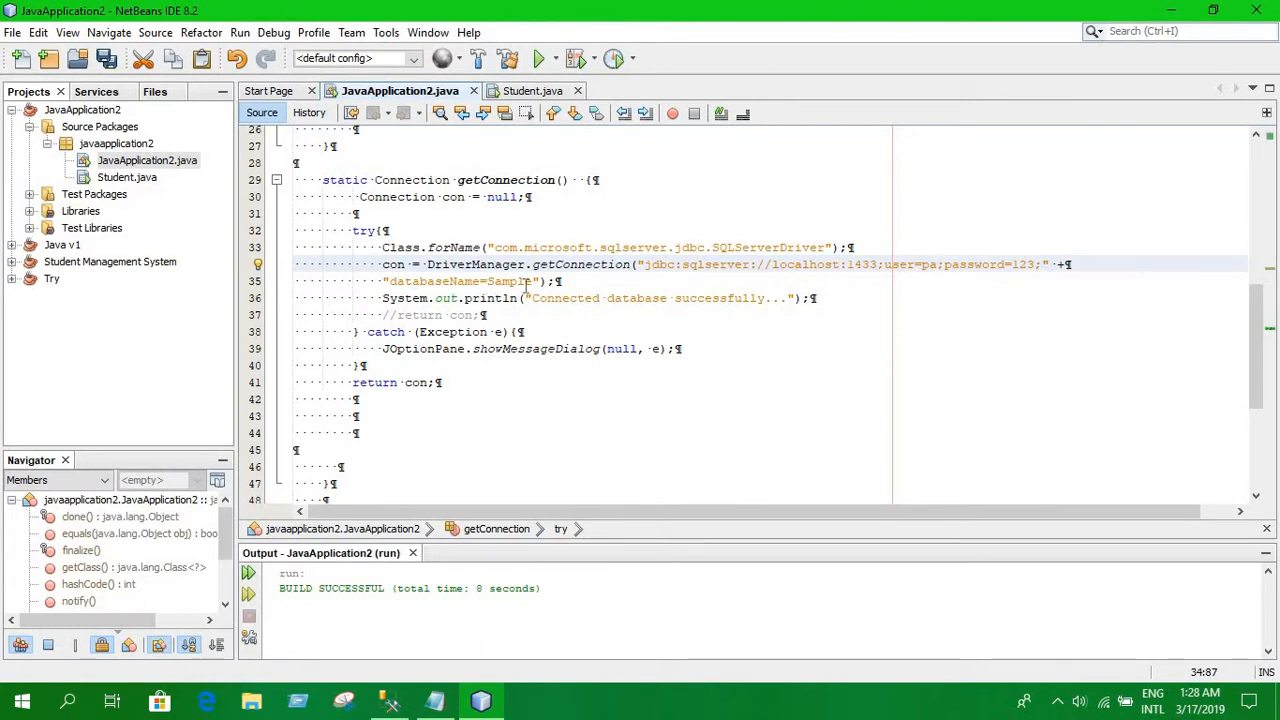
mouse_move(136, 108)
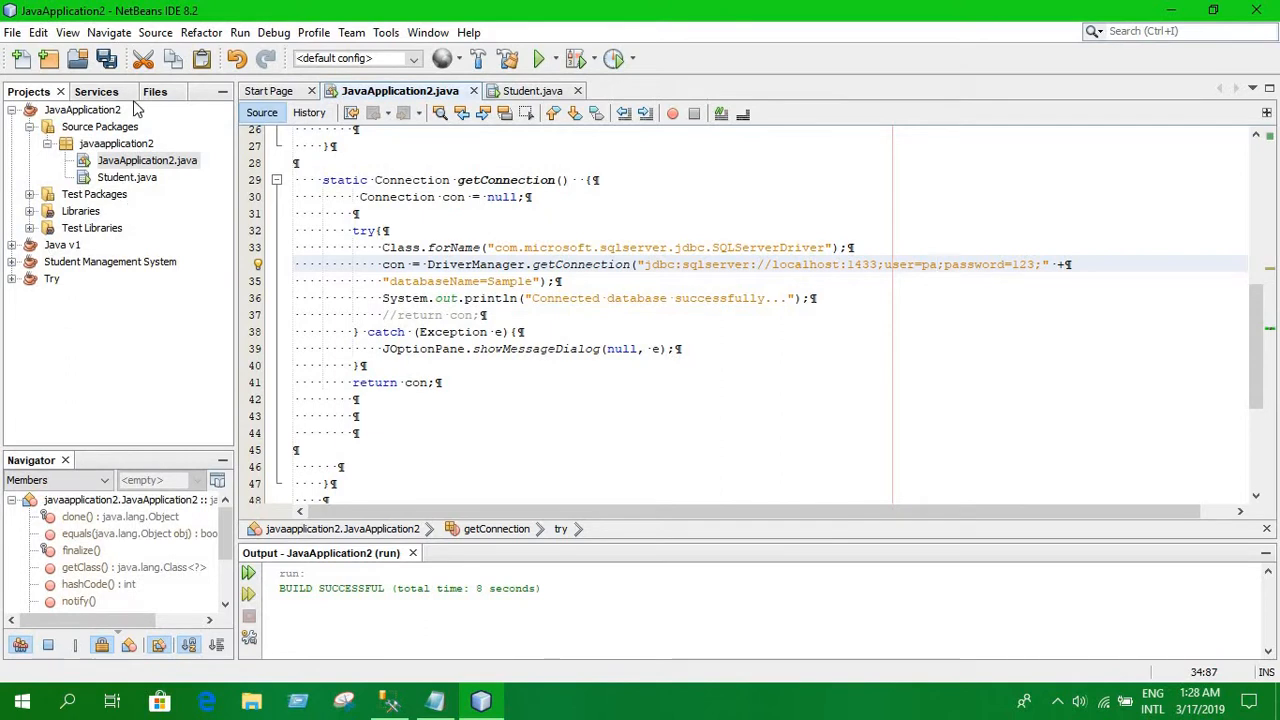
Step: From Services > Databases start a New Connection and choose to define a new driver
click(96, 92)
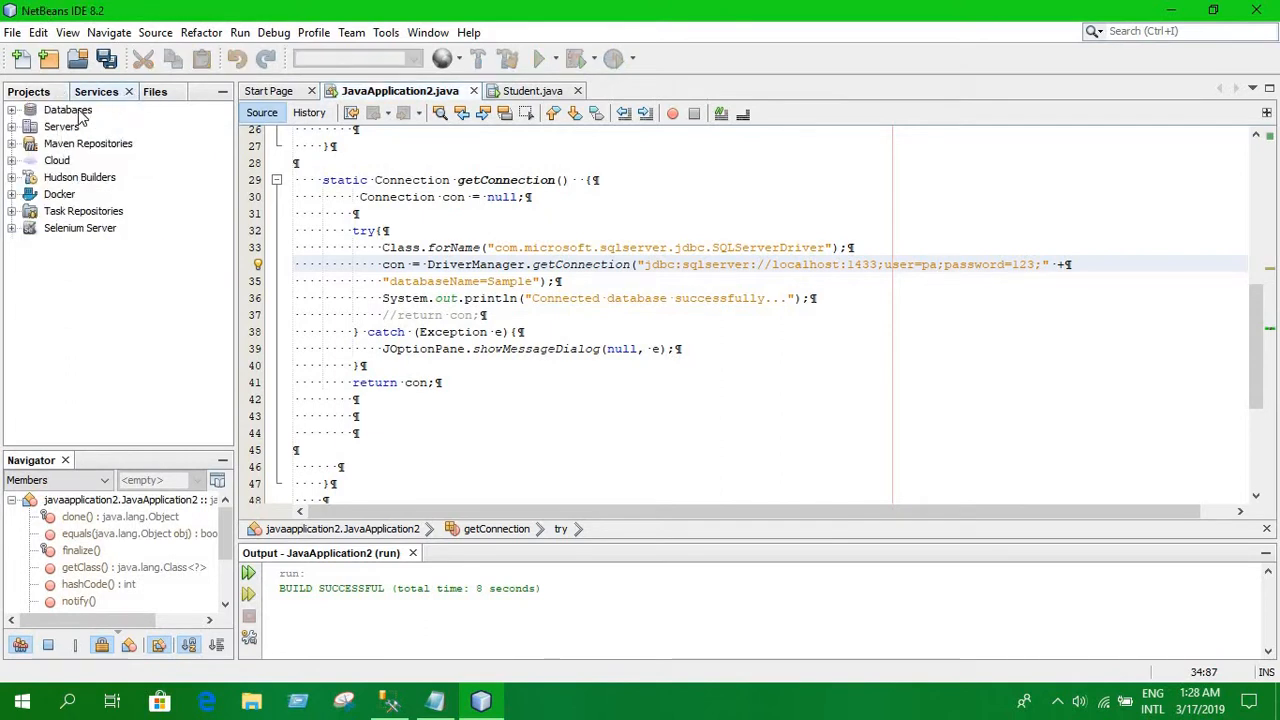
click(68, 108)
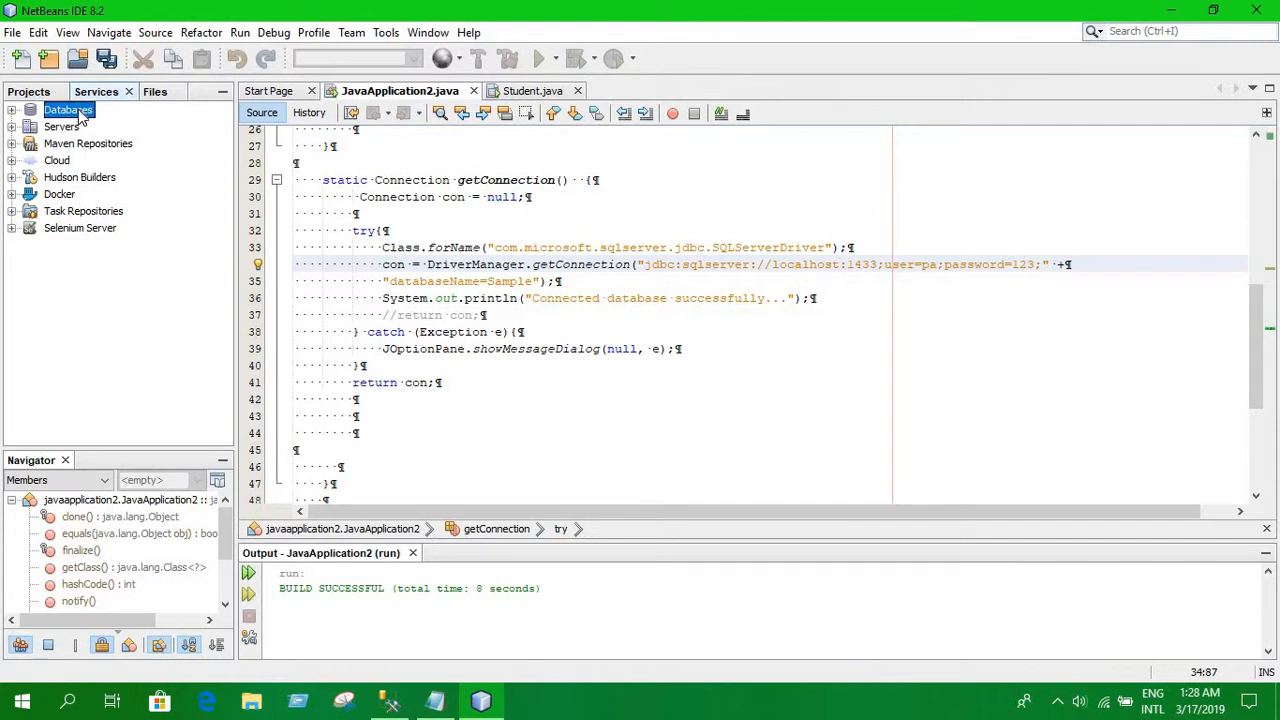
right_click(68, 110)
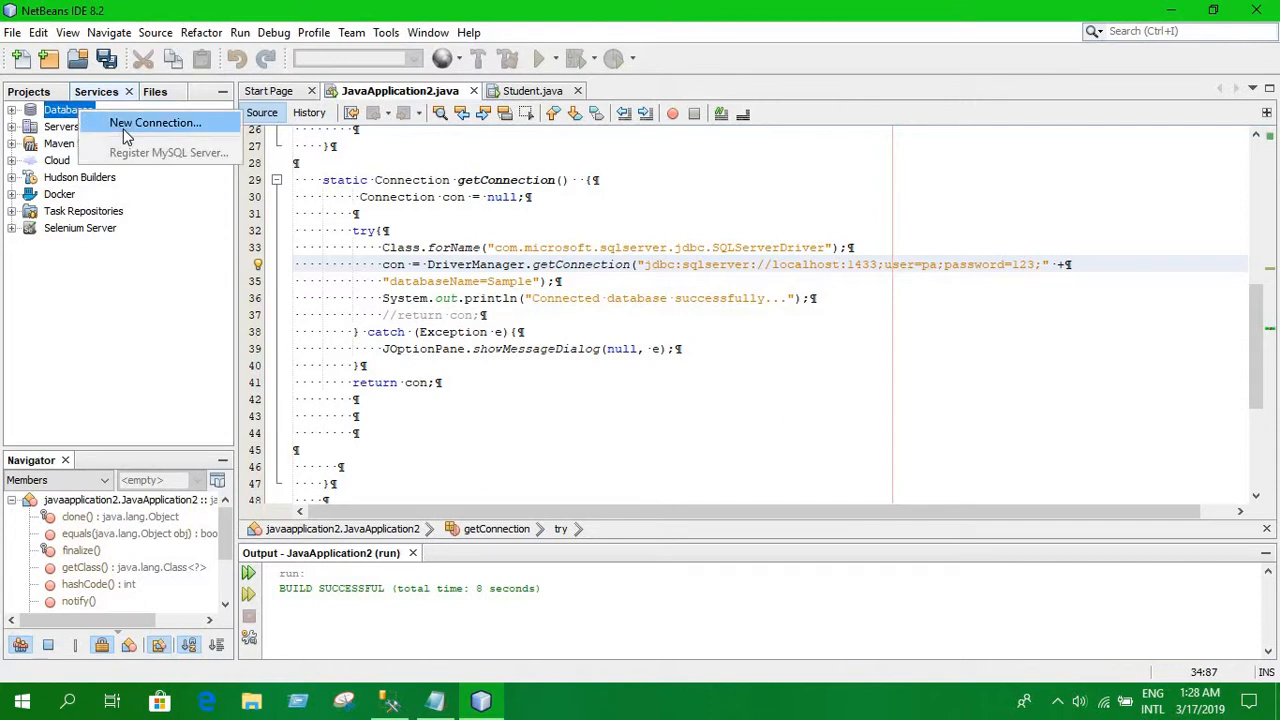
click(154, 122)
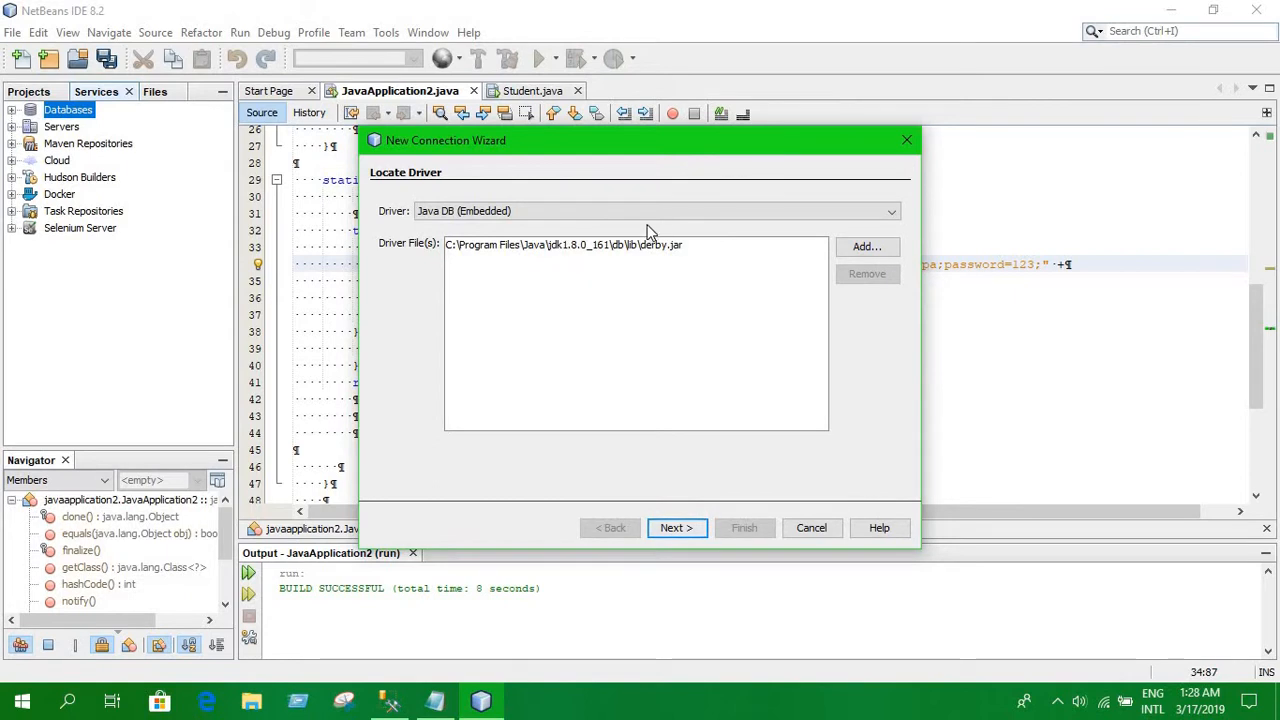
click(888, 212)
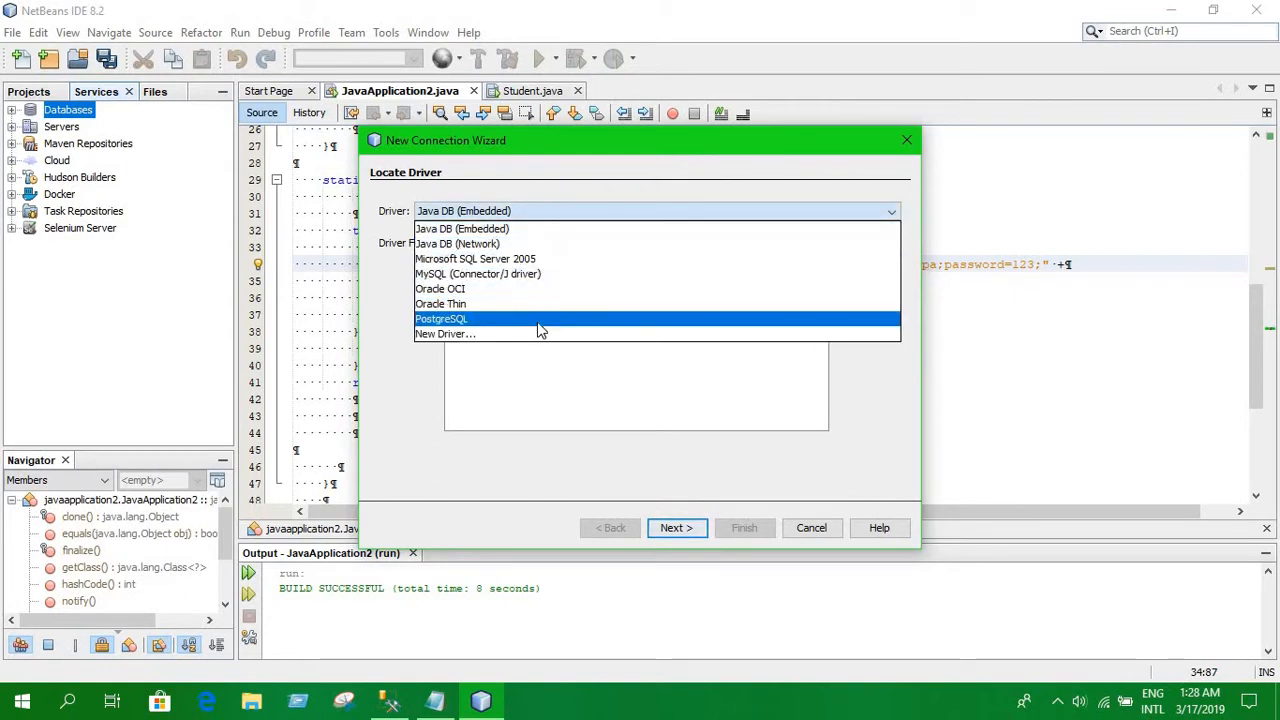
click(444, 332)
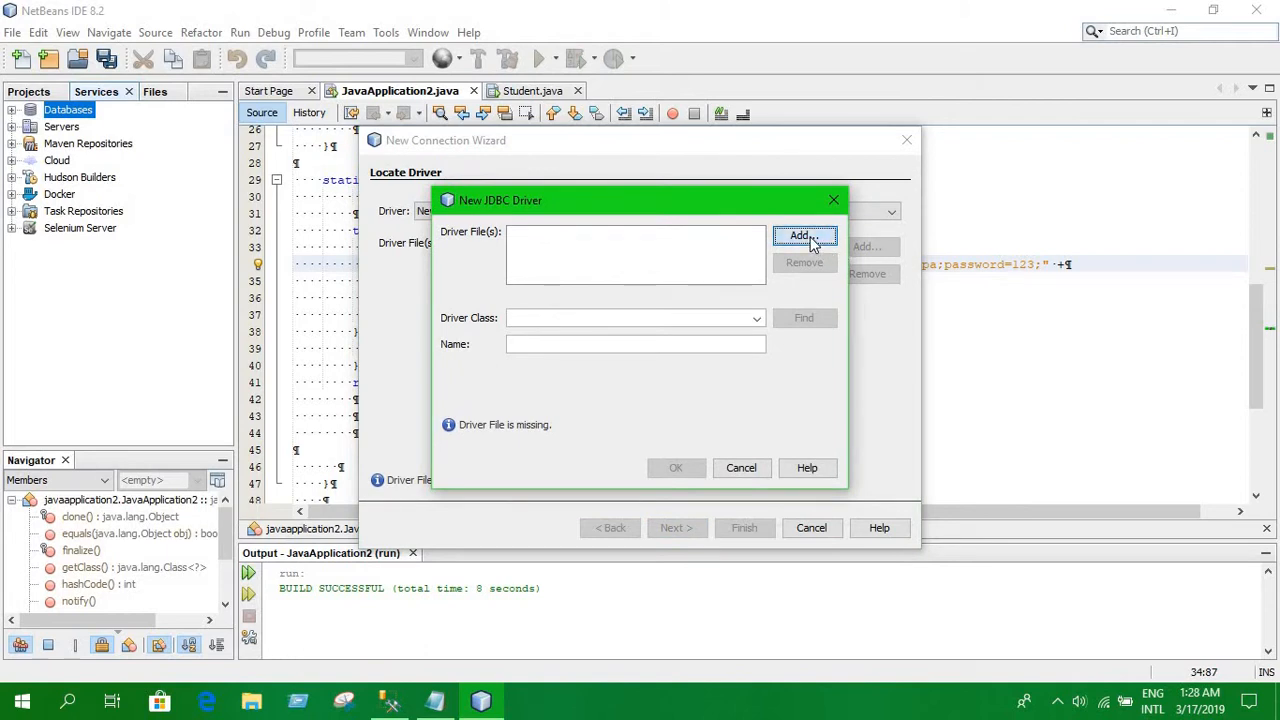
Step: Add sqljdbc4.jar from Downloads as the driver file and save it as Microsoft SQL Server 2005 (1)
click(804, 236)
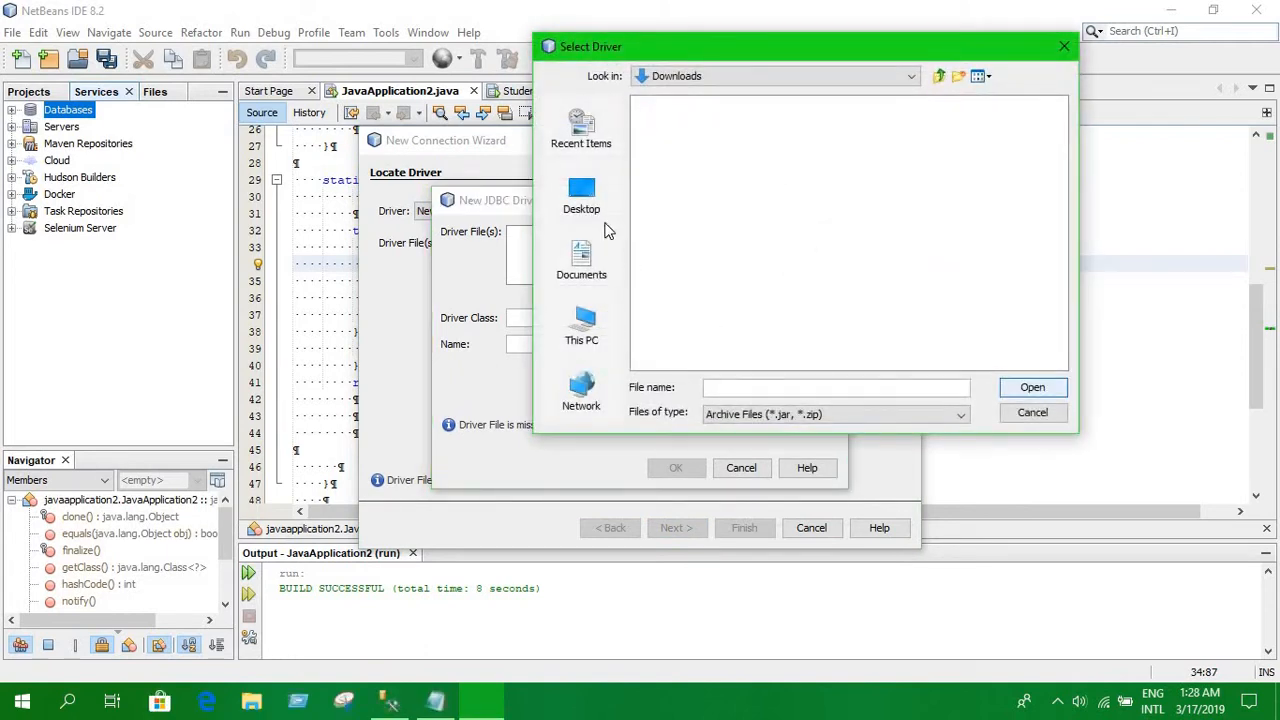
click(580, 324)
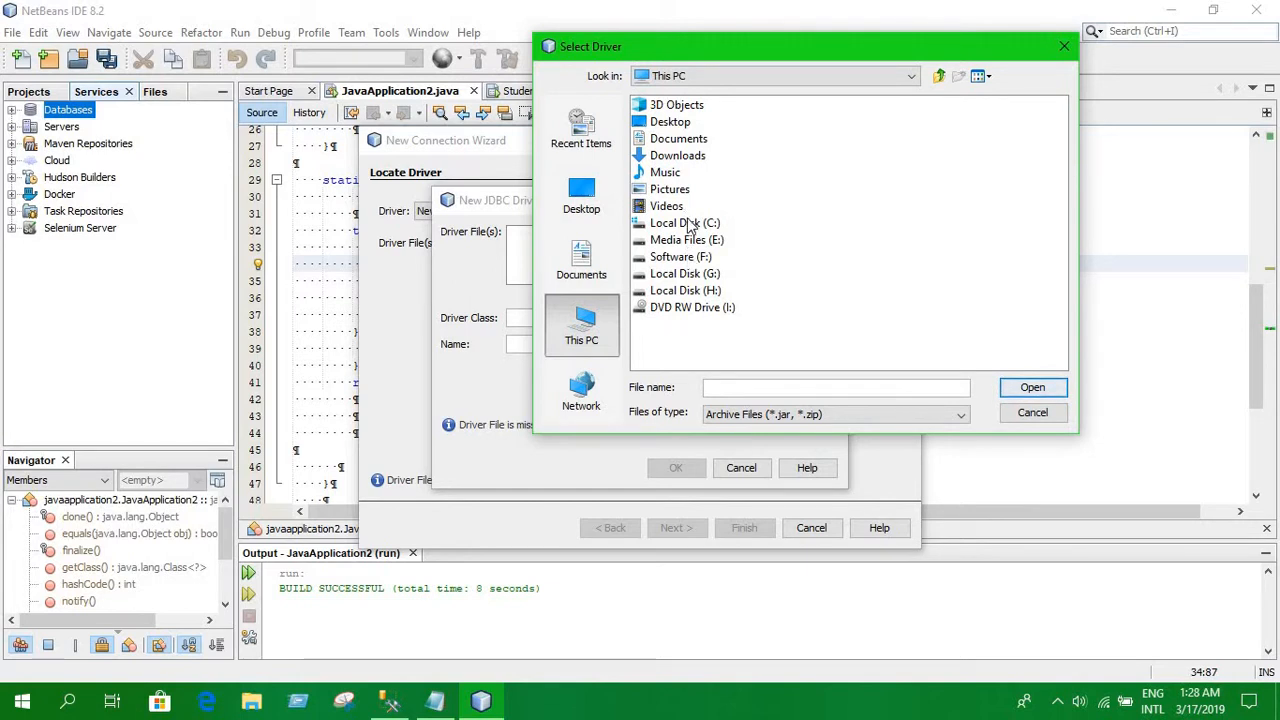
click(676, 156)
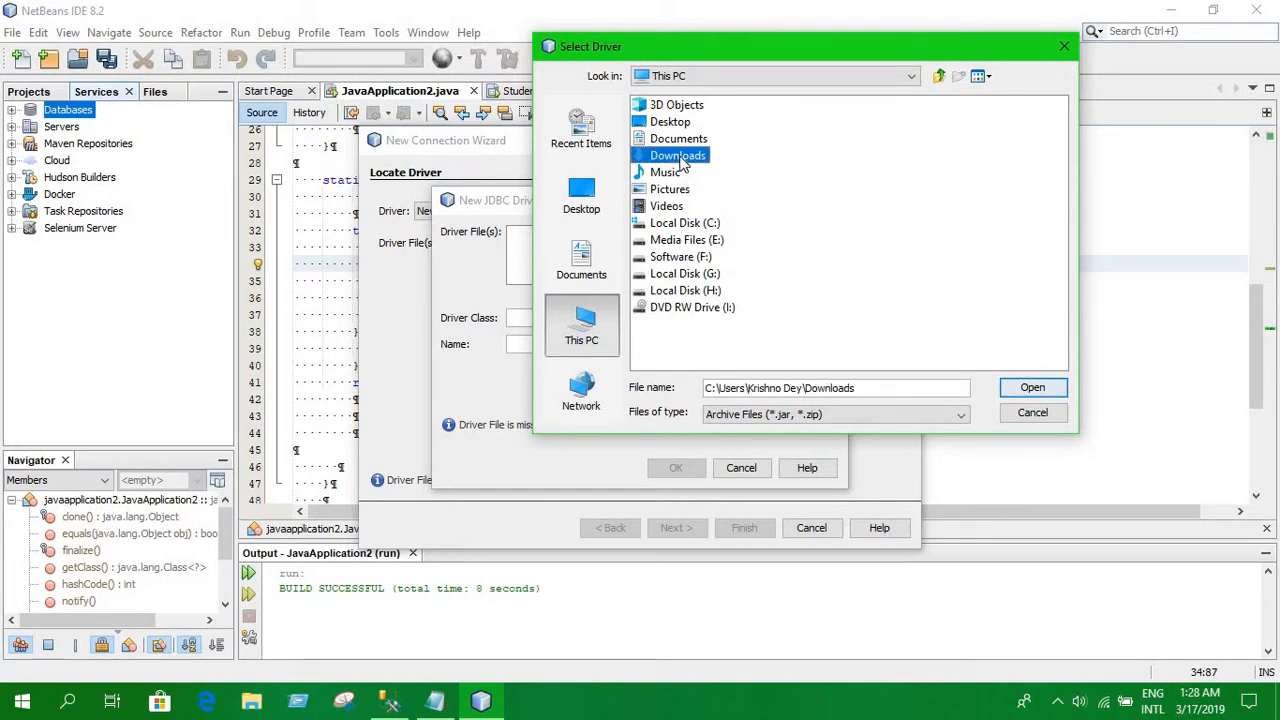
double_click(678, 156)
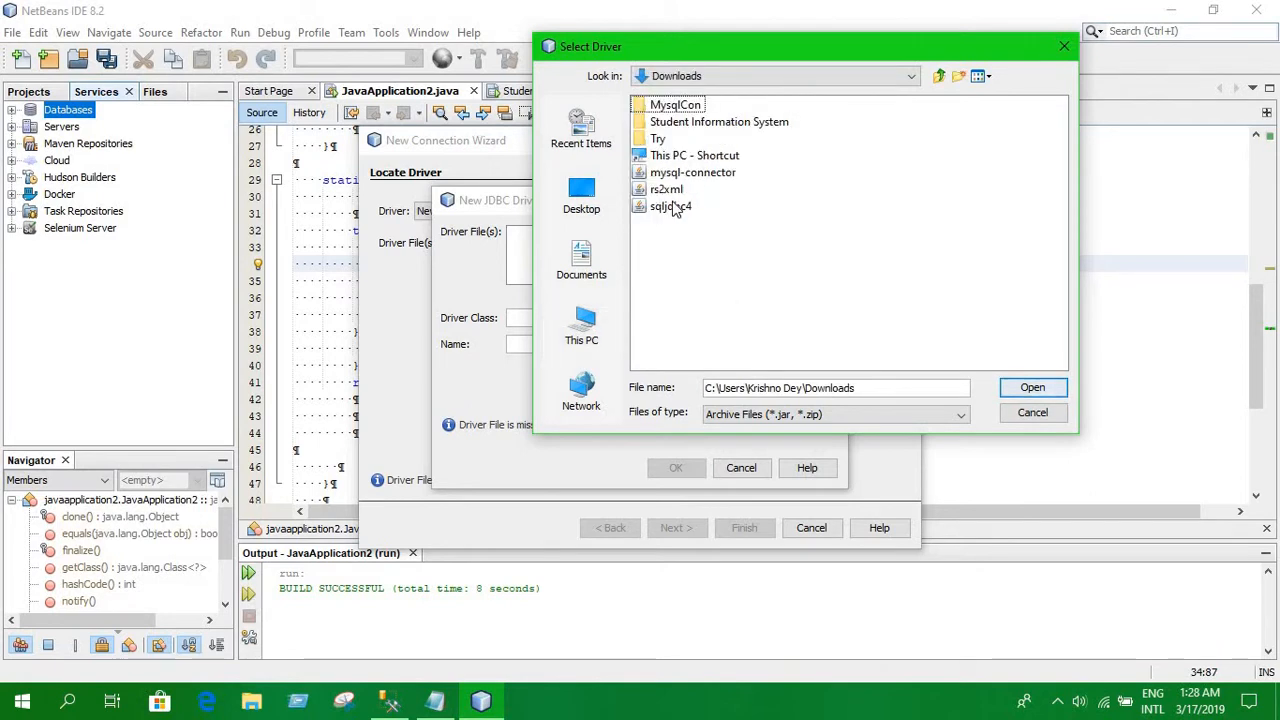
click(670, 204)
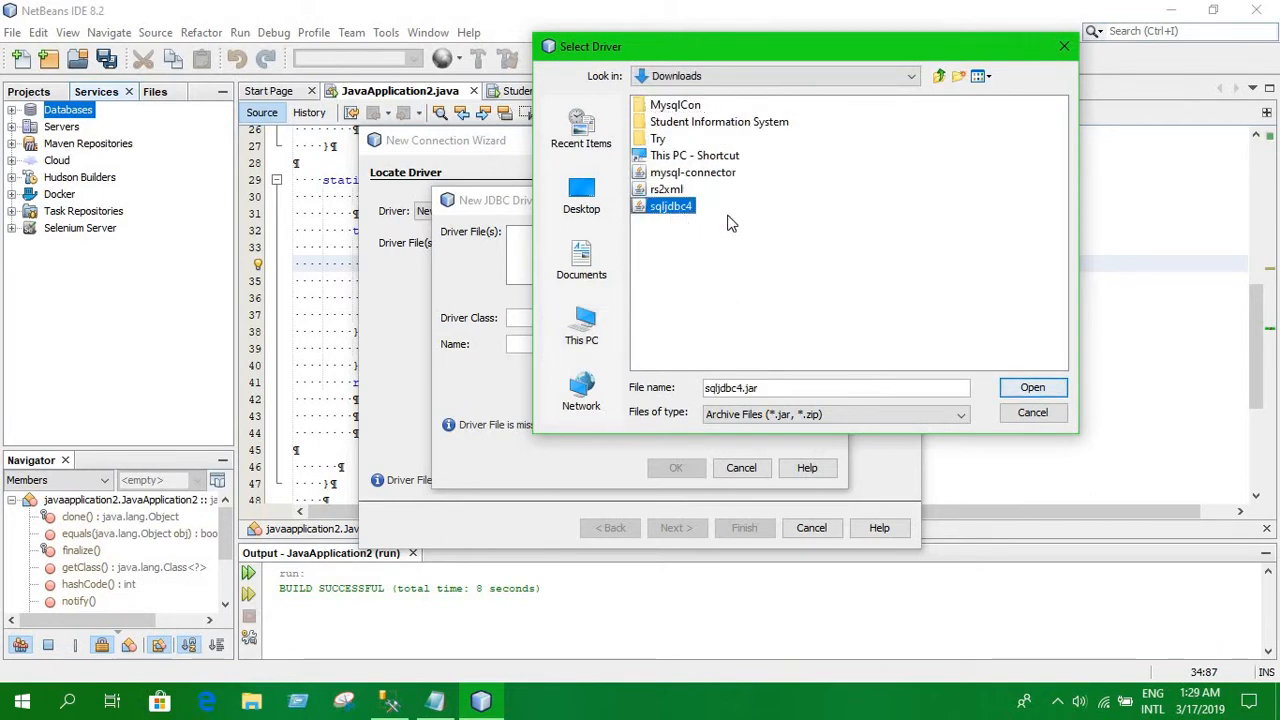
click(1032, 412)
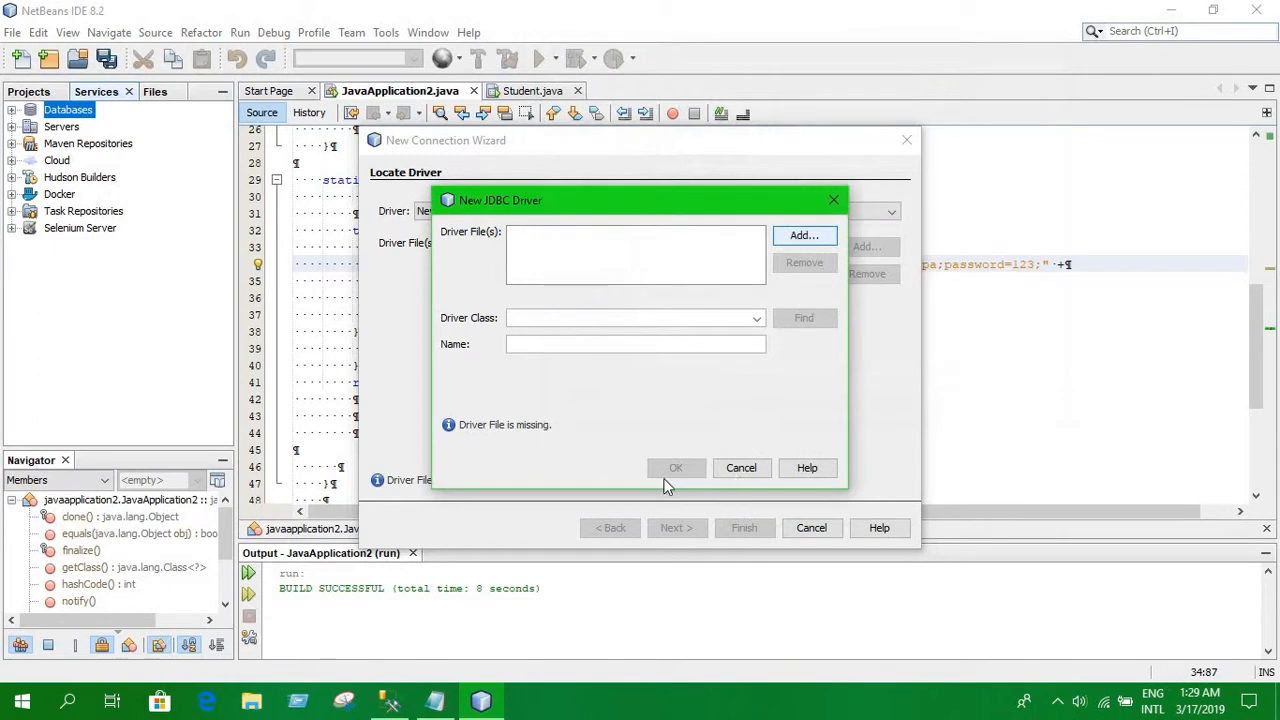
click(804, 236)
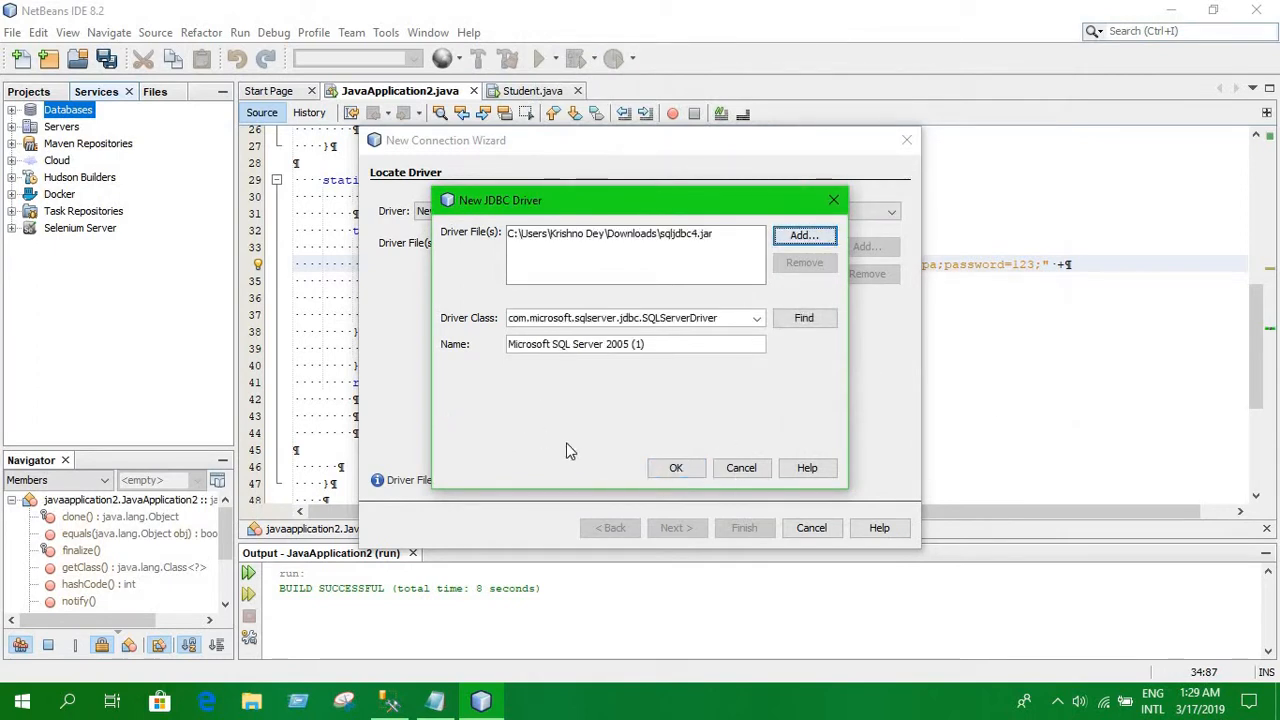
mouse_move(688, 384)
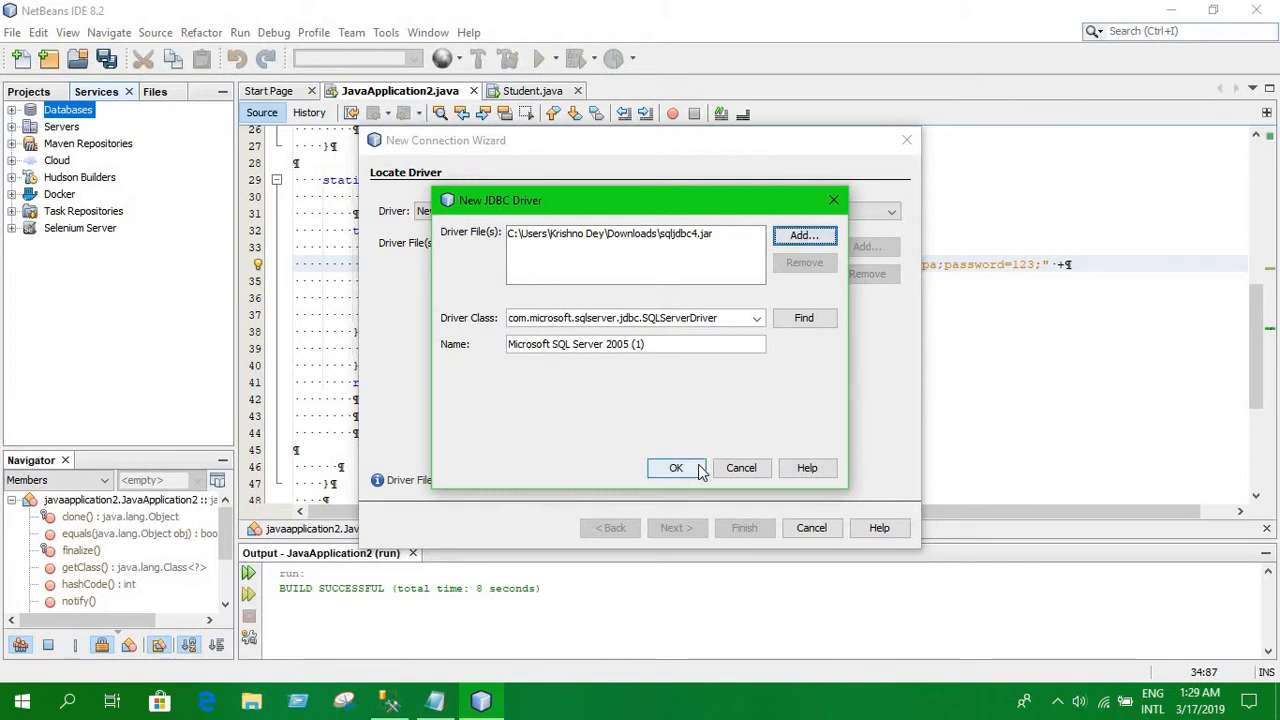
click(676, 468)
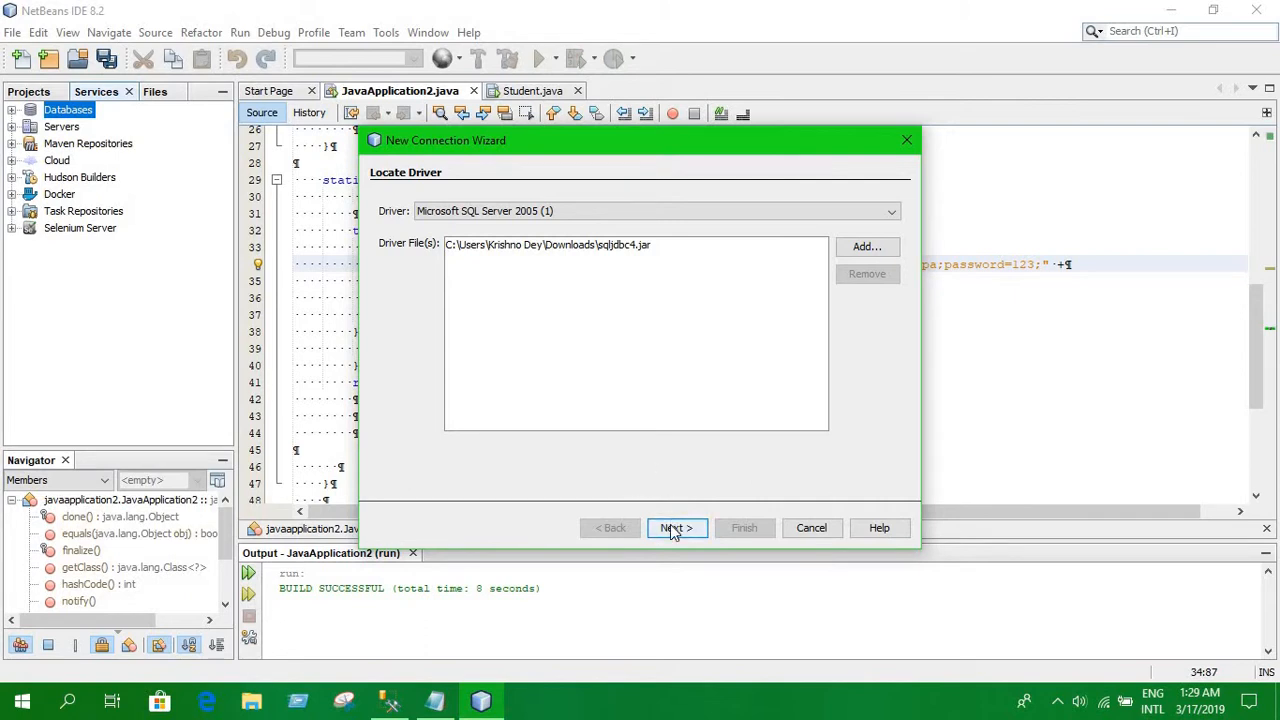
Step: Enter host localhost, port 1433 and database Sample in the connection details
click(676, 528)
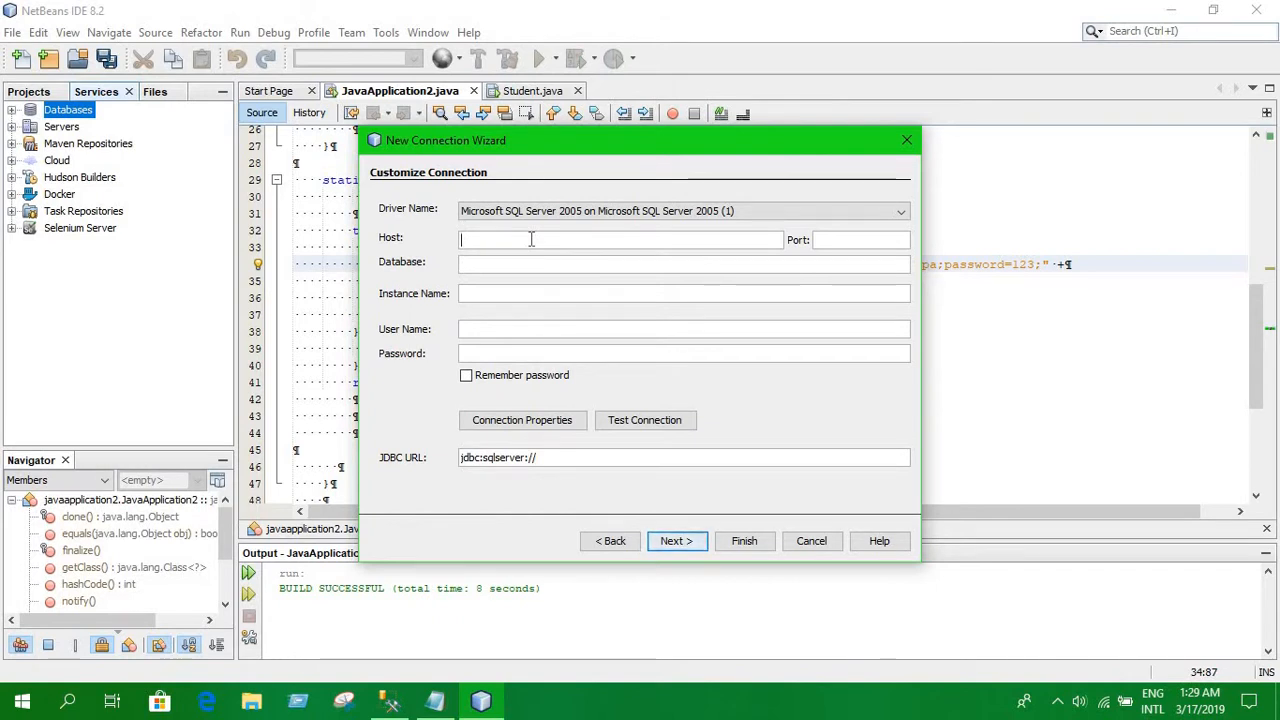
text(local)
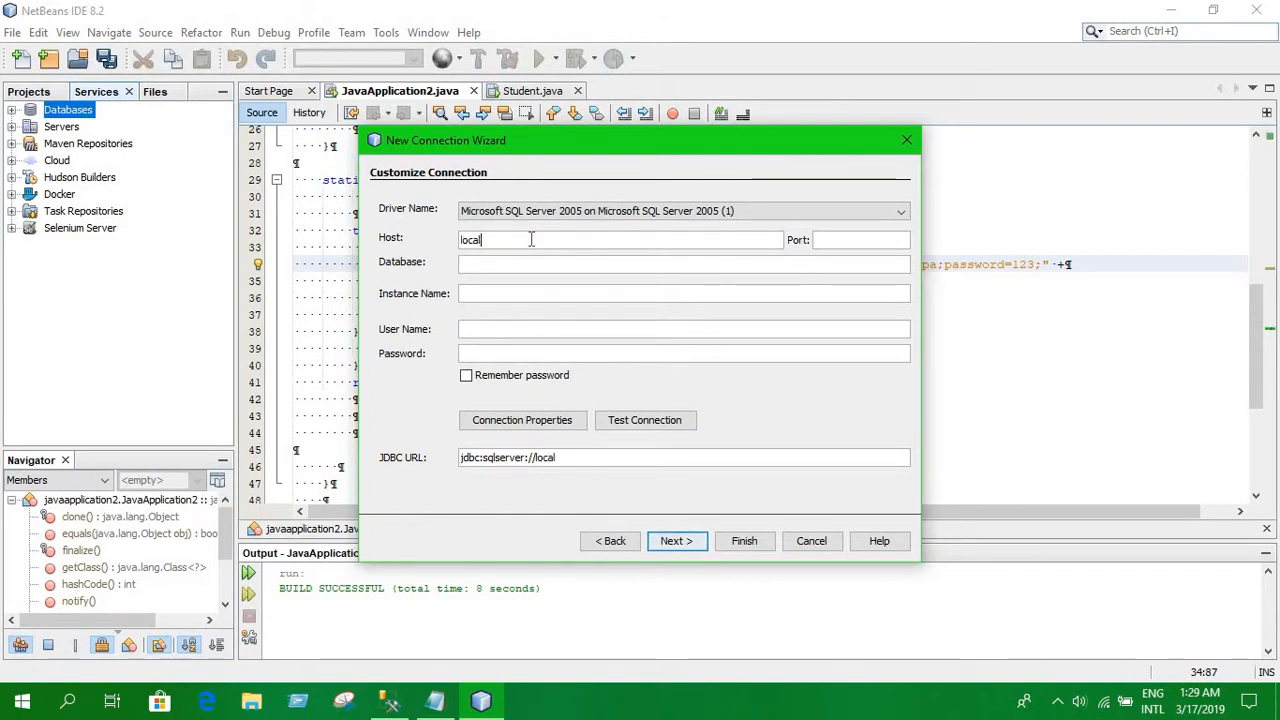
text(host)
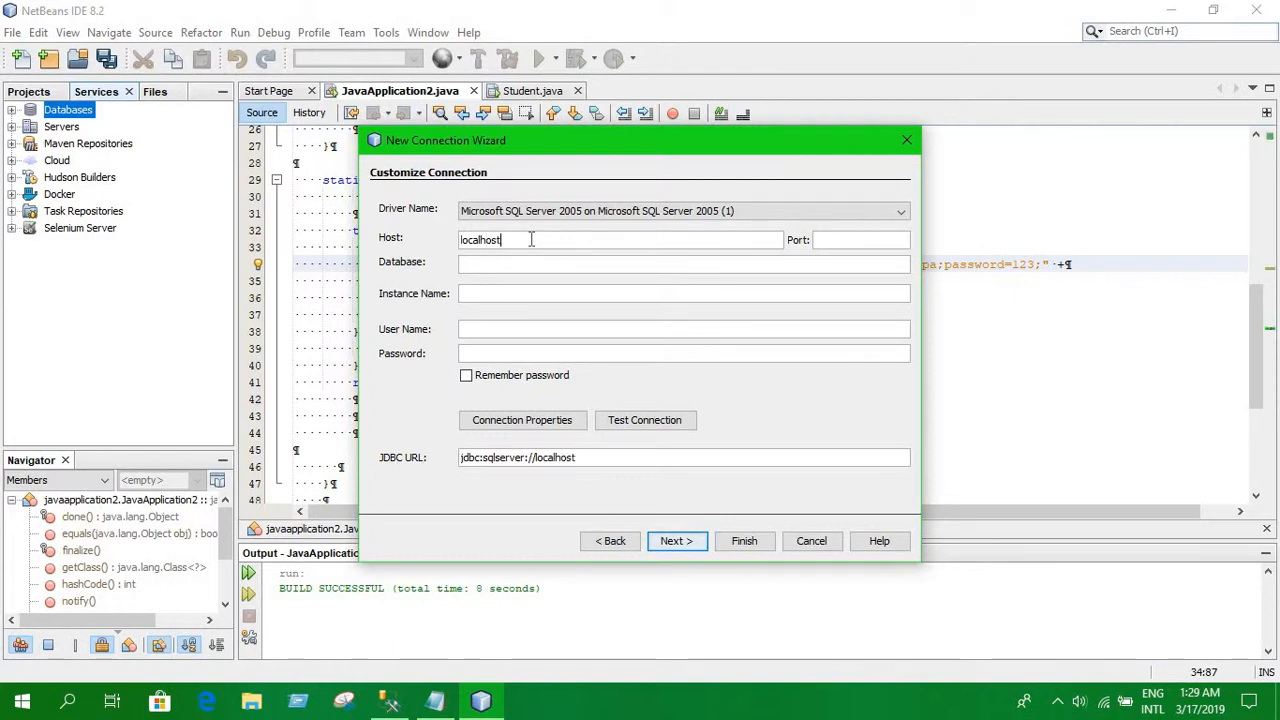
mouse_move(860, 240)
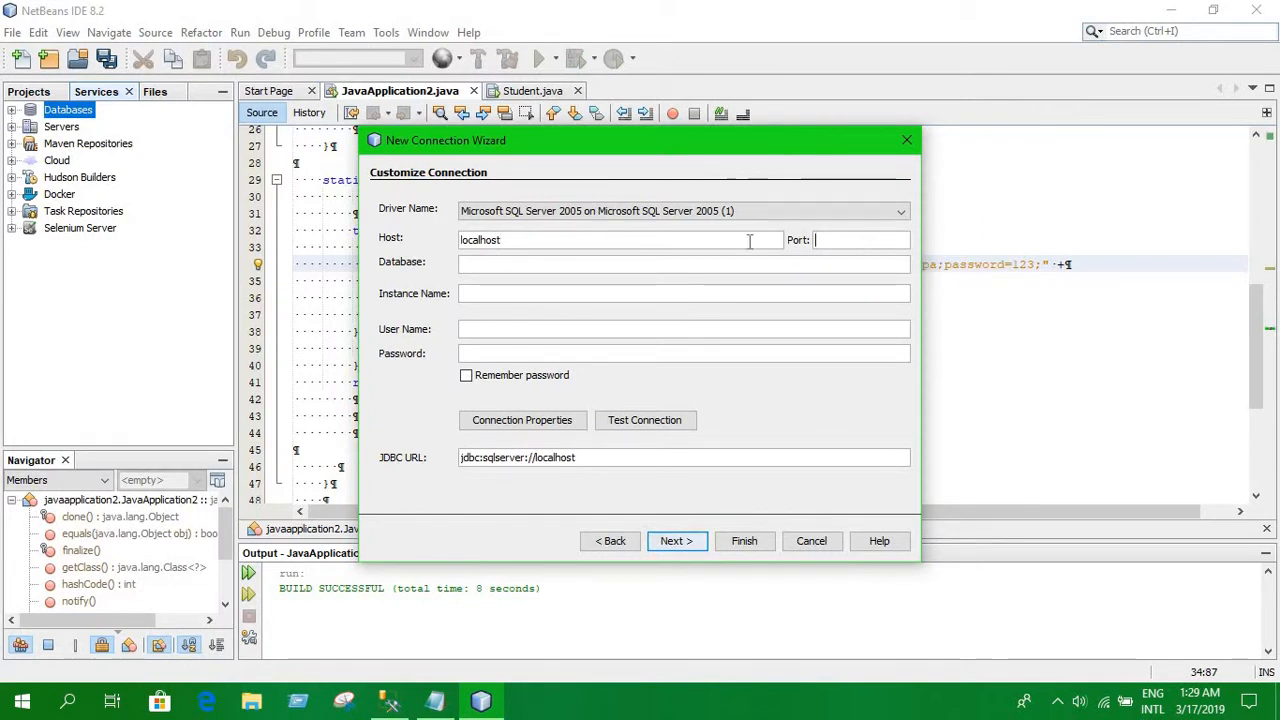
text(1433)
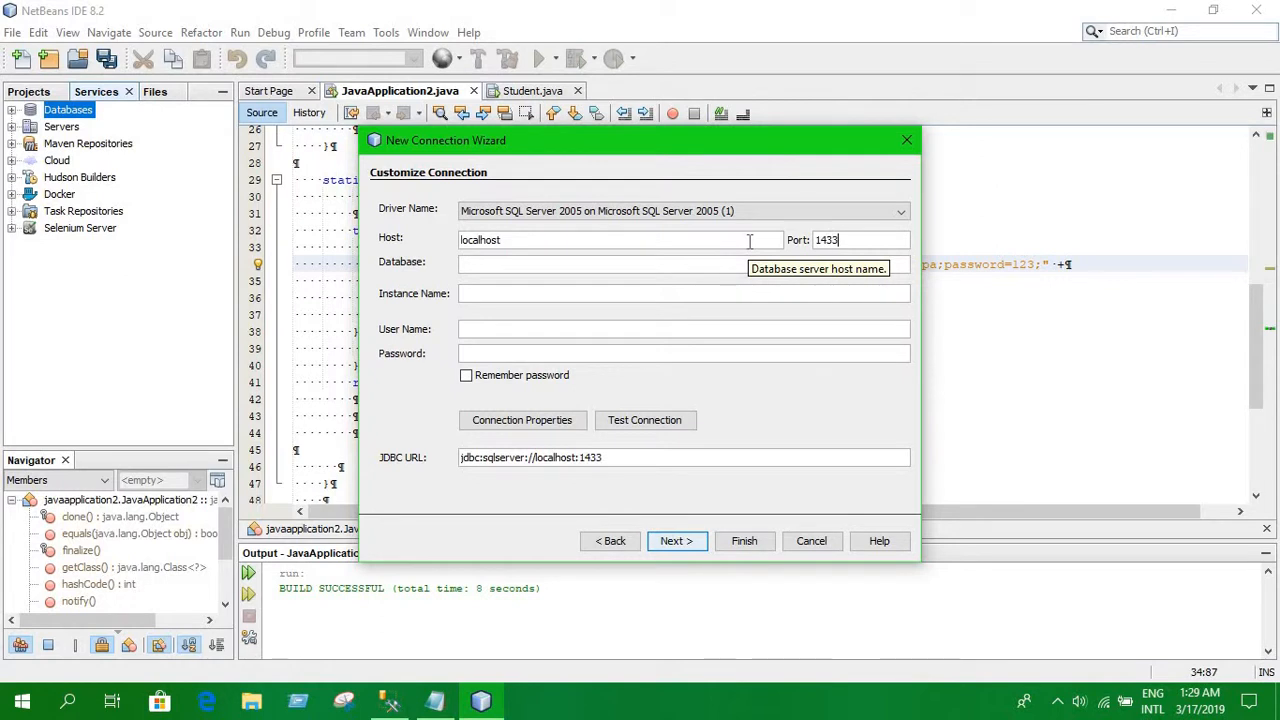
mouse_move(628, 268)
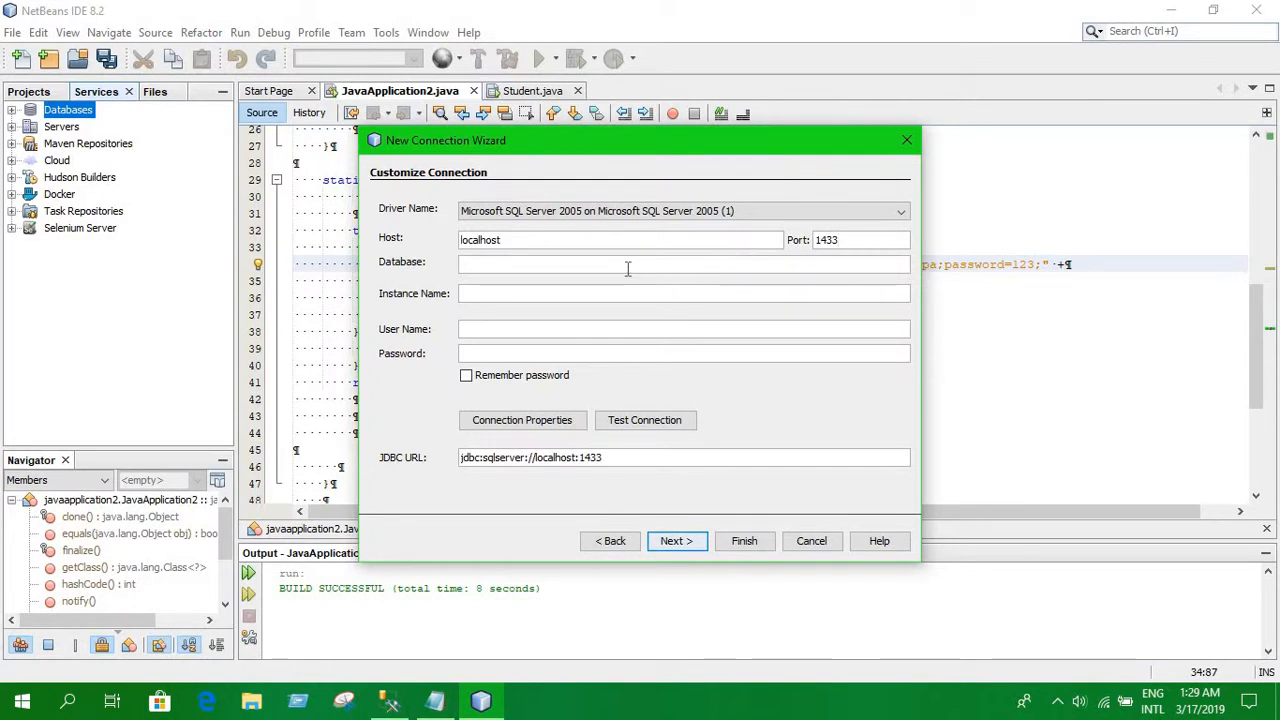
text(S)
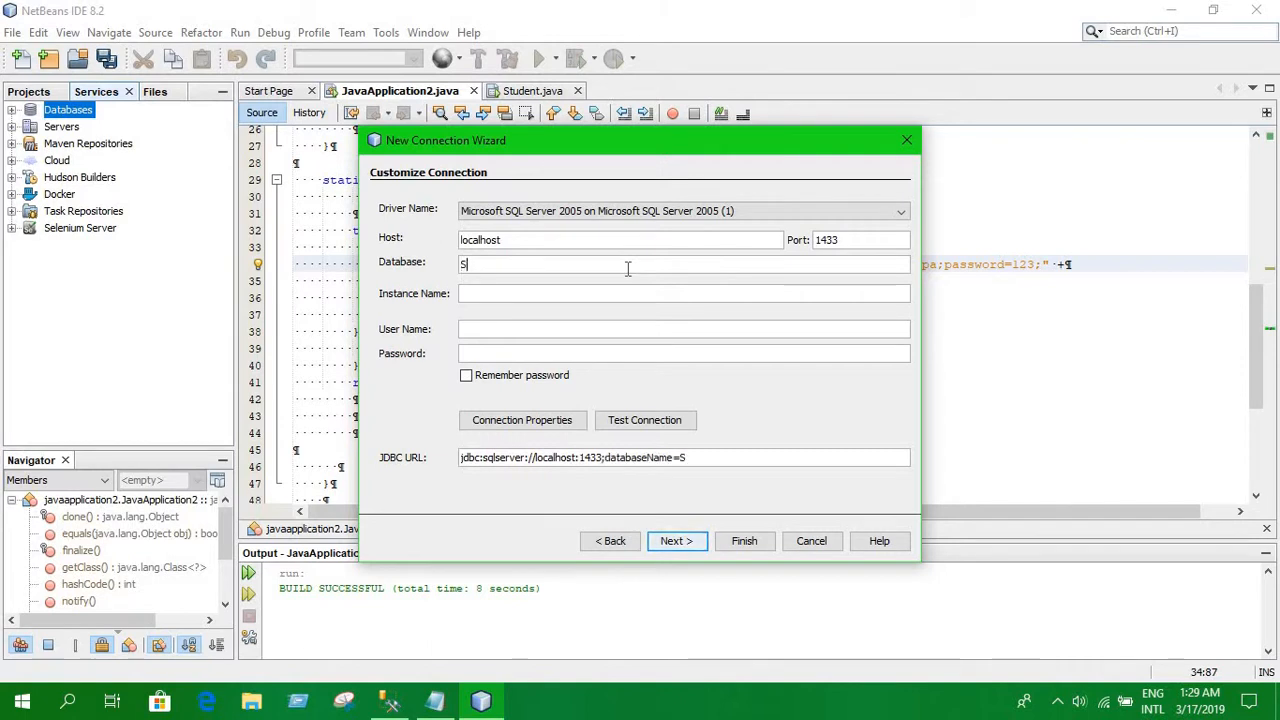
text(ampl)
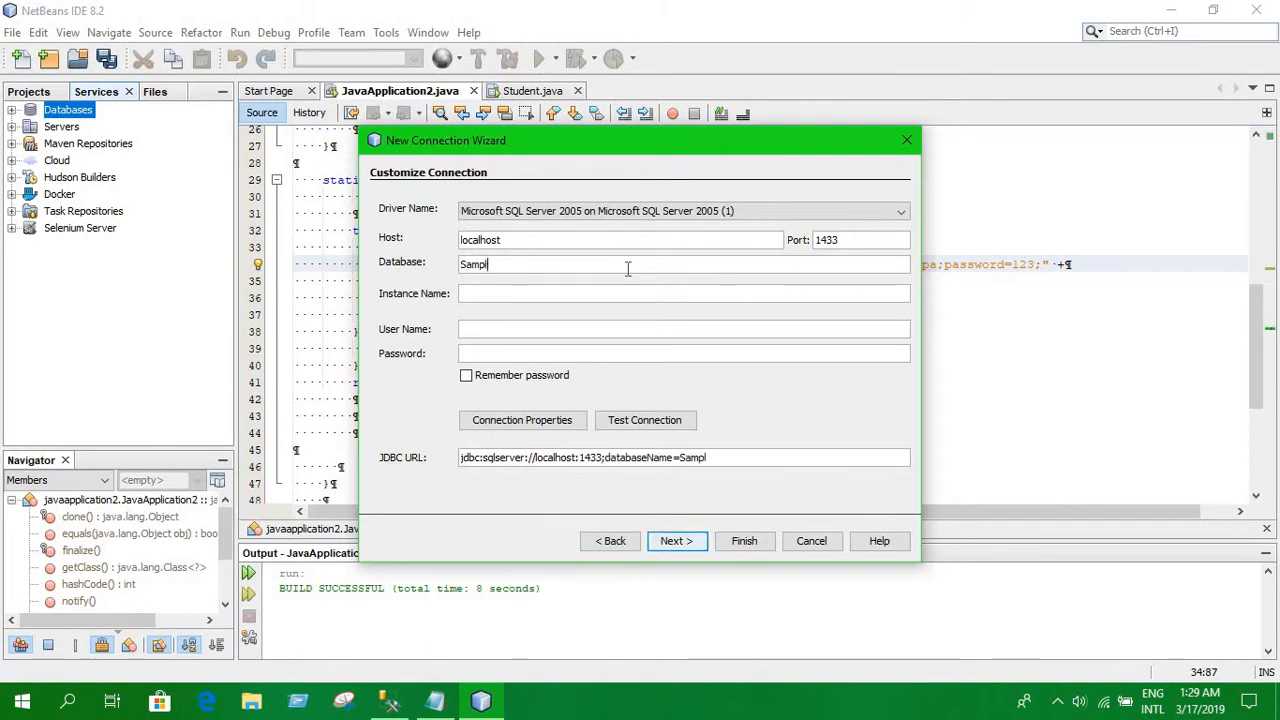
text(e)
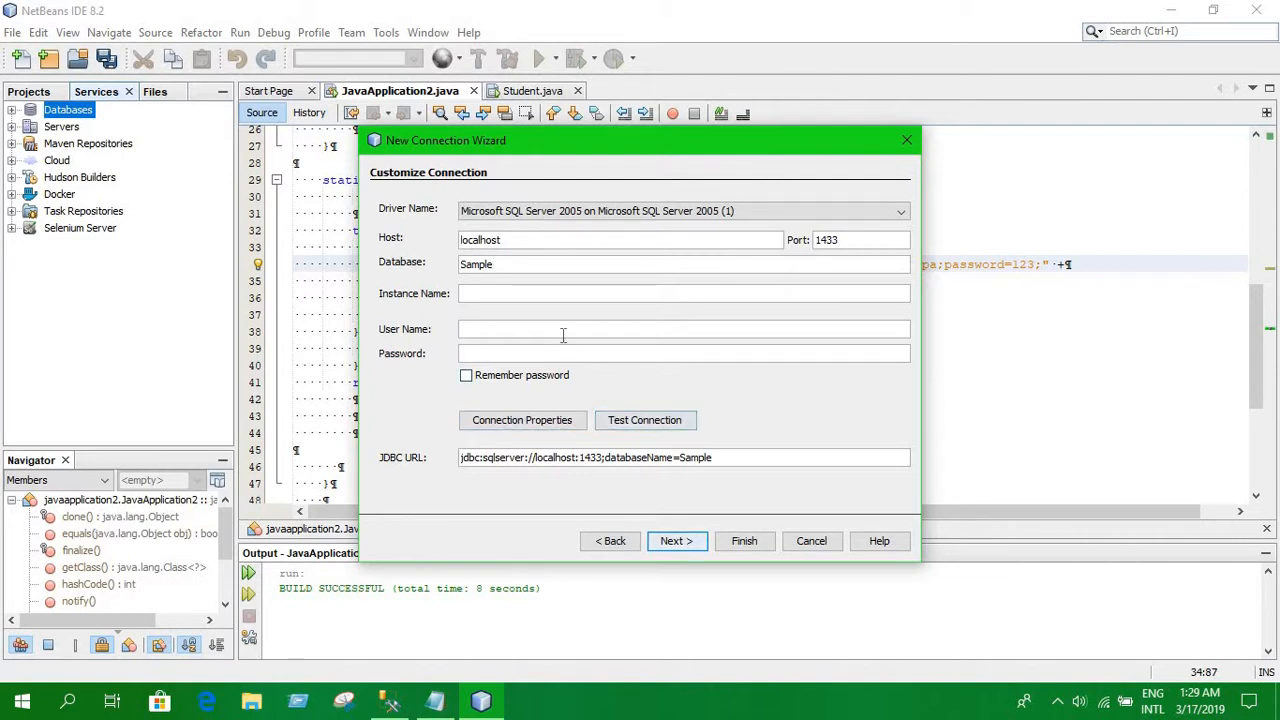
text(pa)
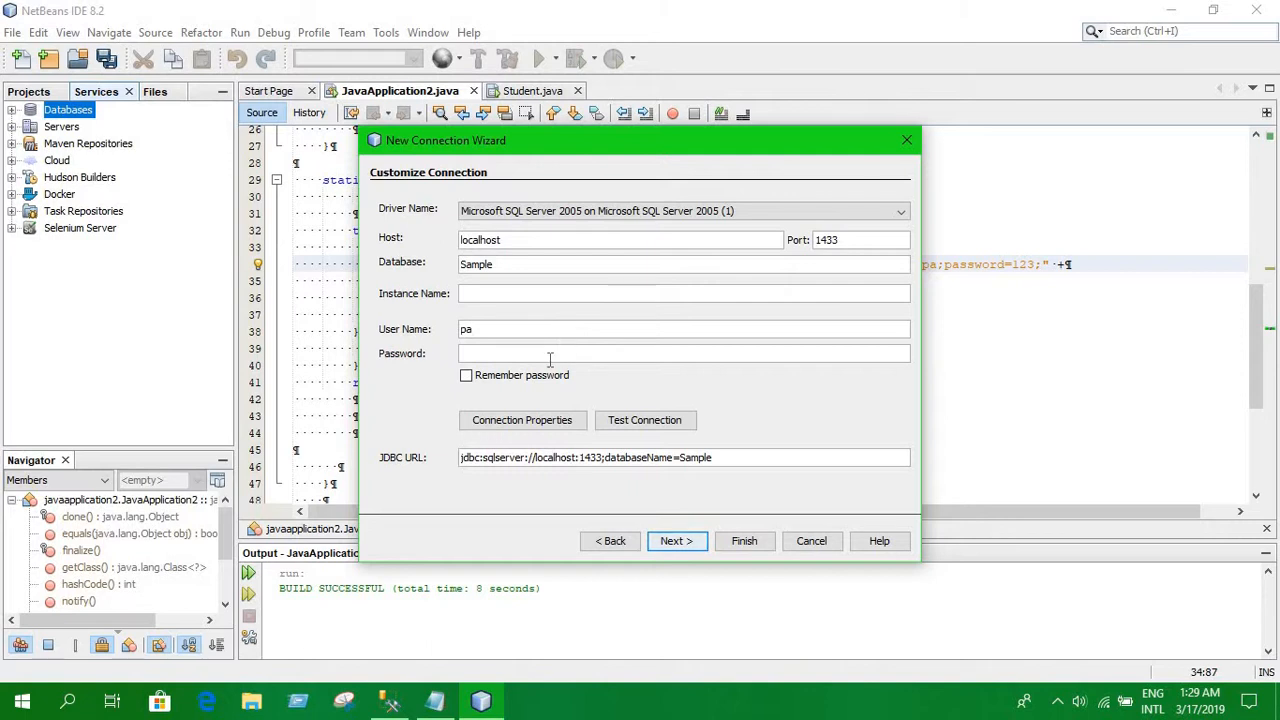
text(123)
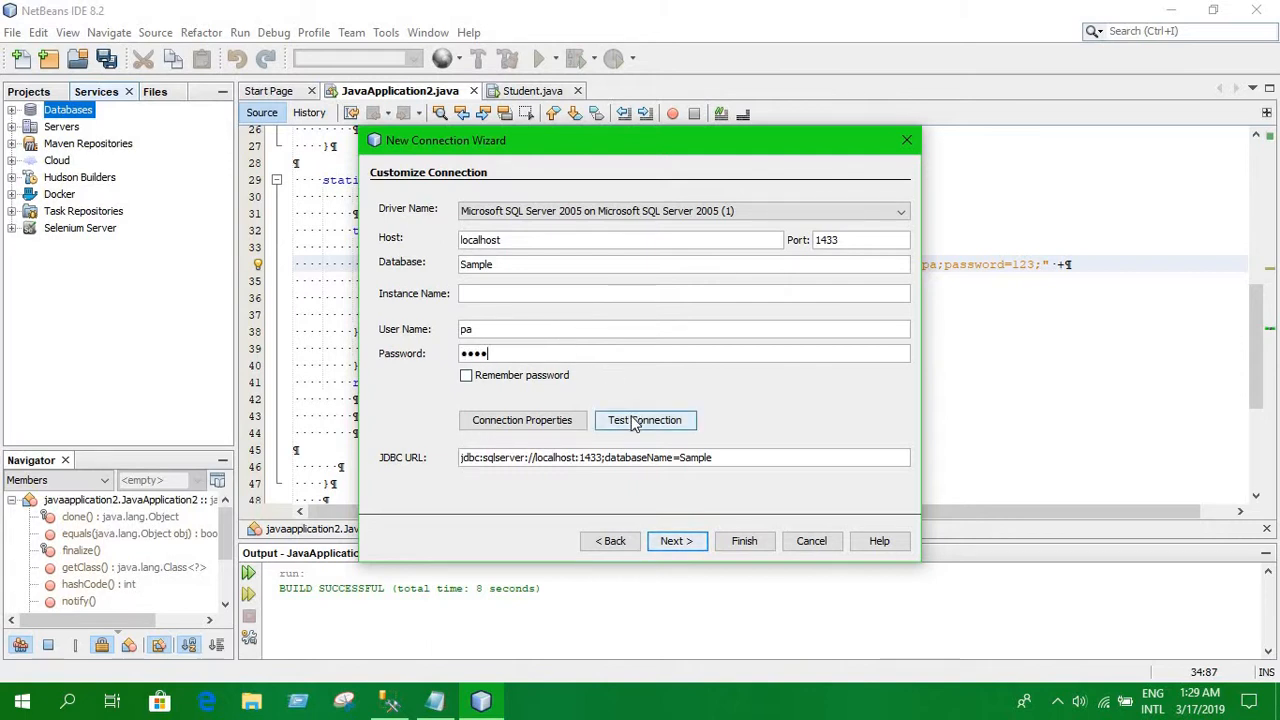
click(644, 420)
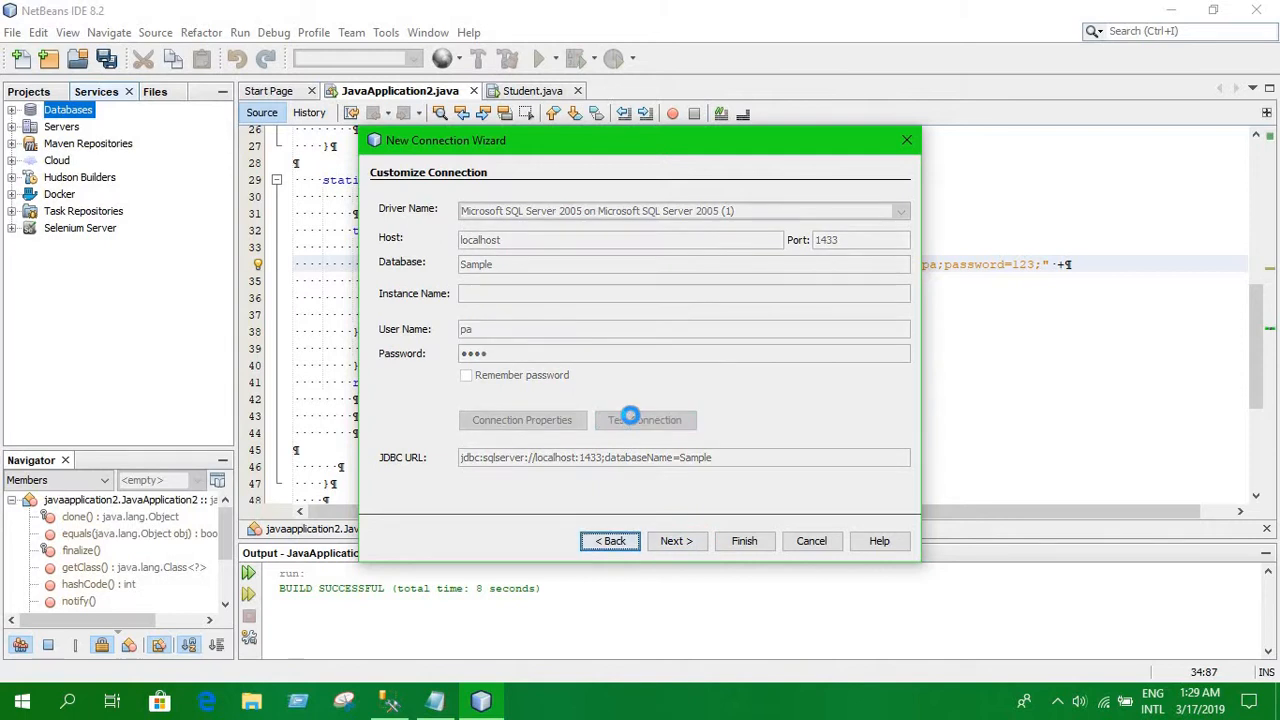
click(644, 420)
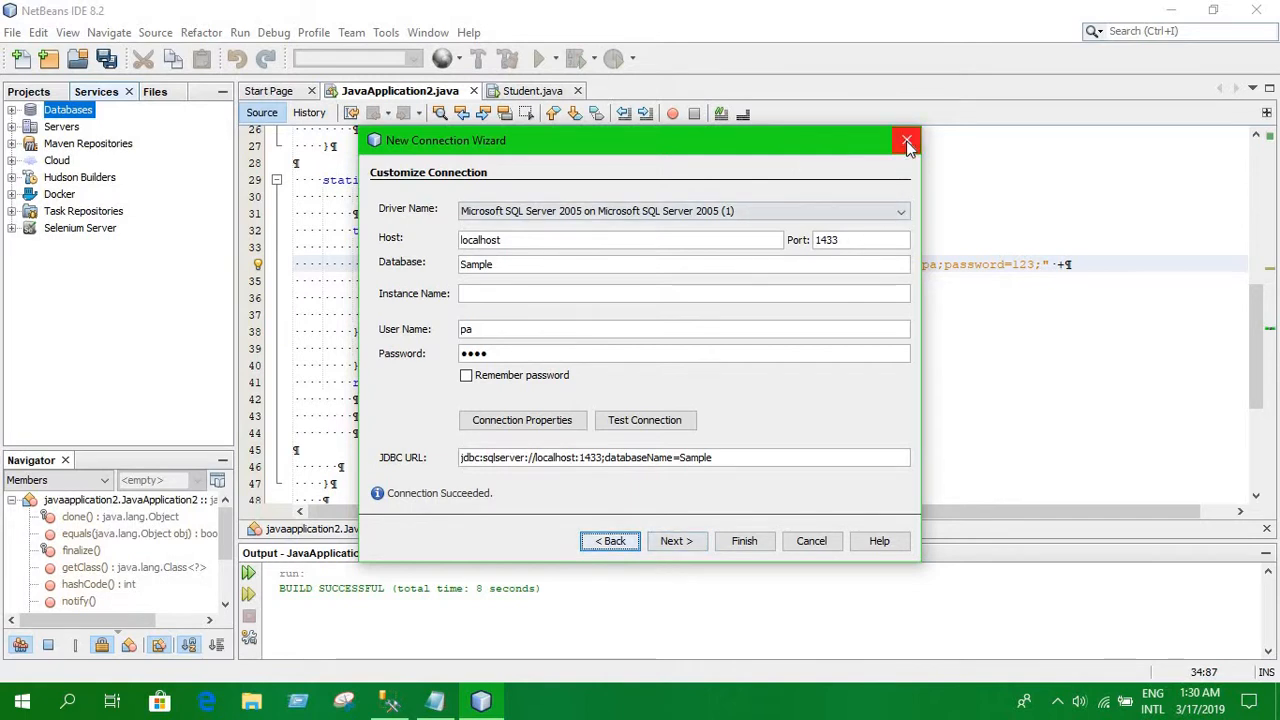
Step: Close the wizard and add sqljdbc4.jar from Downloads to JavaApplication2's Libraries by absolute path
click(906, 140)
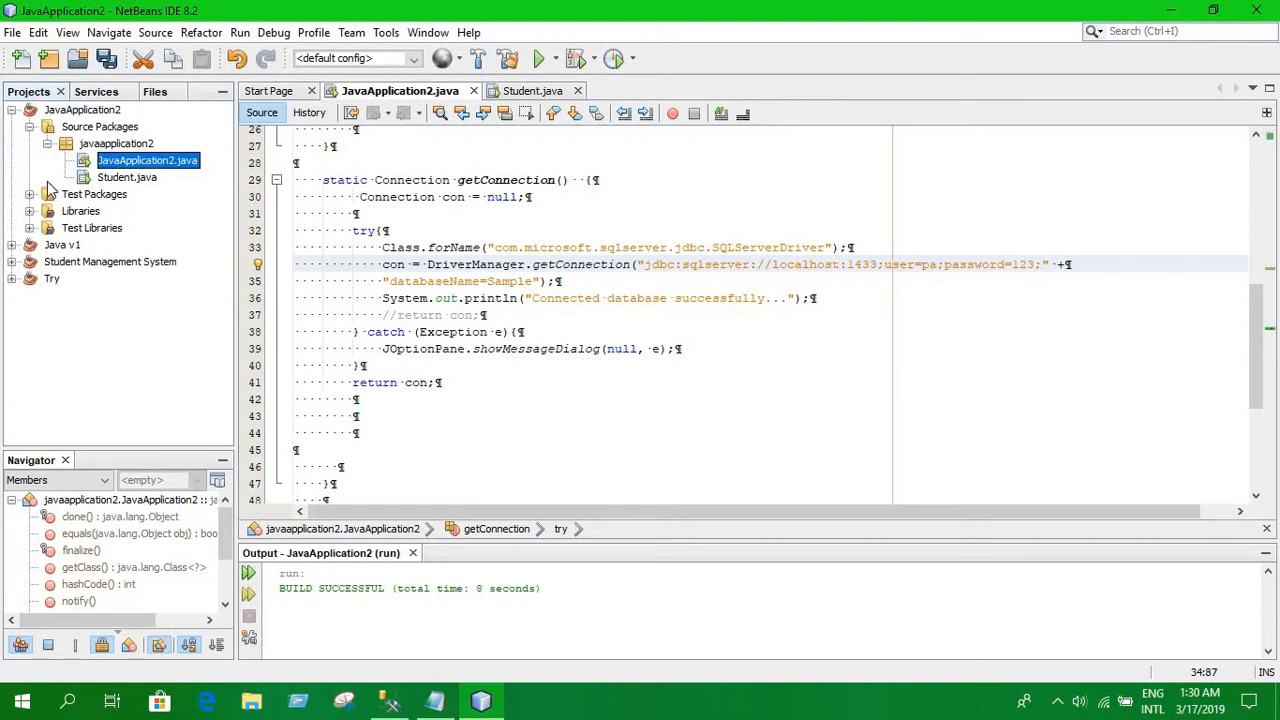
click(30, 212)
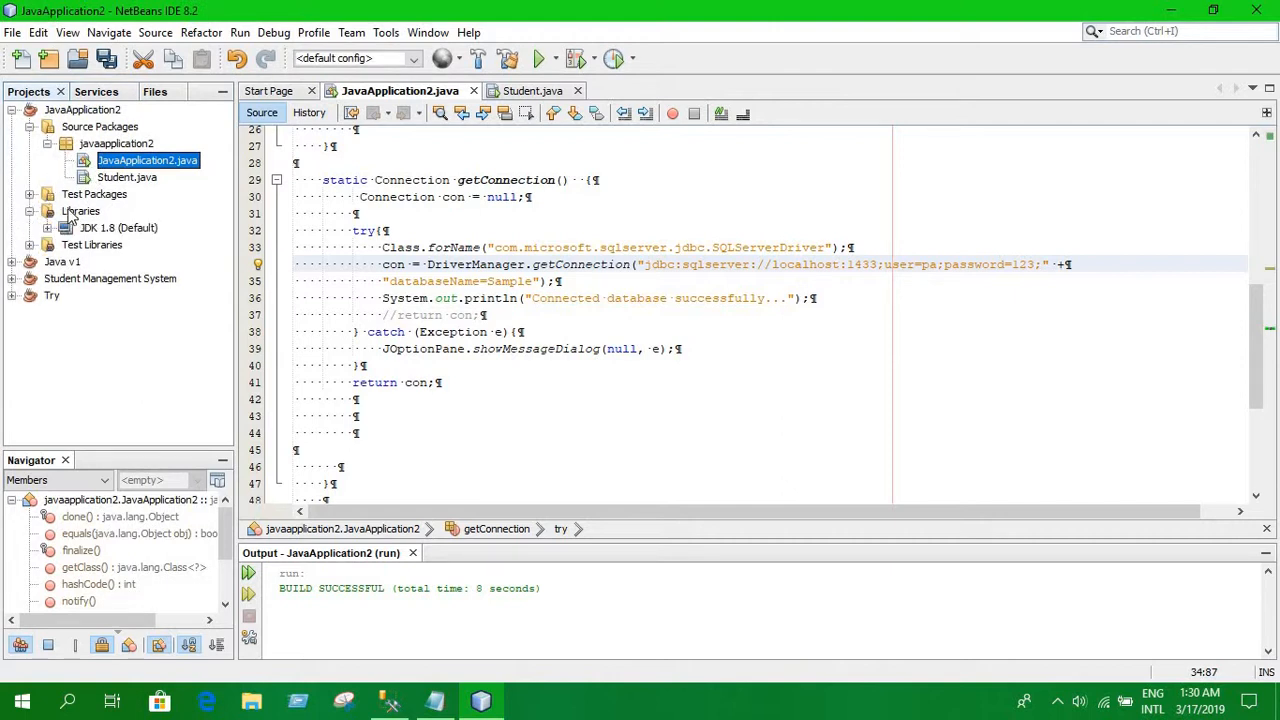
right_click(80, 212)
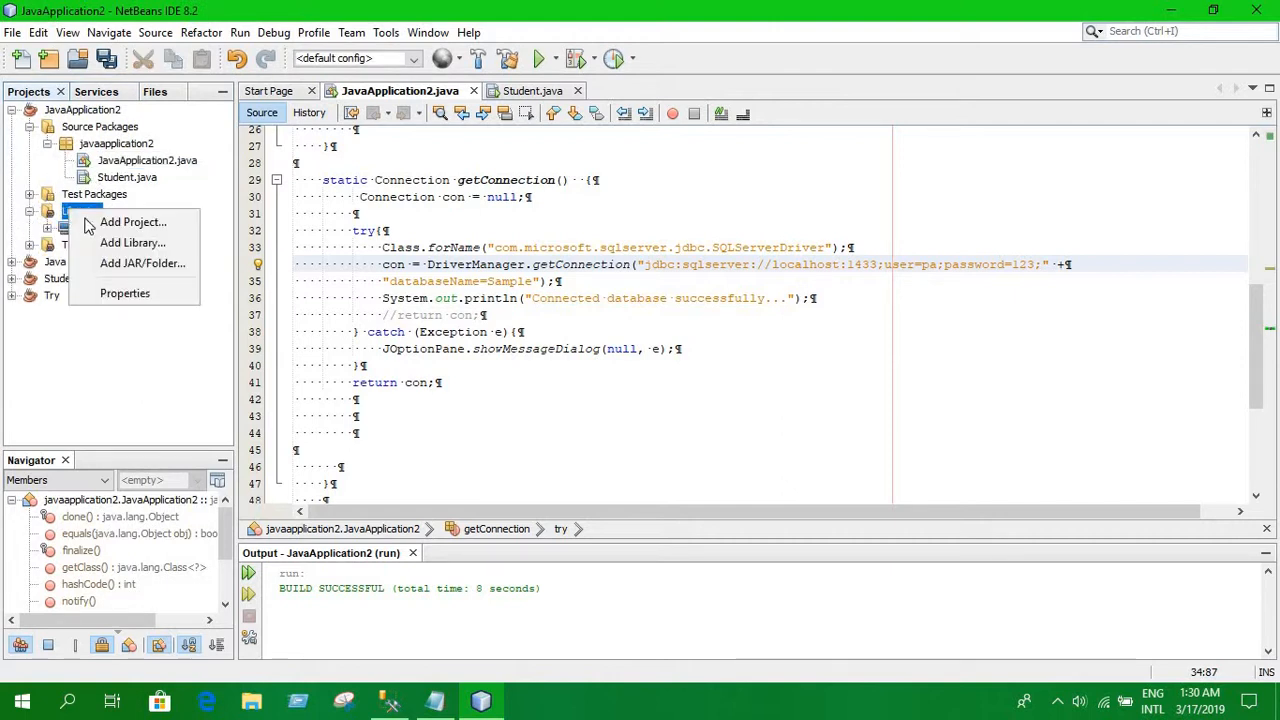
mouse_move(140, 264)
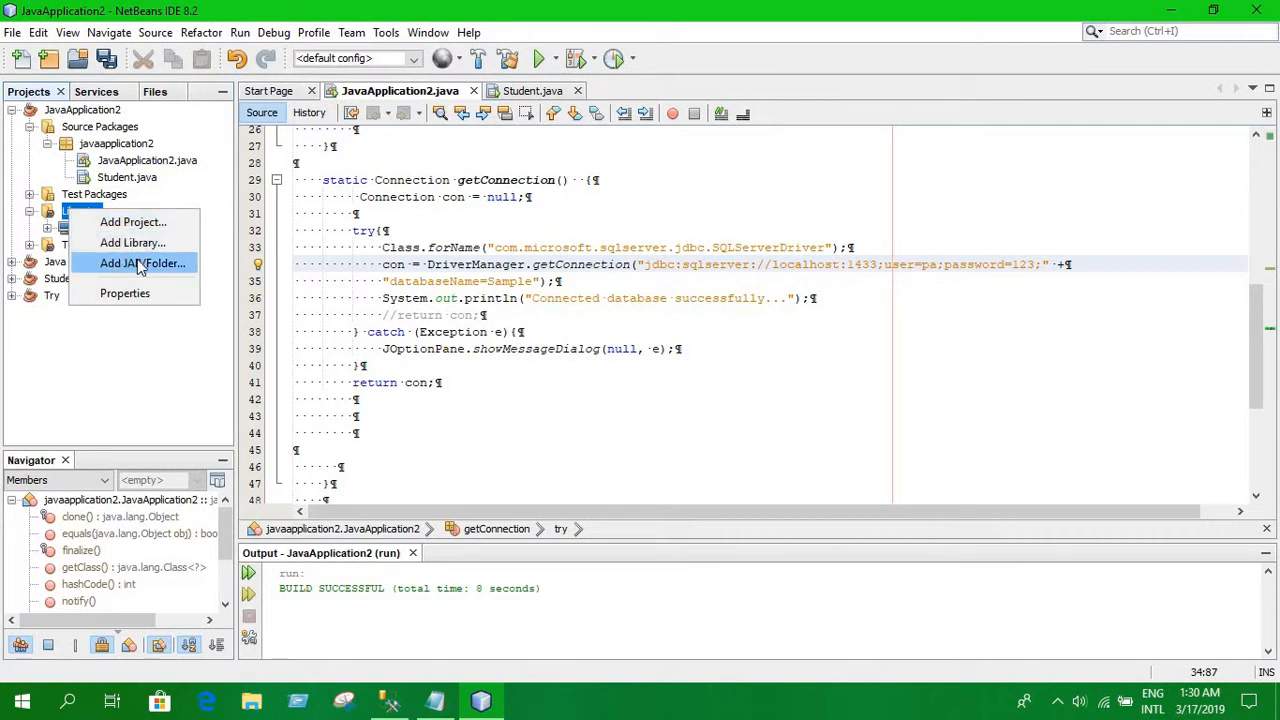
click(142, 262)
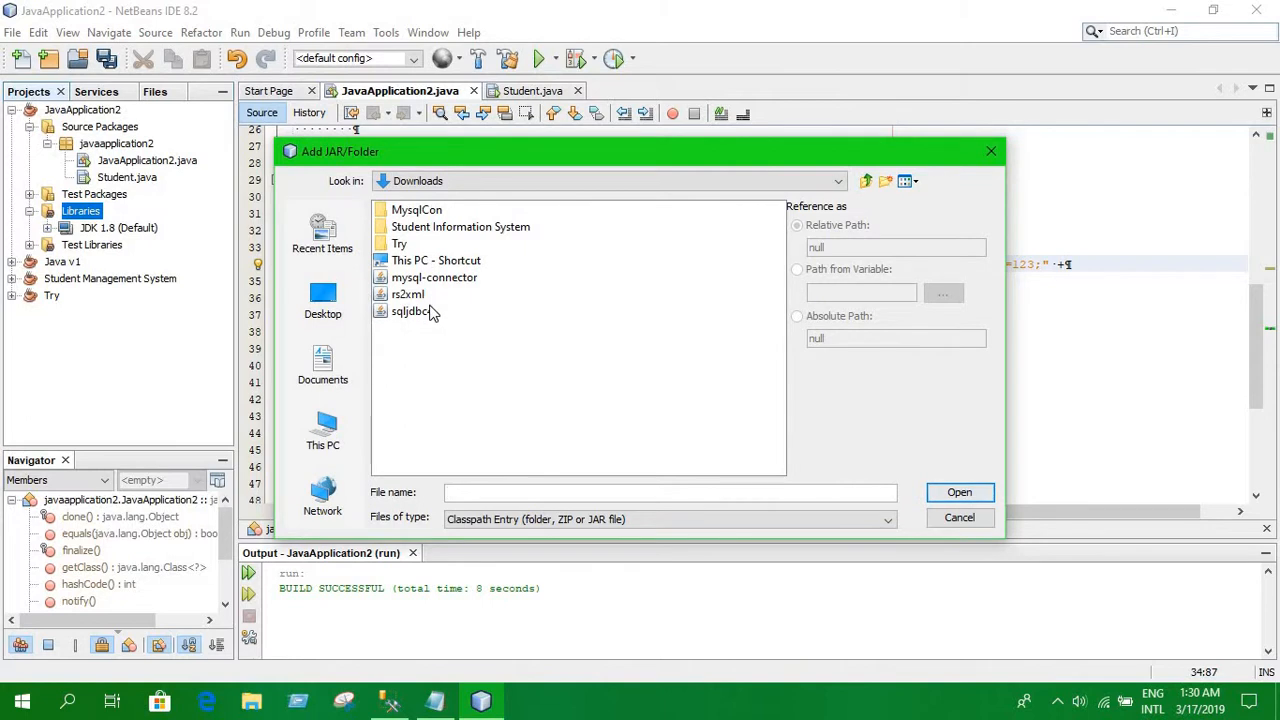
click(408, 312)
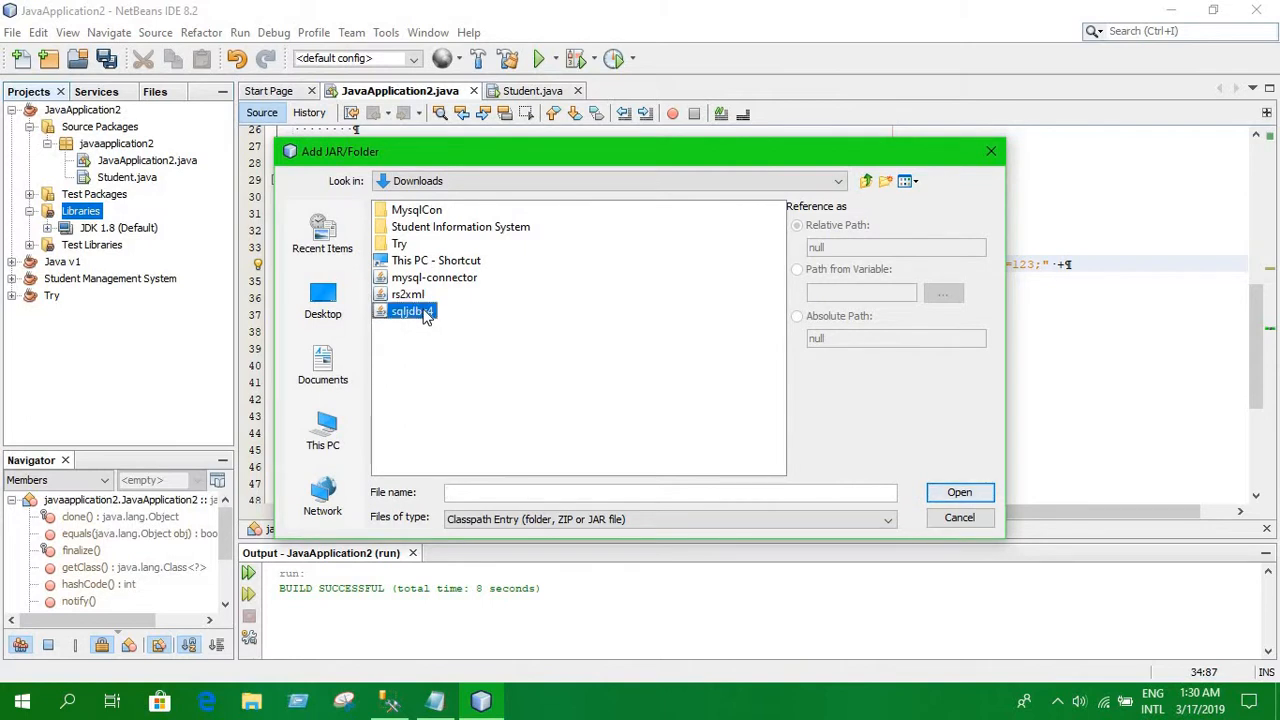
click(412, 312)
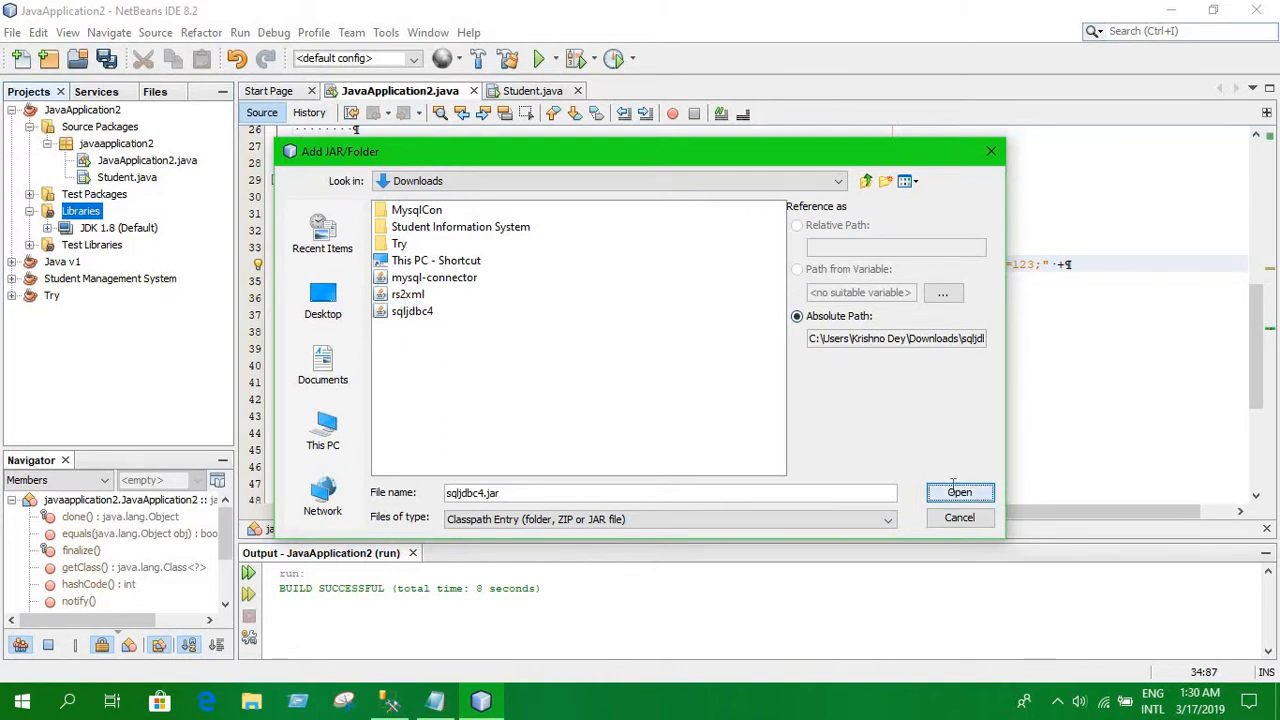
click(960, 492)
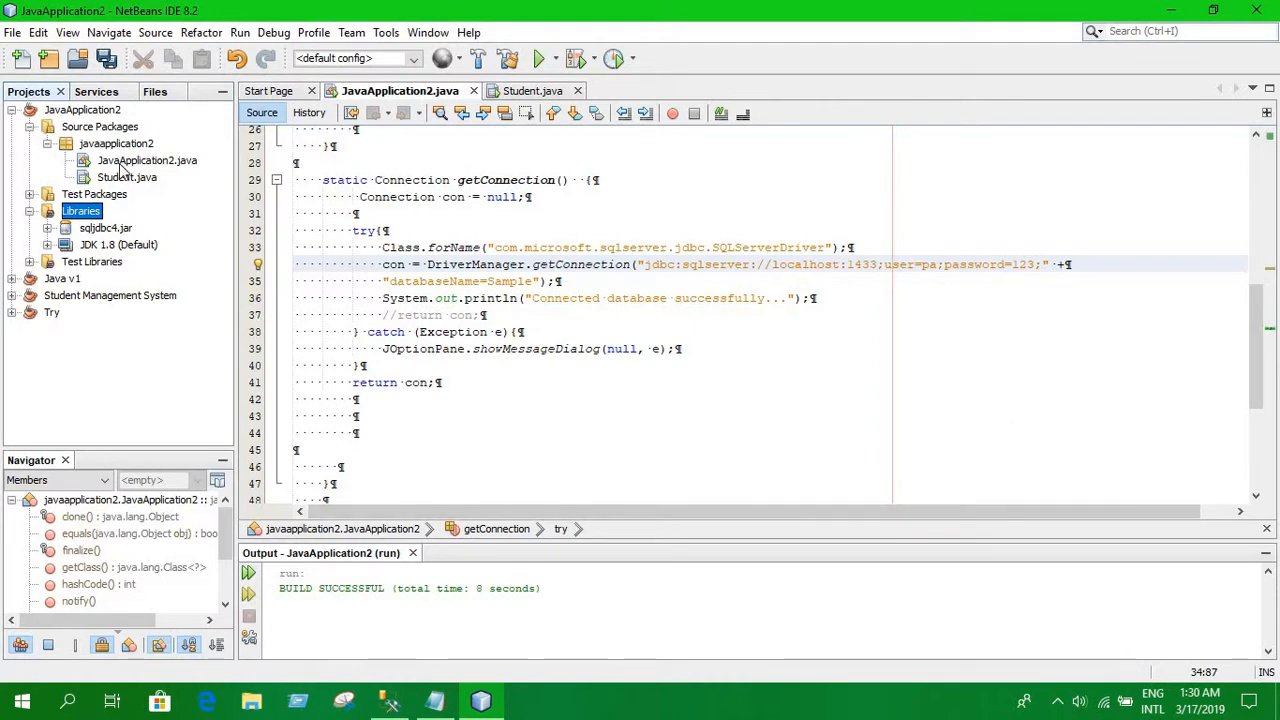
Step: Run Student.java on its own, then run the whole JavaApplication2 project
right_click(128, 176)
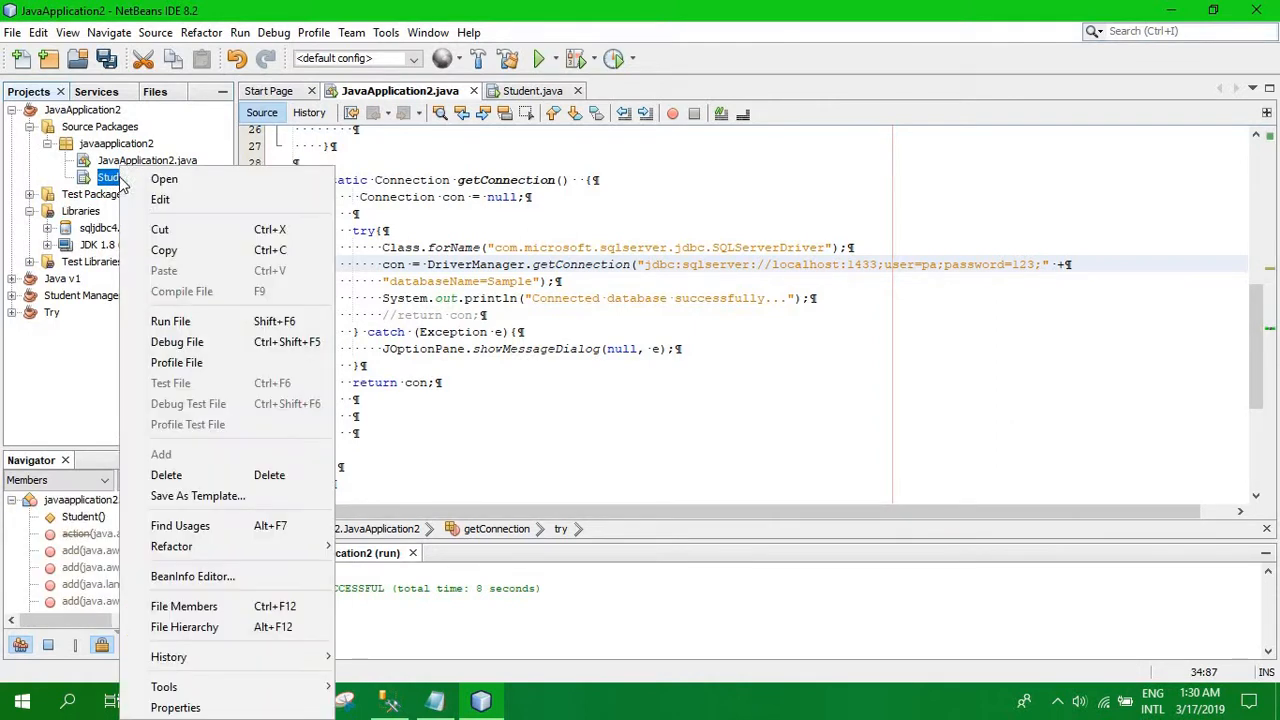
mouse_move(170, 320)
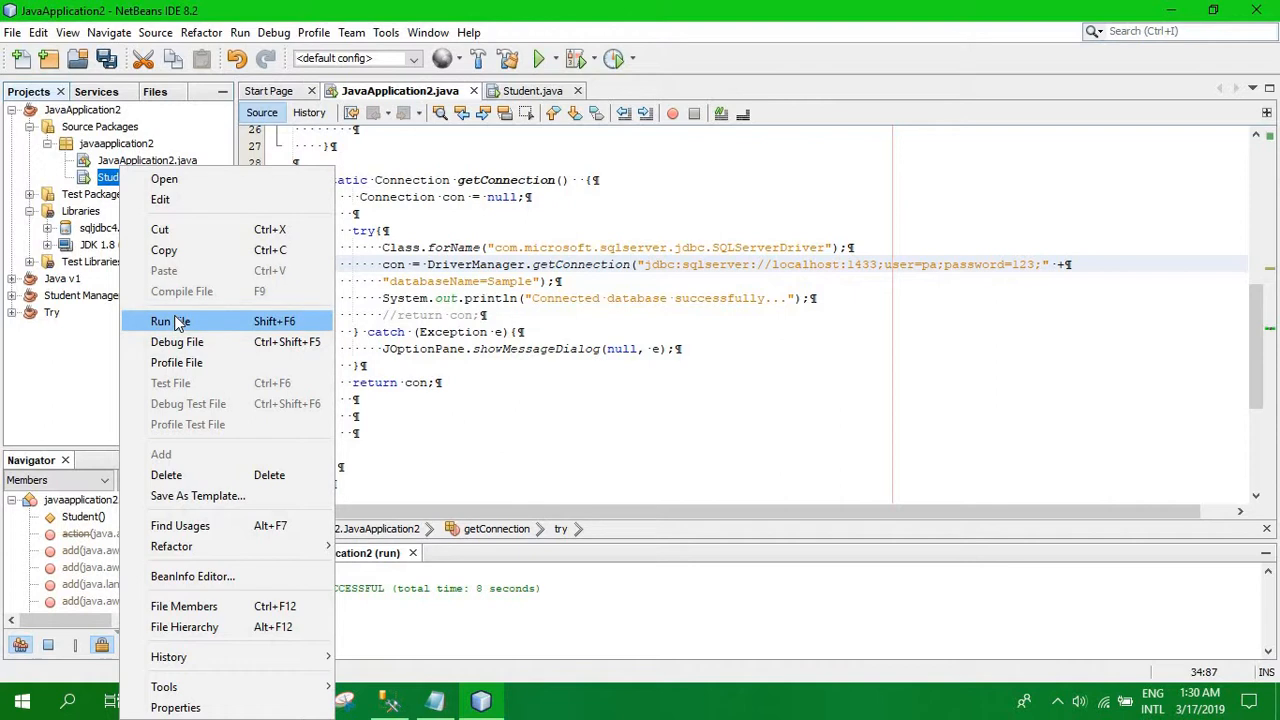
click(170, 320)
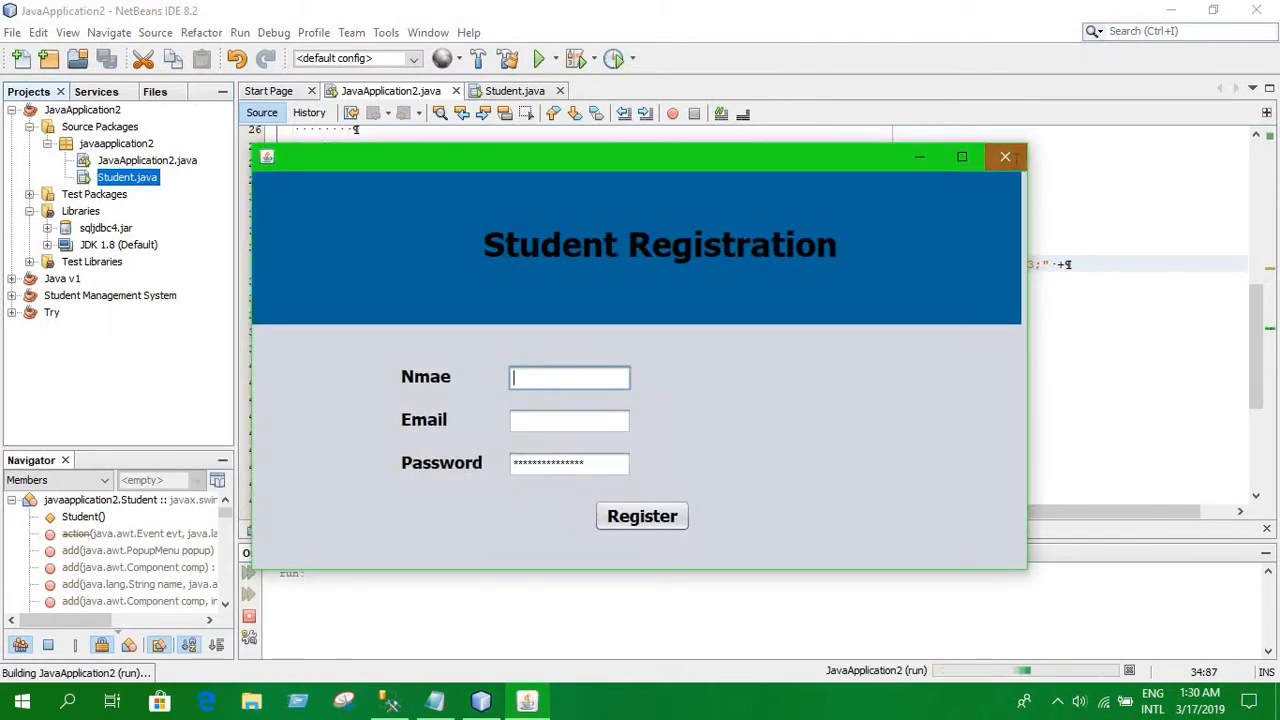
click(1004, 156)
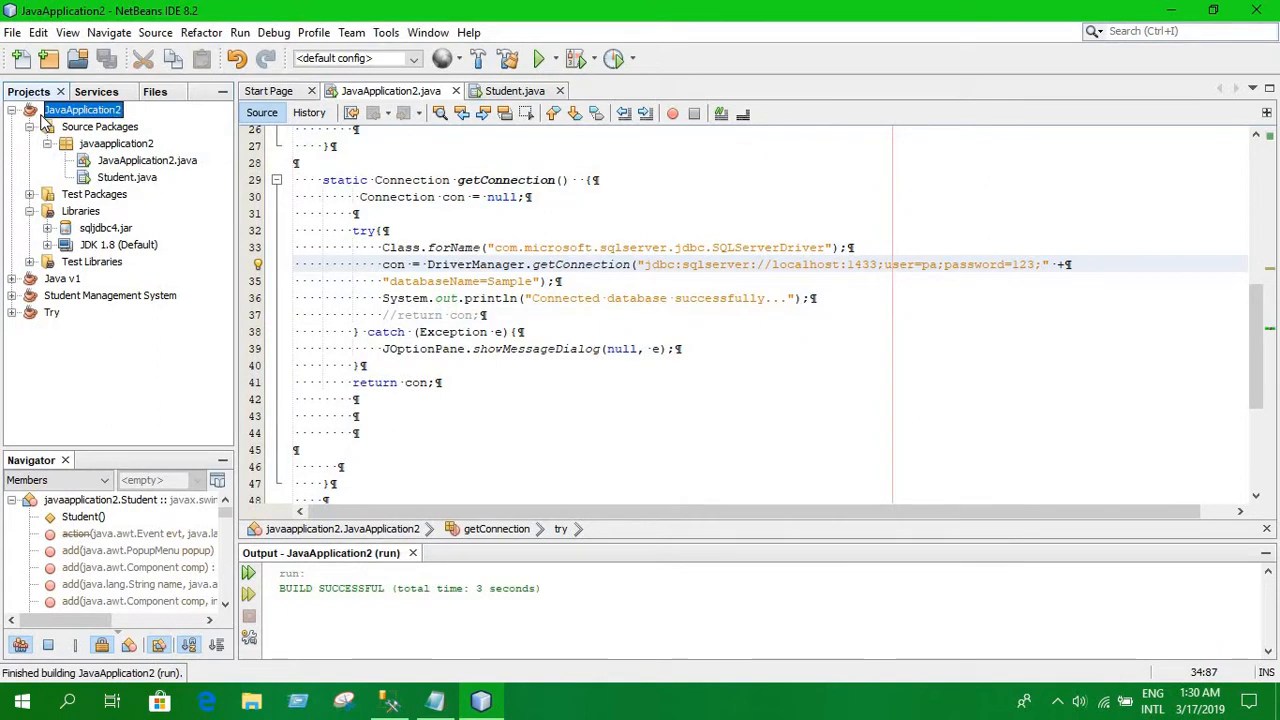
right_click(82, 108)
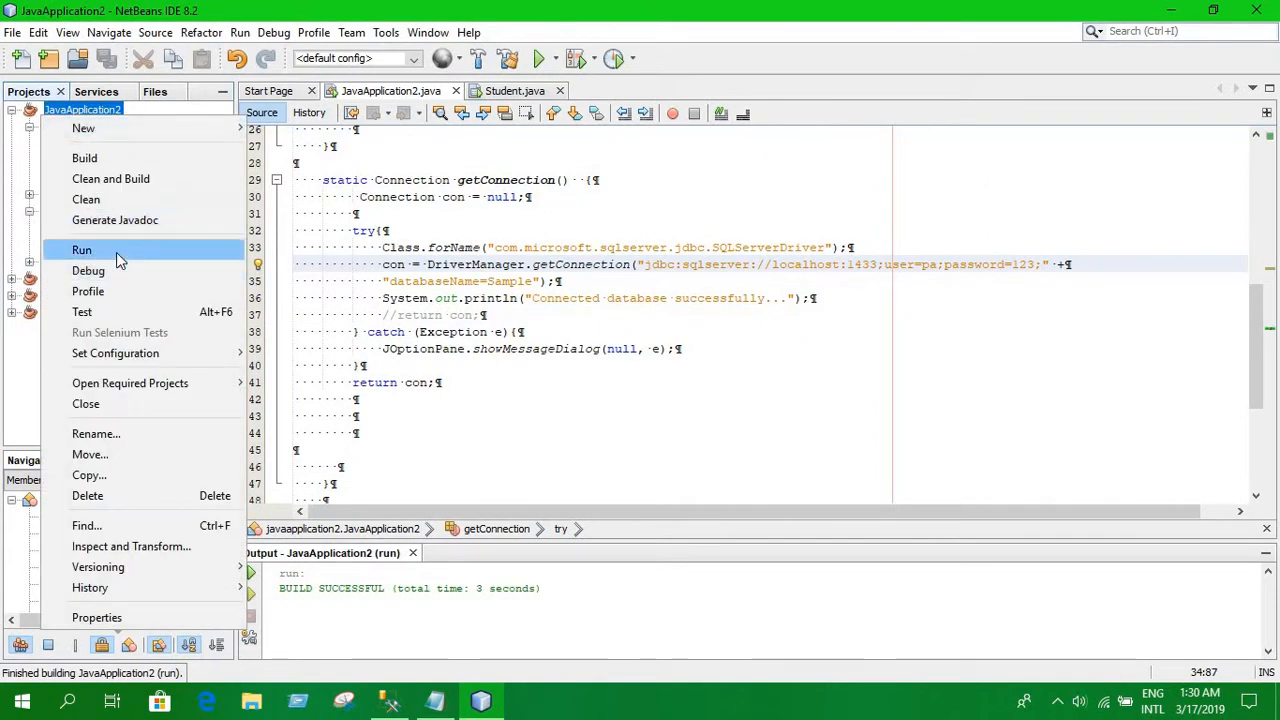
click(82, 250)
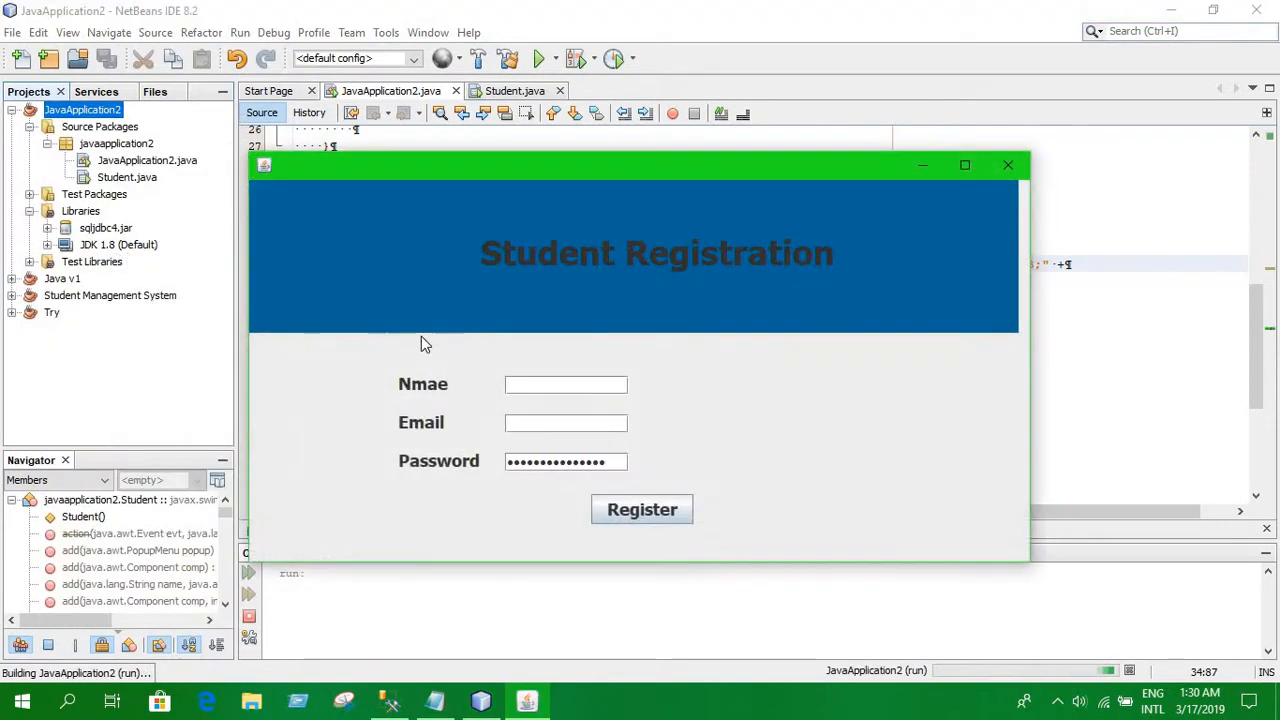
Step: Submit the registration form, dismiss the login-failed-for-user-'pa' error and close the form
click(640, 510)
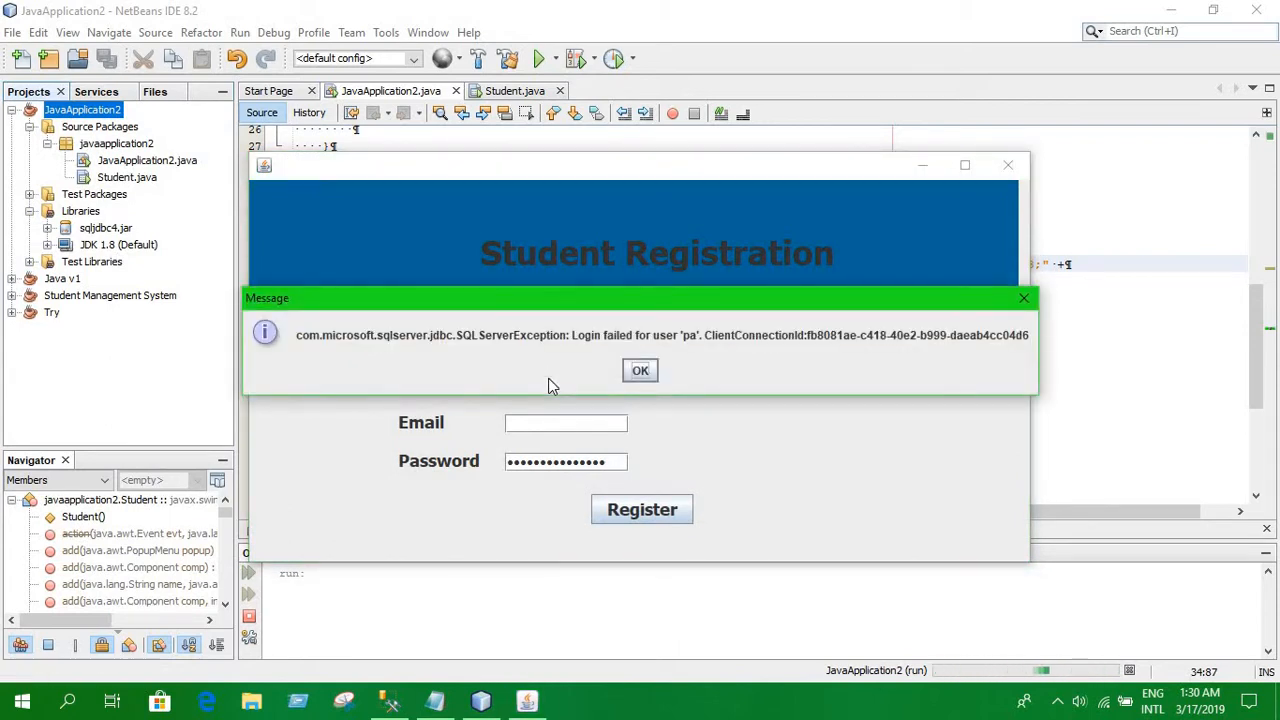
click(640, 370)
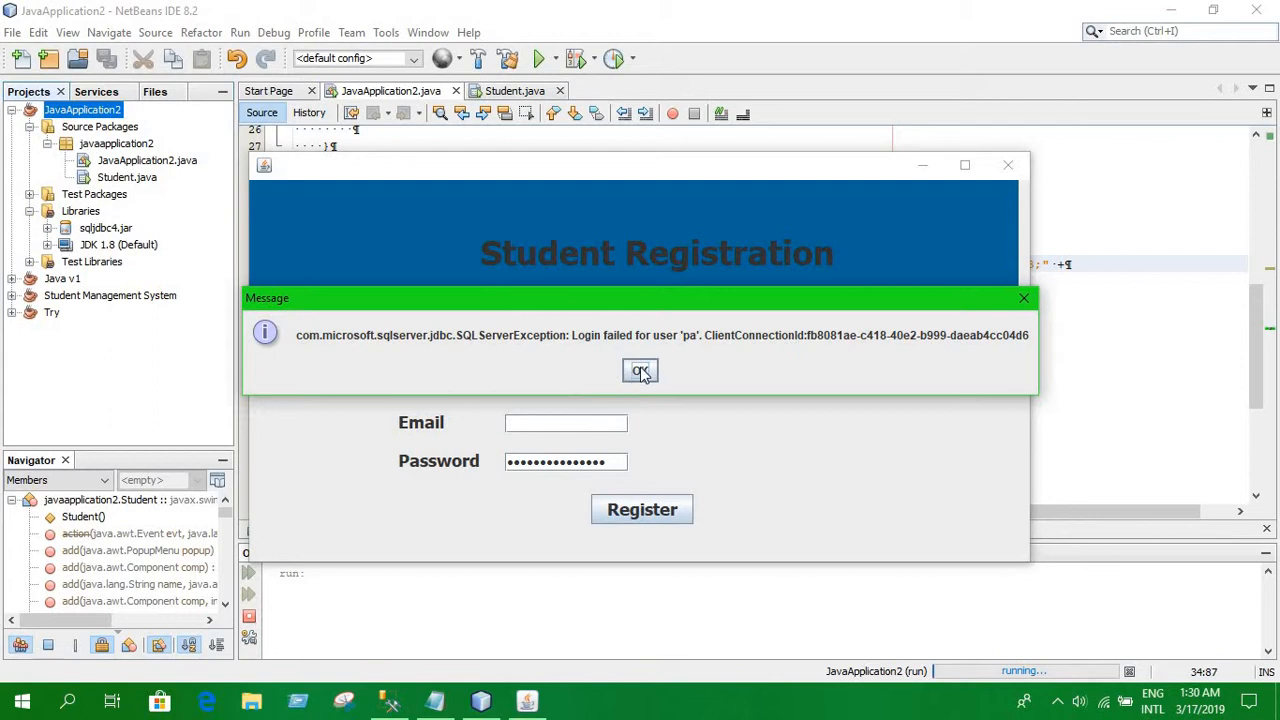
click(640, 370)
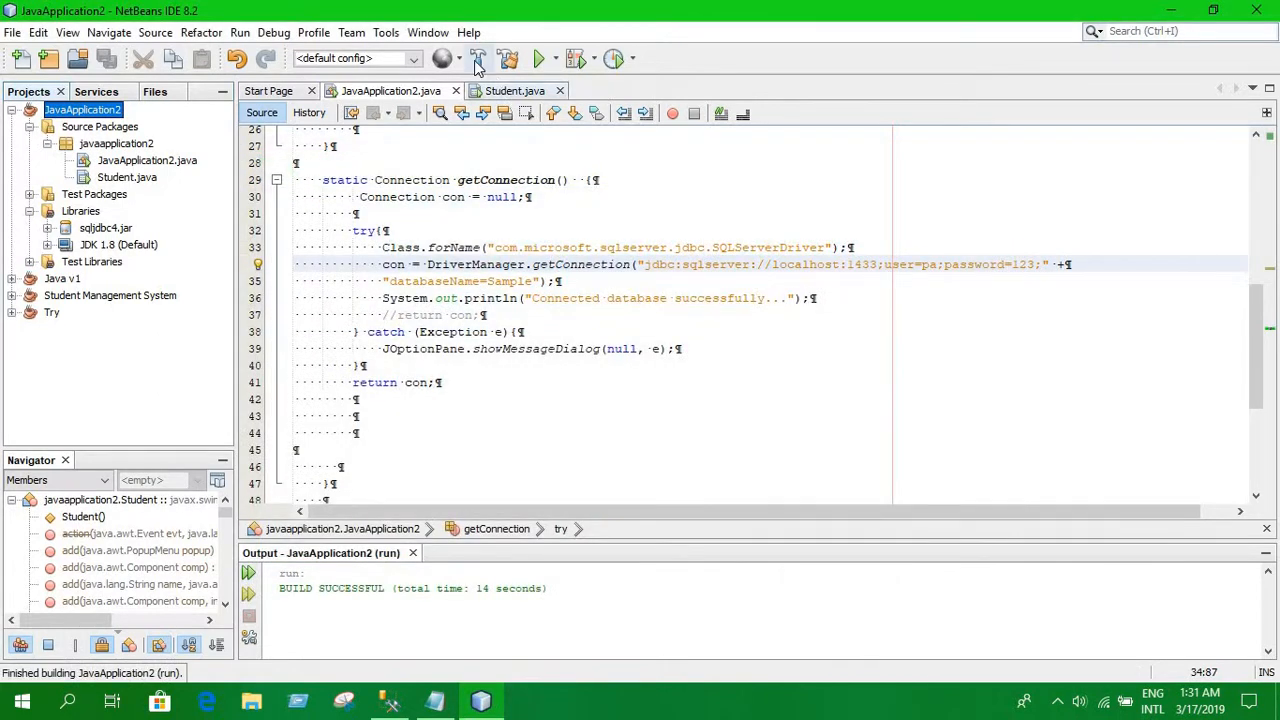
Step: Clean and build JavaApplication2, producing JavaApplication2.jar with BUILD SUCCESSFUL
click(478, 58)
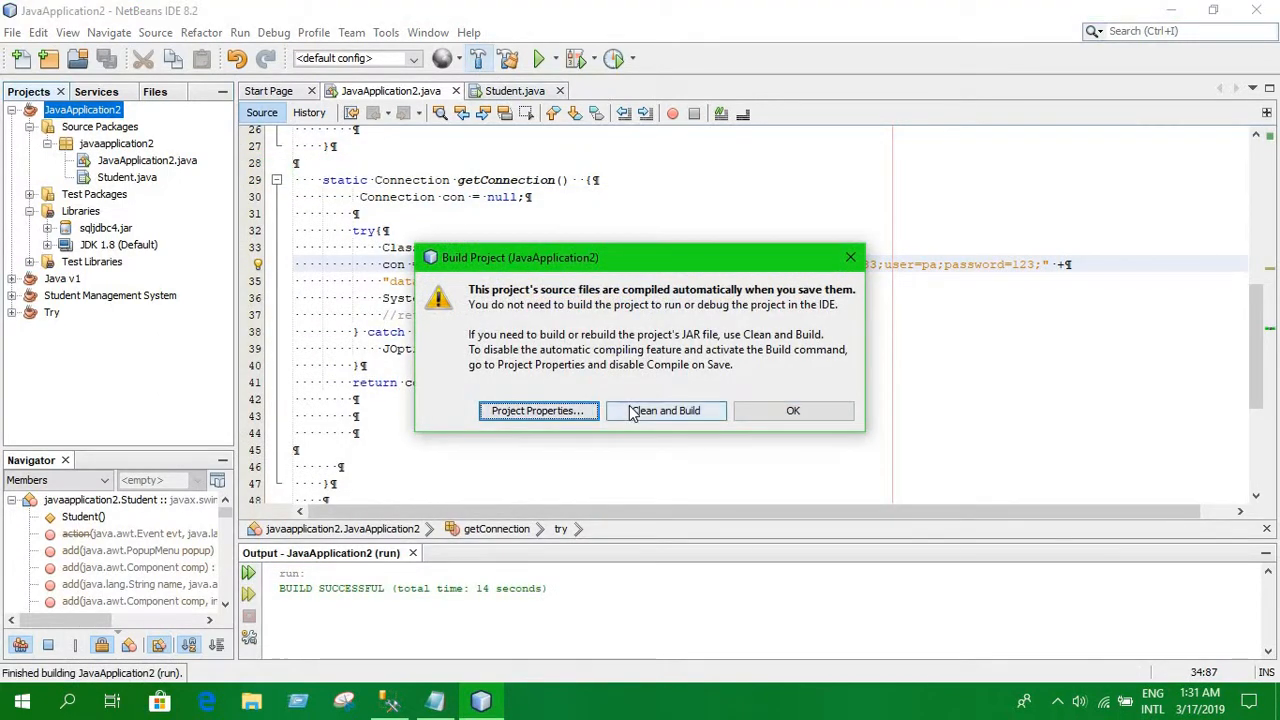
click(664, 410)
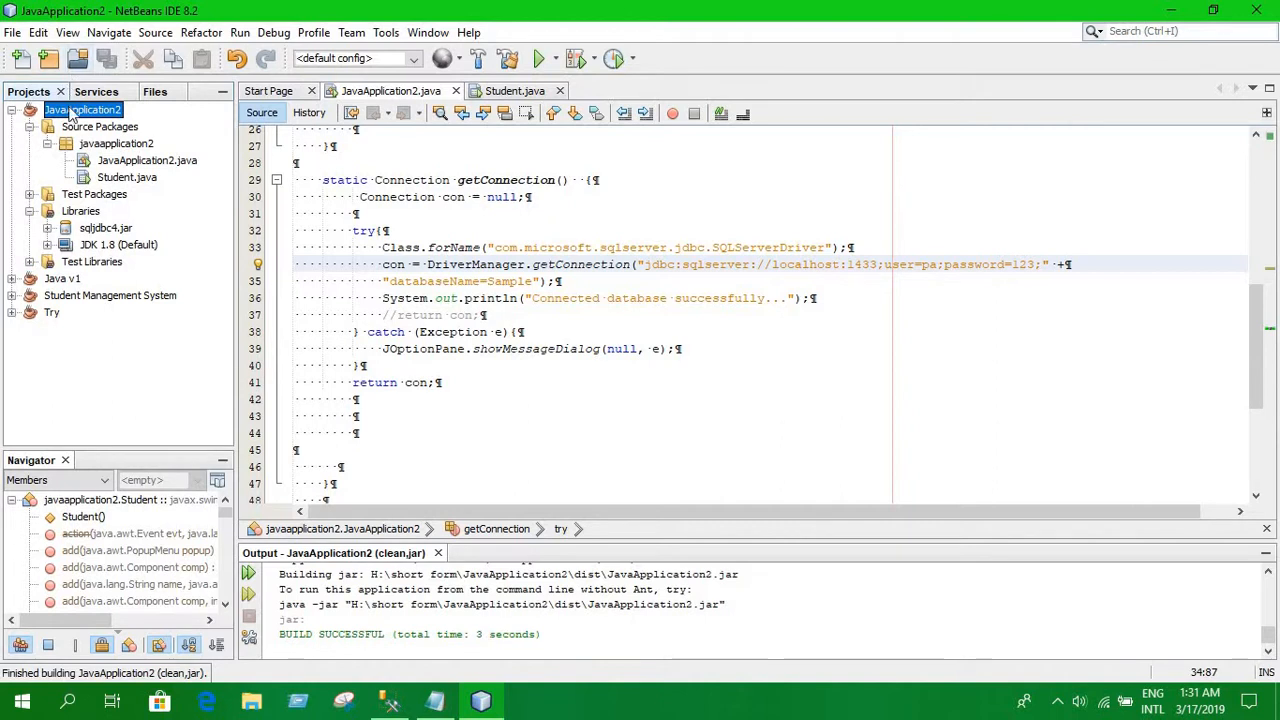
right_click(82, 108)
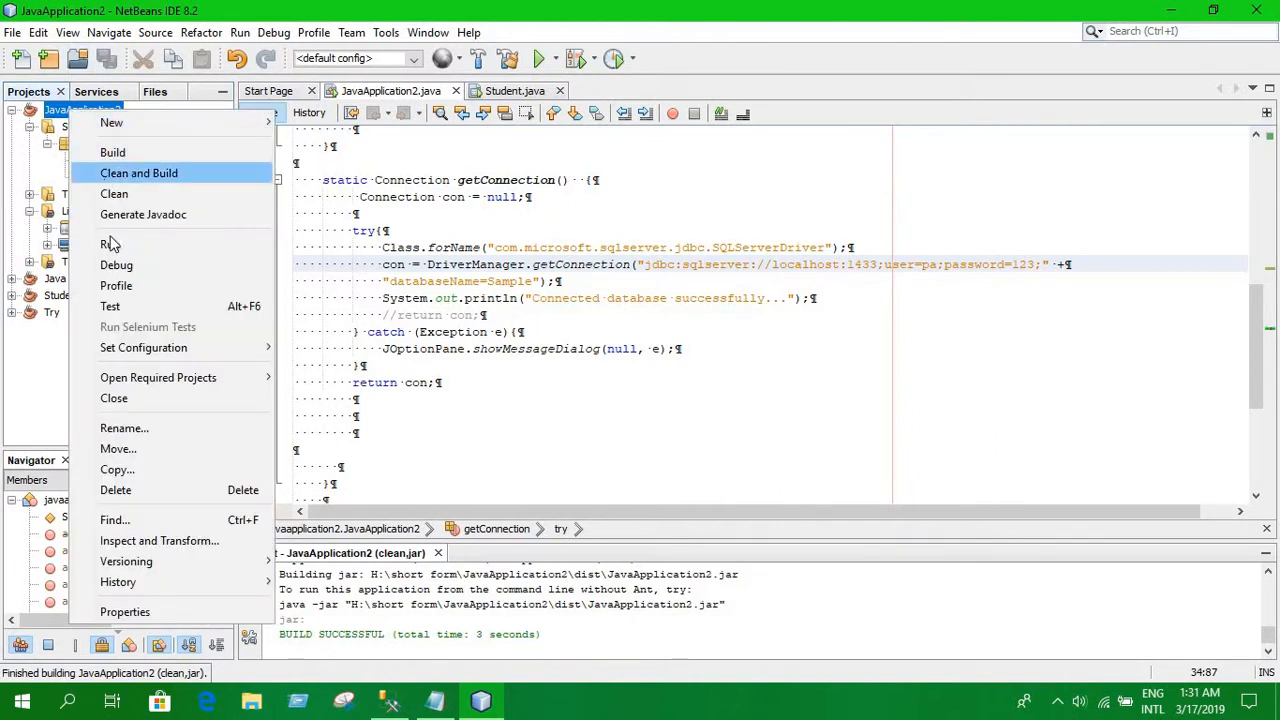